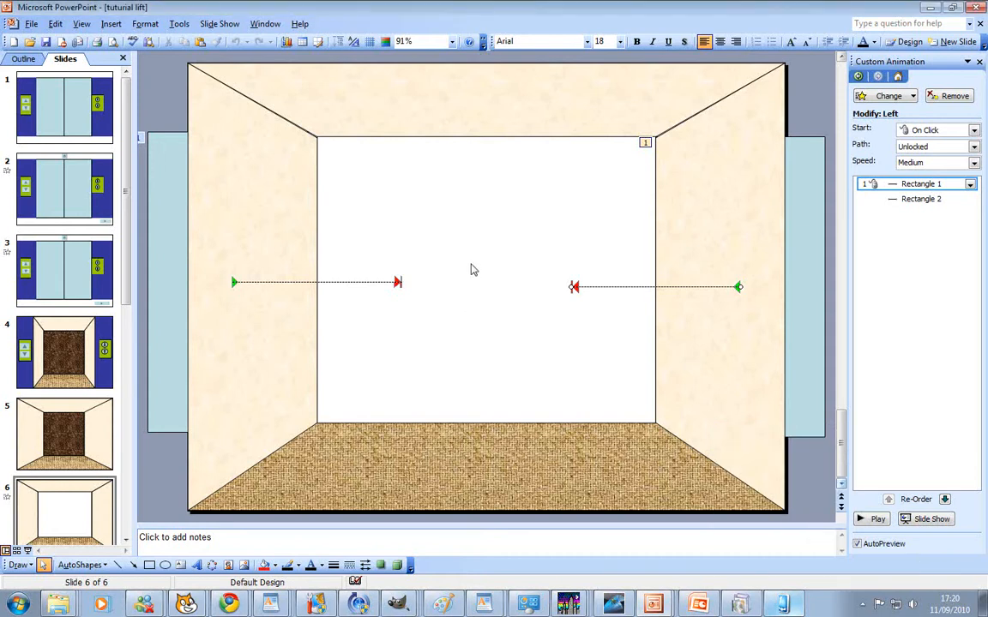
{"action": "mouse_move", "coordinate": [180, 298]}
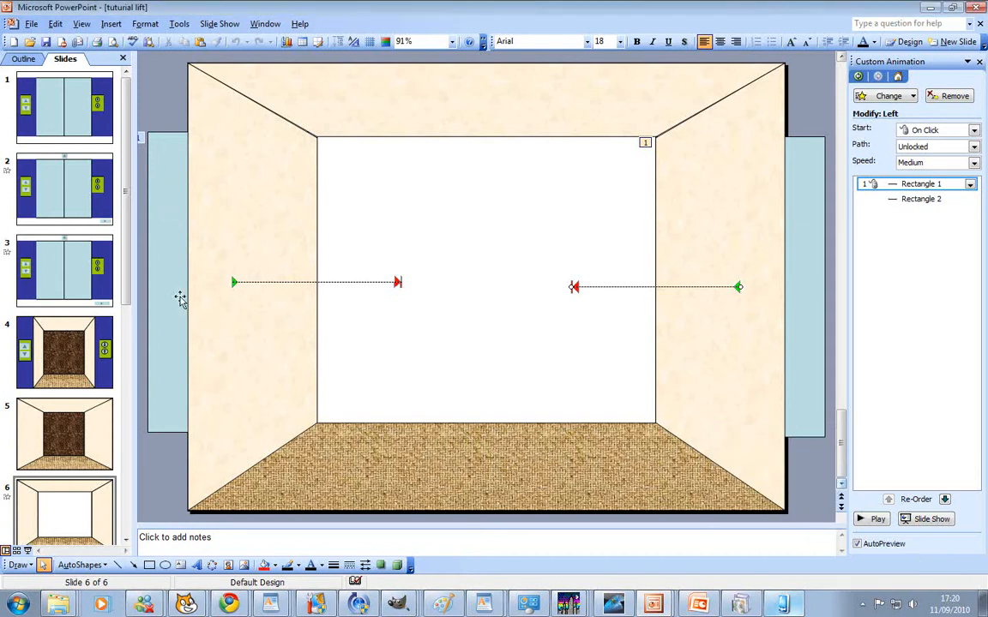
Step: Copy slide 5's brown textured wall onto slide 6 and stretch it over the doorway
{"action": "left_click", "coordinate": [65, 432]}
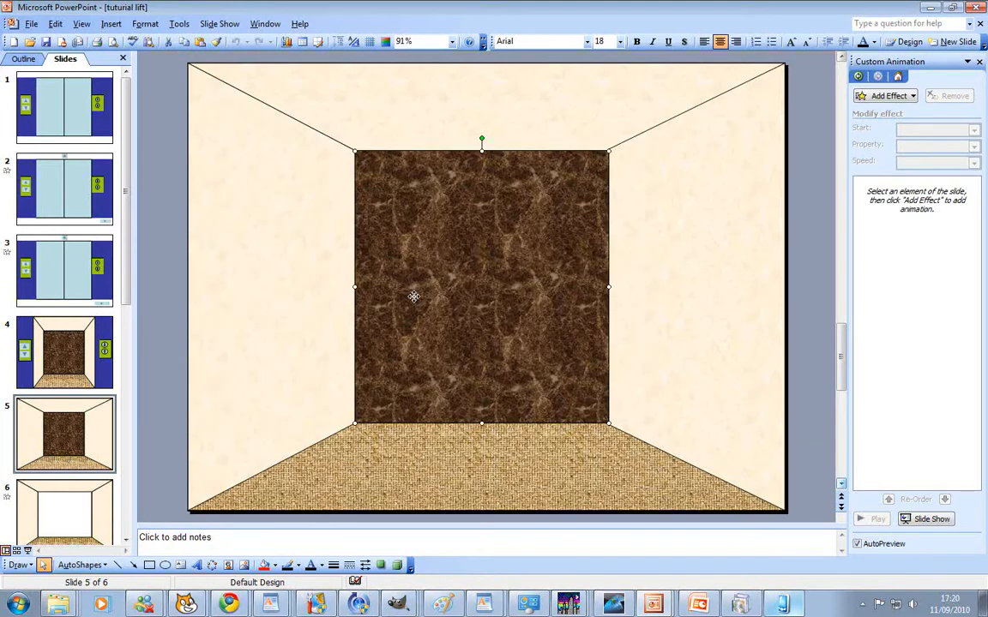
{"action": "left_click", "coordinate": [65, 511]}
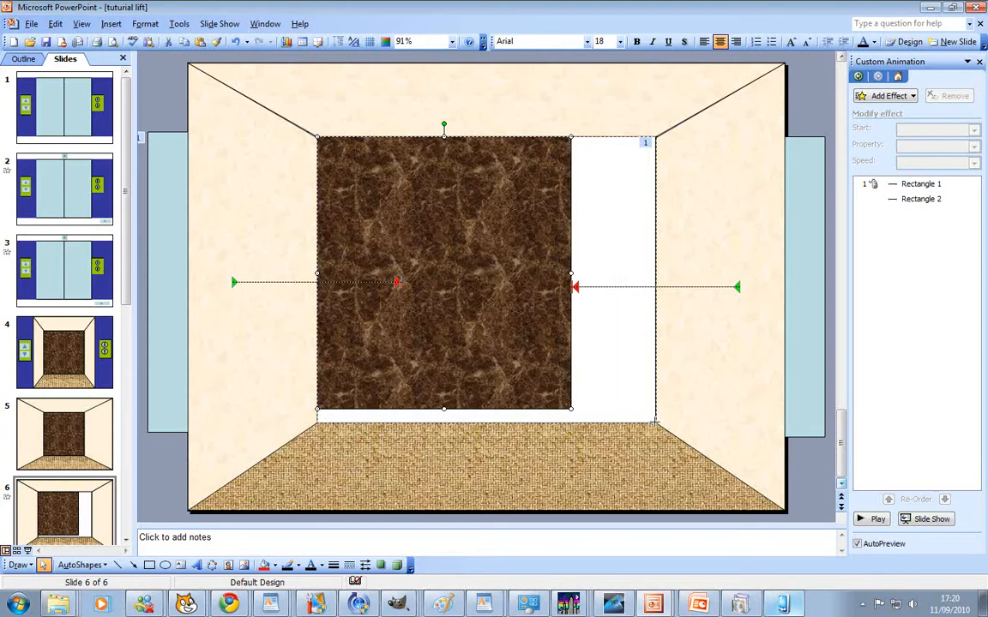
{"action": "left_click", "coordinate": [65, 432]}
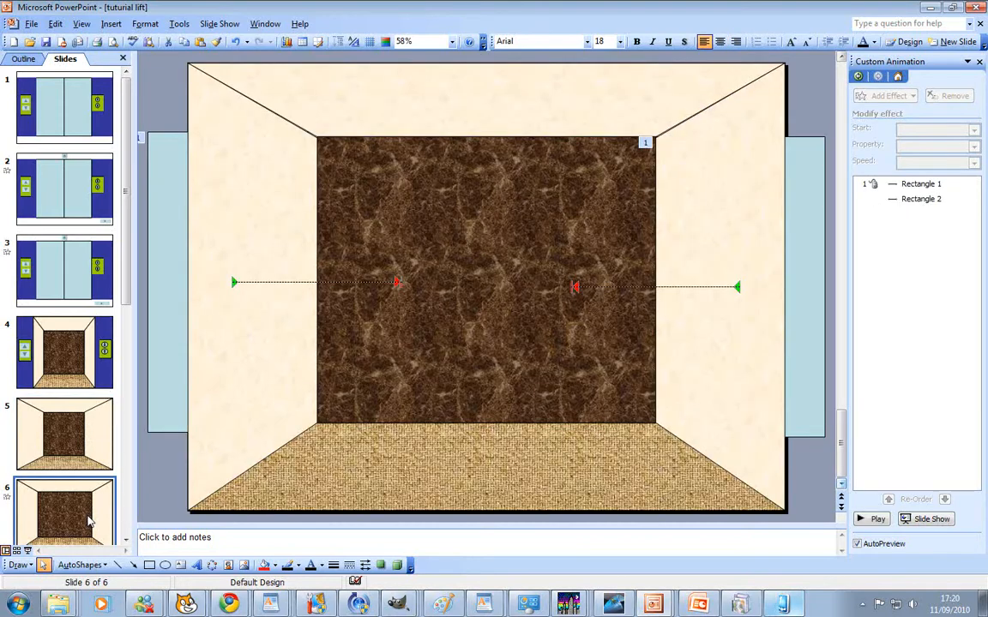
{"action": "mouse_move", "coordinate": [422, 324]}
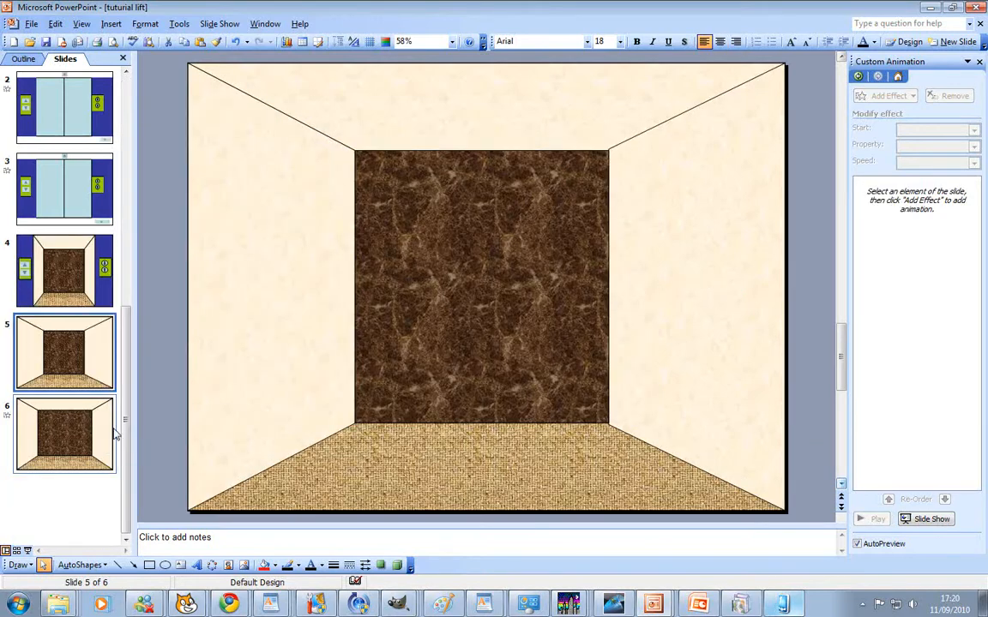
Step: Copy slide 5 from its thumbnail menu, then flip through slides 4, 6 and 5
{"action": "right_click", "coordinate": [65, 351]}
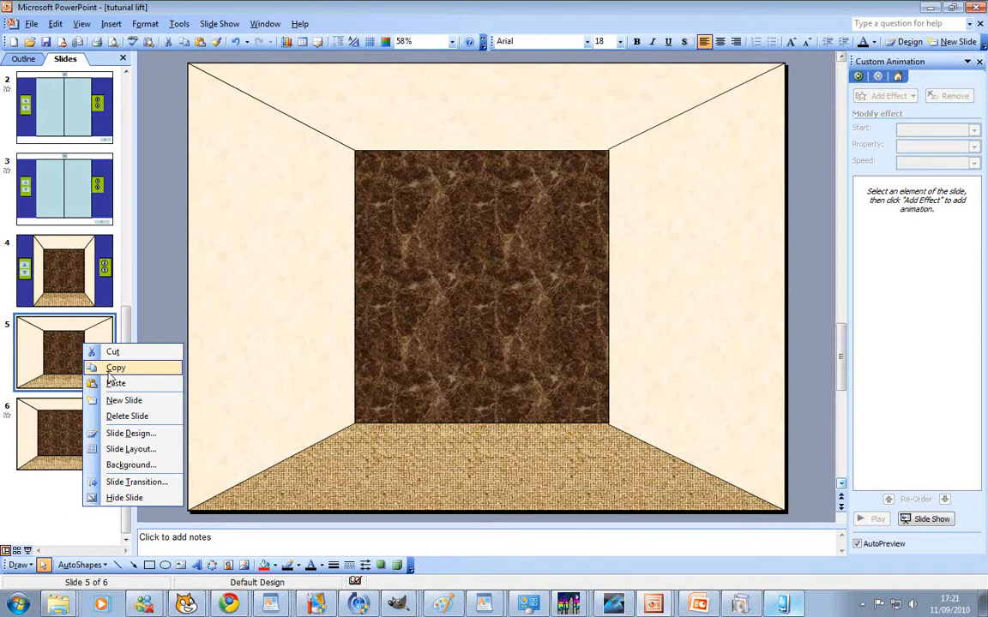
{"action": "right_click", "coordinate": [65, 433]}
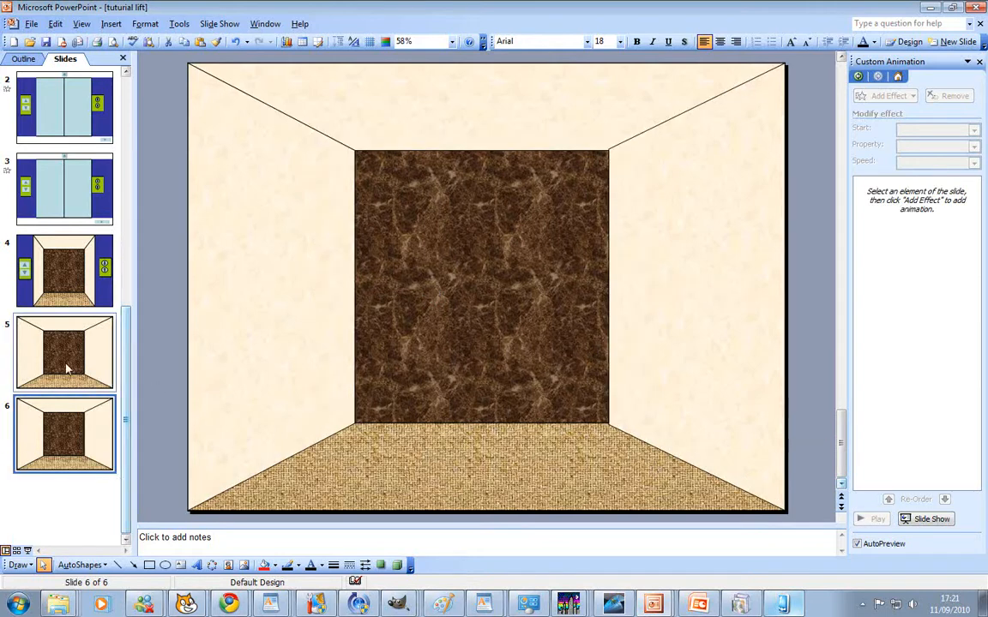
{"action": "left_click", "coordinate": [65, 271]}
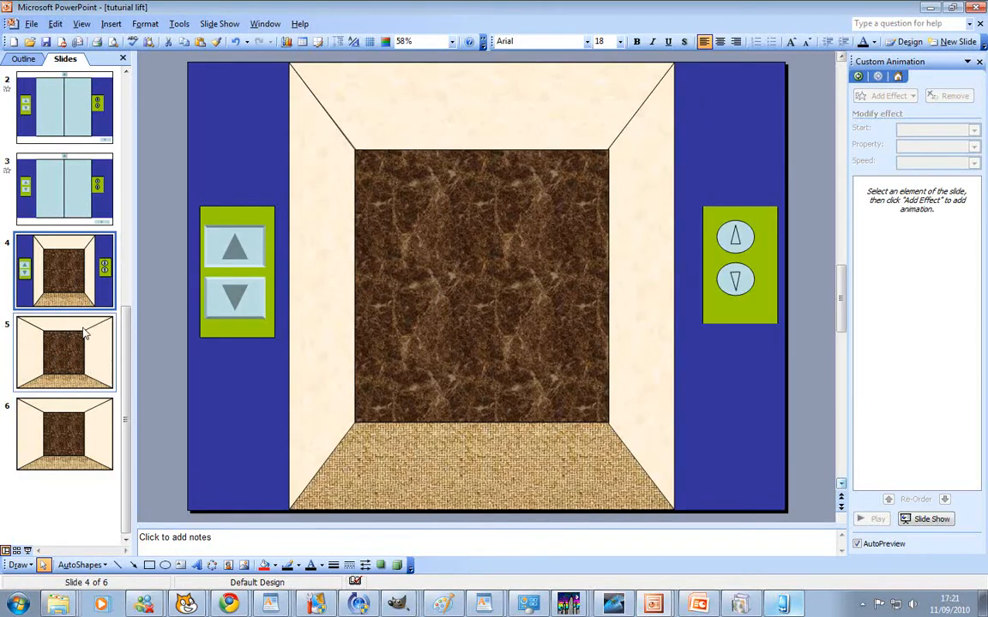
{"action": "left_click", "coordinate": [65, 435]}
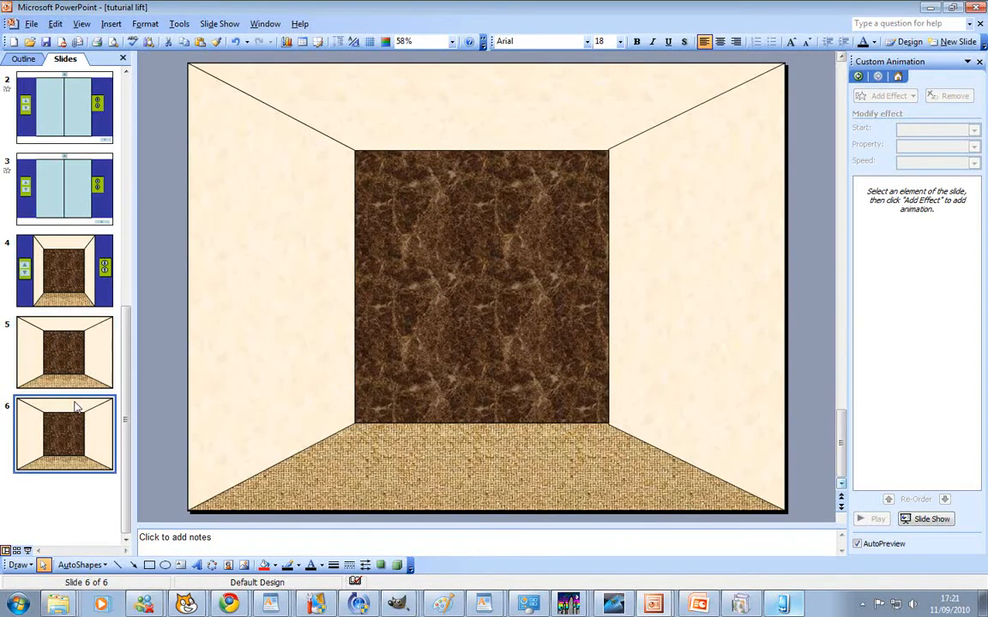
{"action": "left_click", "coordinate": [65, 351]}
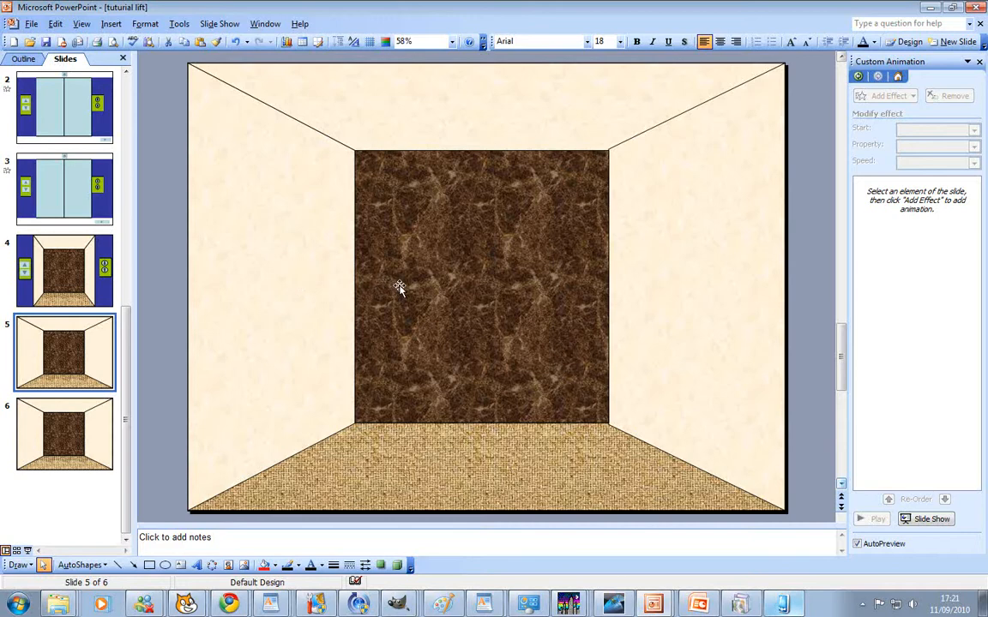
{"action": "mouse_move", "coordinate": [454, 264]}
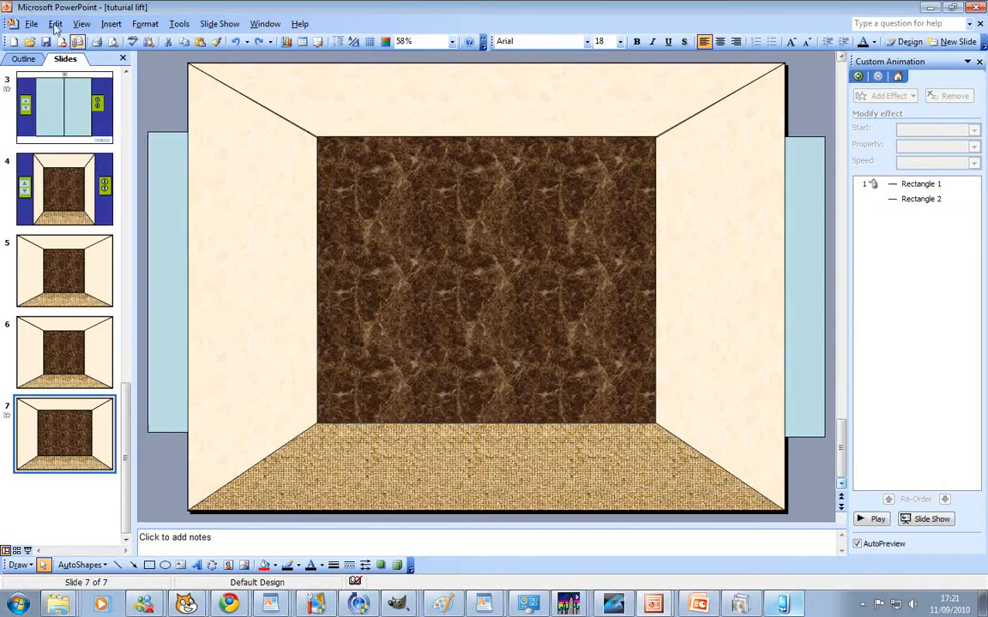
Step: Undo the pasted brown wall so the door slide shows its white back wall again
{"action": "left_click", "coordinate": [54, 24]}
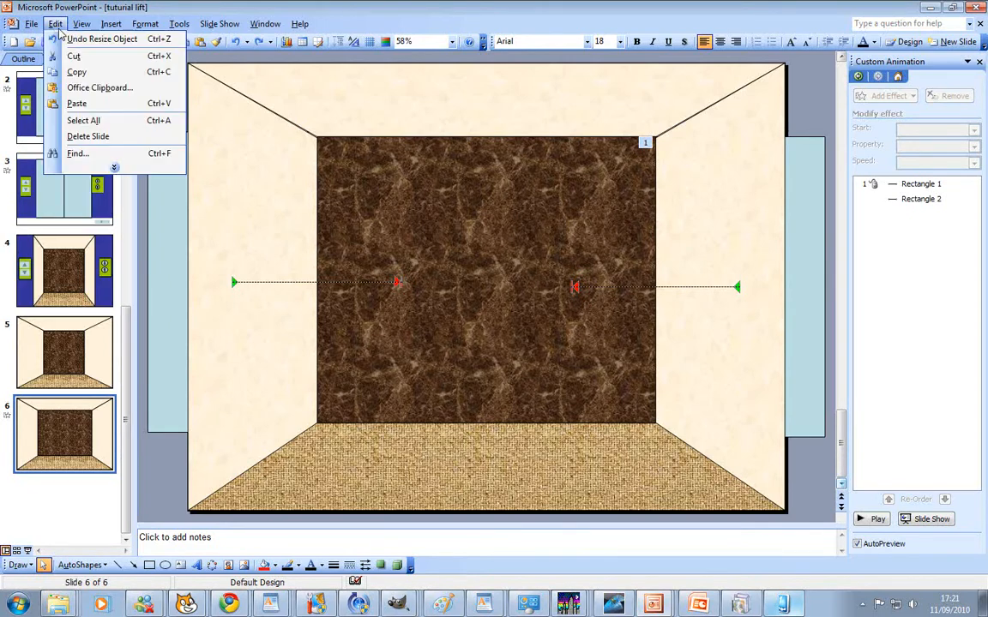
{"action": "left_click", "coordinate": [102, 38]}
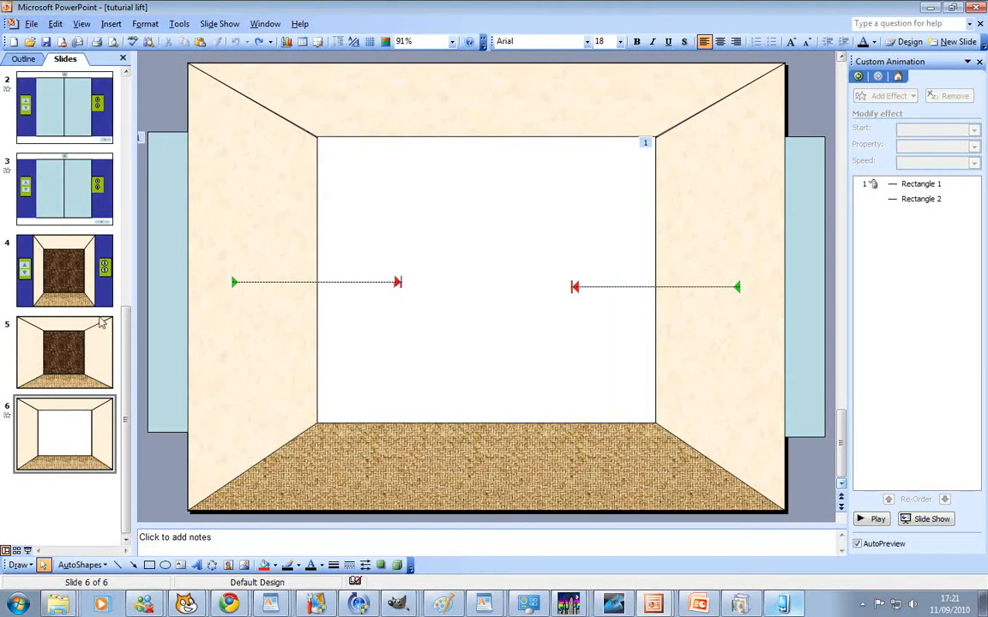
{"action": "left_click", "coordinate": [65, 353]}
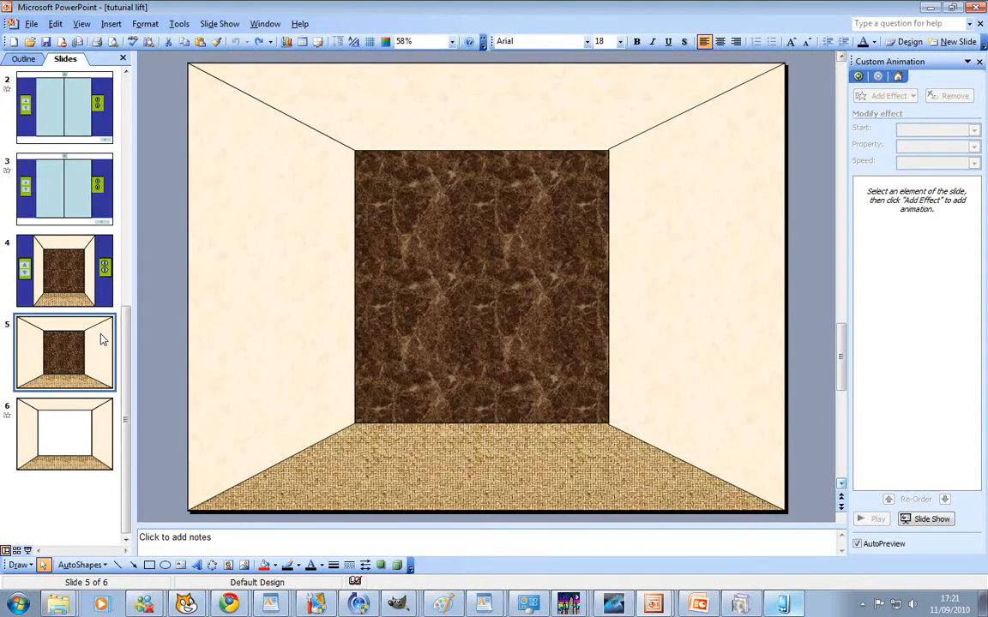
{"action": "left_click", "coordinate": [65, 432]}
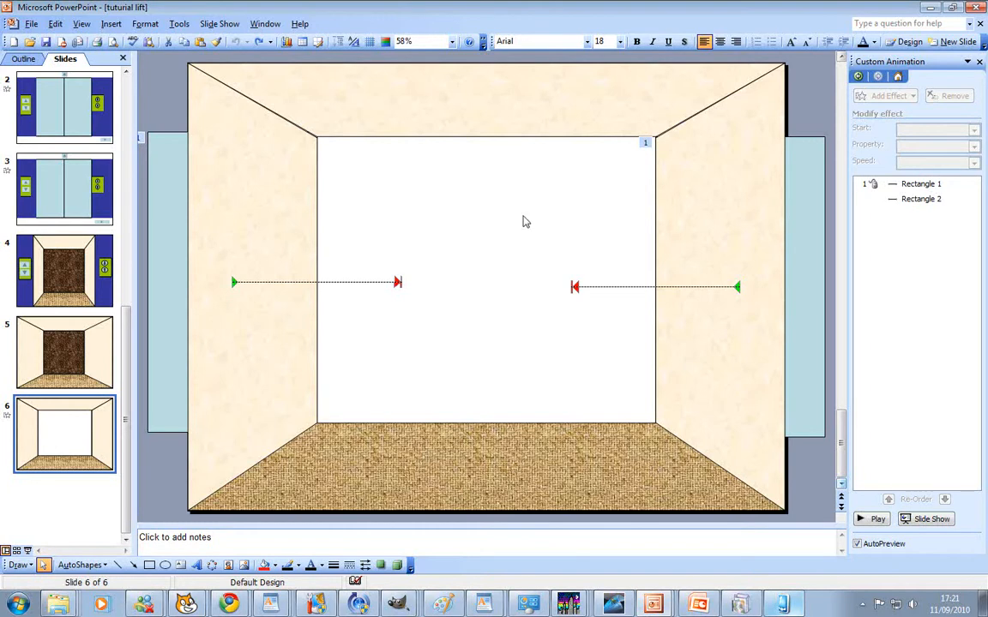
{"action": "mouse_move", "coordinate": [878, 498]}
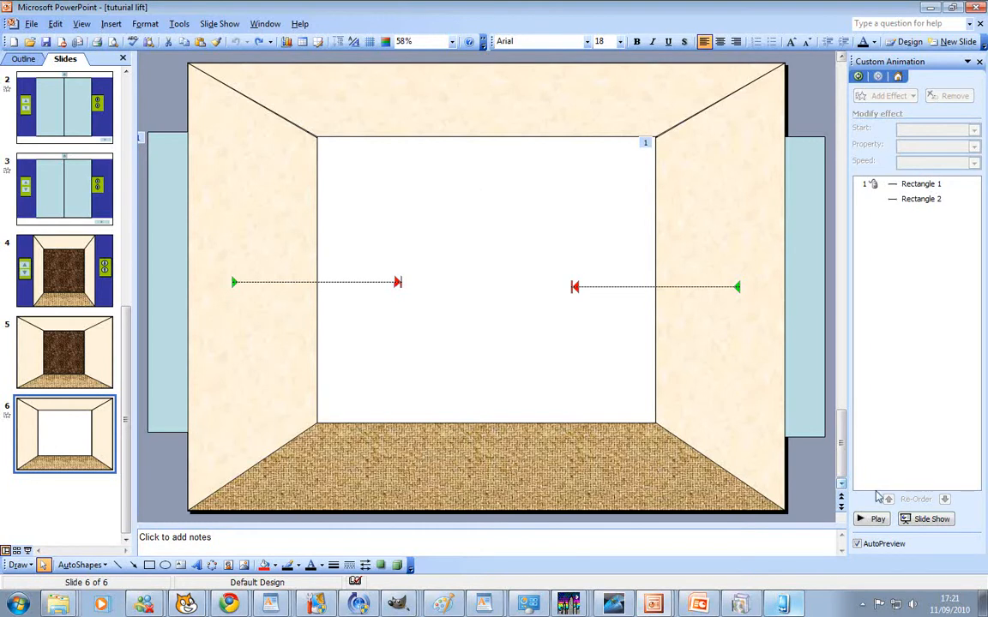
Step: Preview slide 6's doors sliding open, then return to slide 5
{"action": "left_click", "coordinate": [872, 517]}
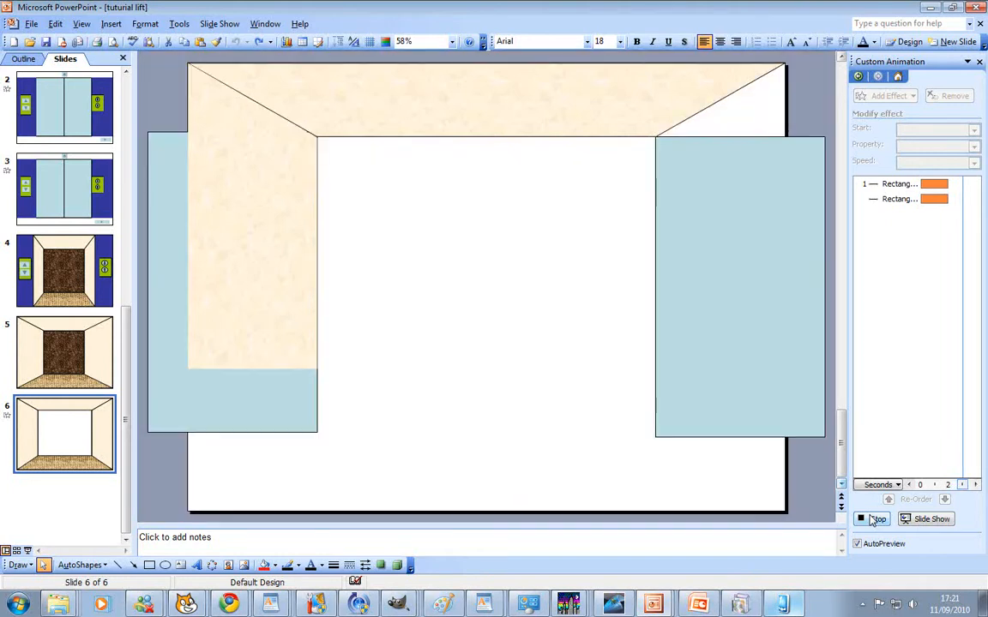
{"action": "left_click", "coordinate": [874, 518]}
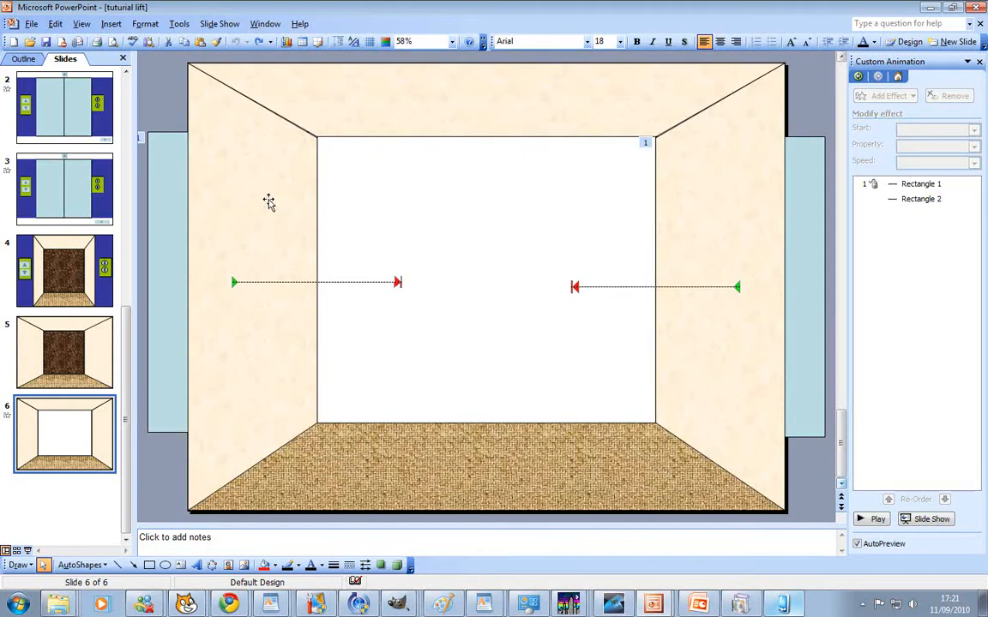
{"action": "mouse_move", "coordinate": [271, 360]}
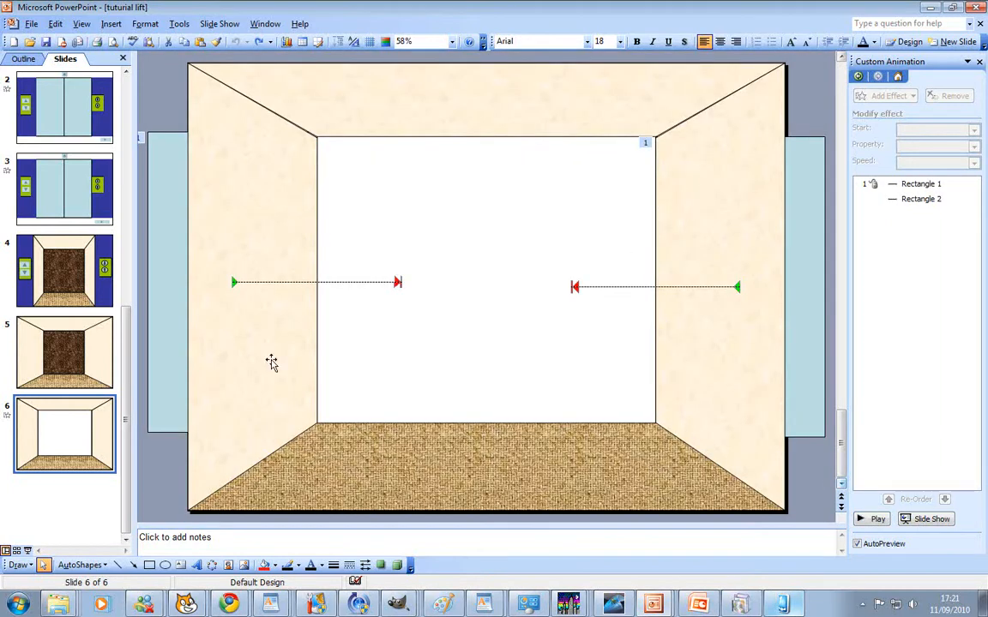
{"action": "mouse_move", "coordinate": [210, 343]}
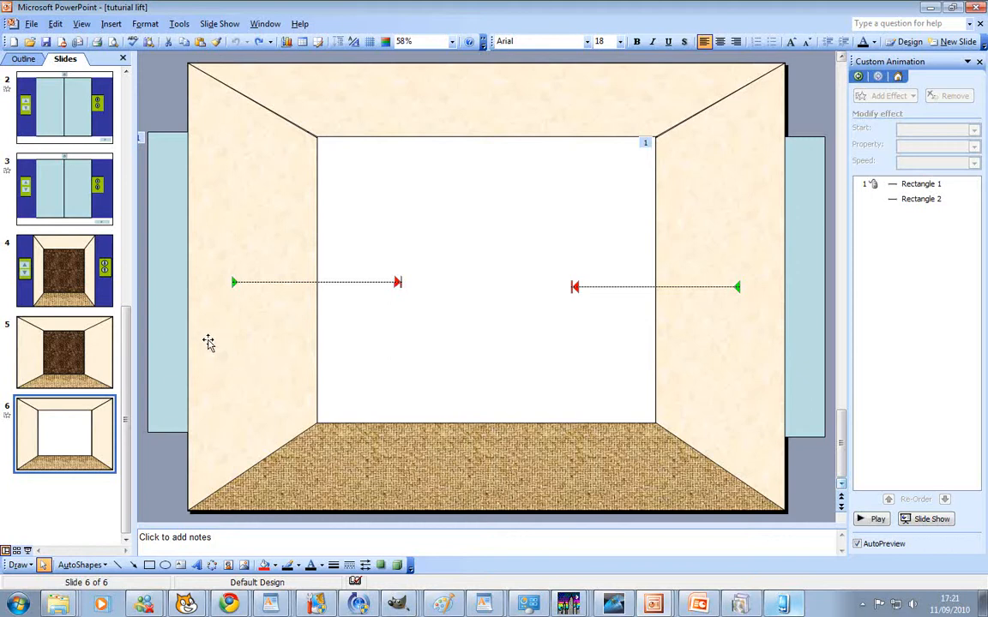
{"action": "mouse_move", "coordinate": [110, 393]}
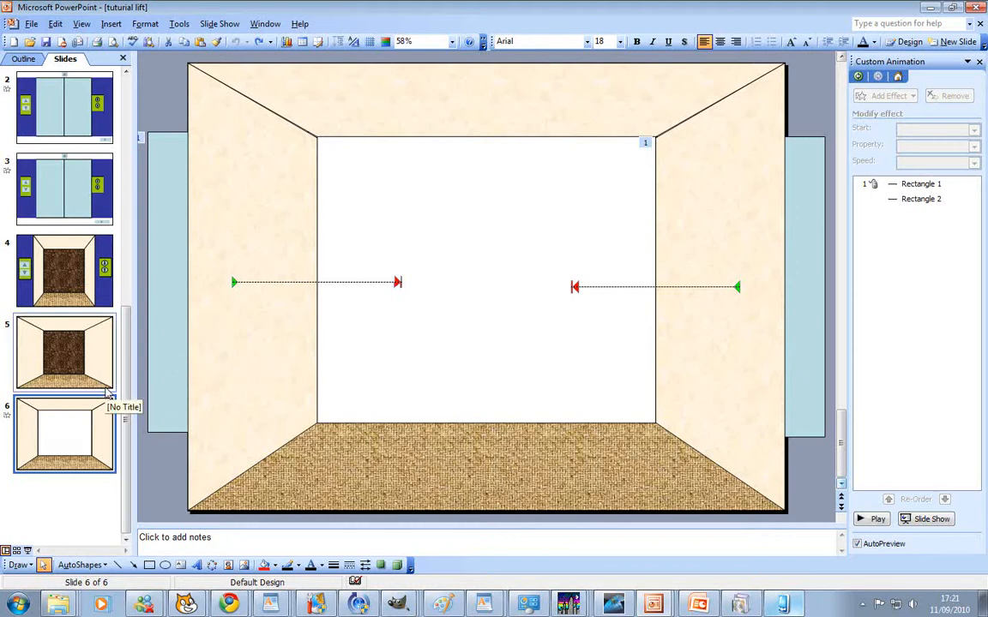
{"action": "left_click", "coordinate": [65, 352]}
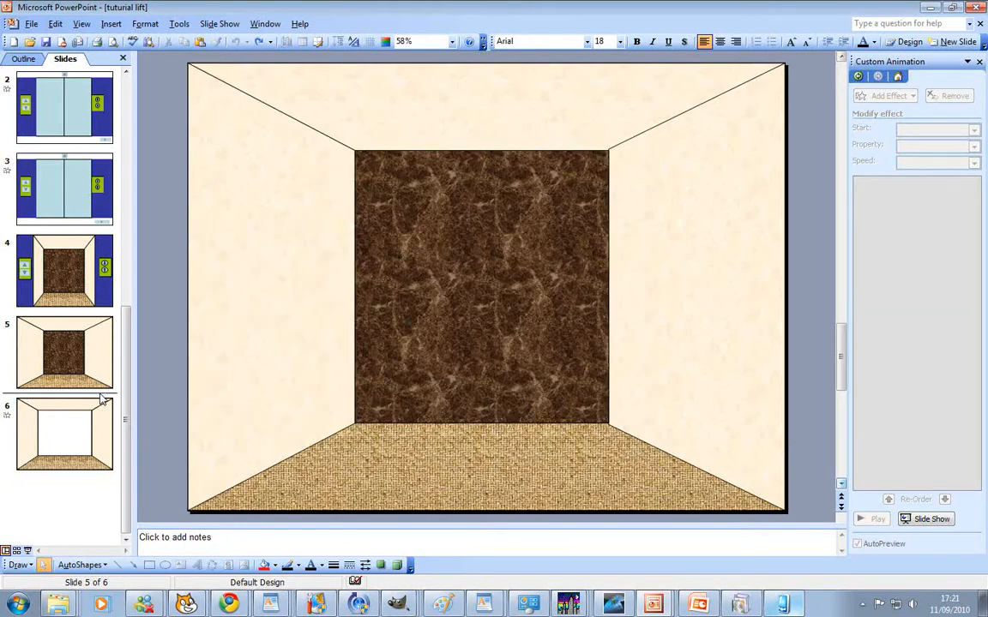
{"action": "mouse_move", "coordinate": [312, 298]}
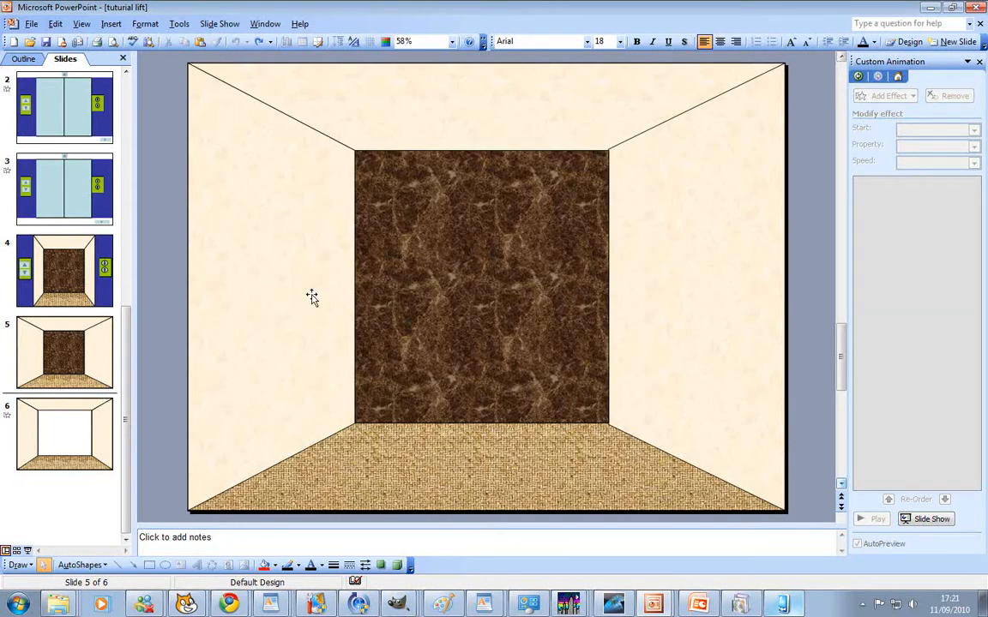
{"action": "mouse_move", "coordinate": [199, 401]}
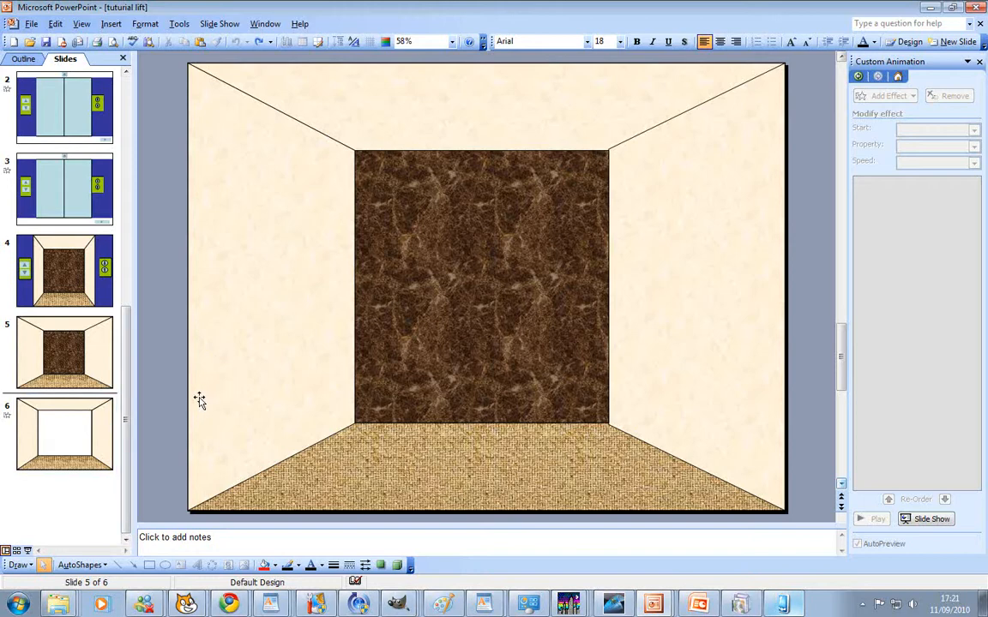
{"action": "mouse_move", "coordinate": [901, 118]}
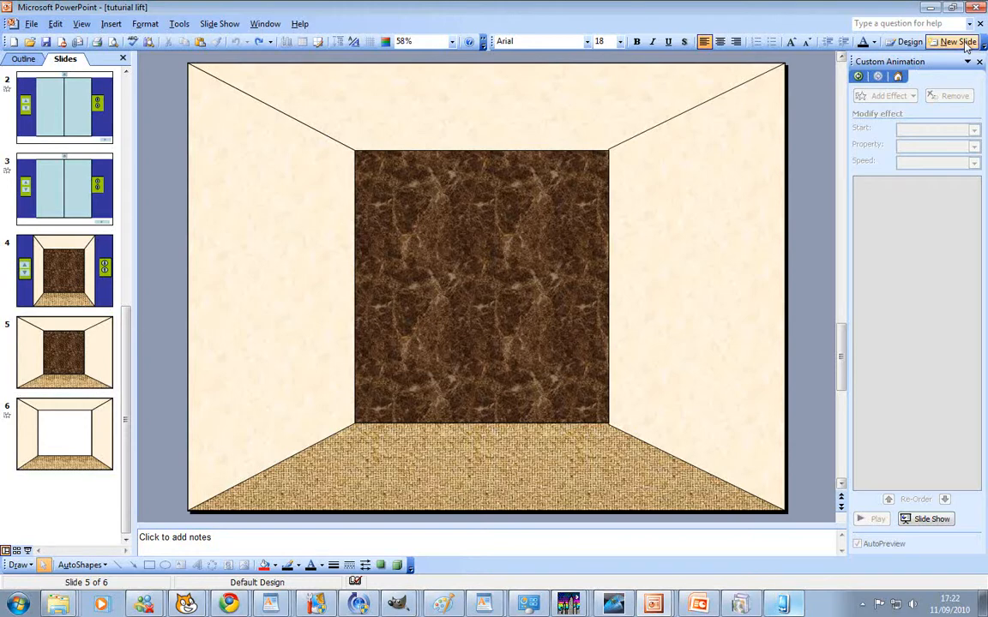
Step: Insert a new blank slide after slide 5 and display it in the editing area
{"action": "left_click", "coordinate": [955, 41]}
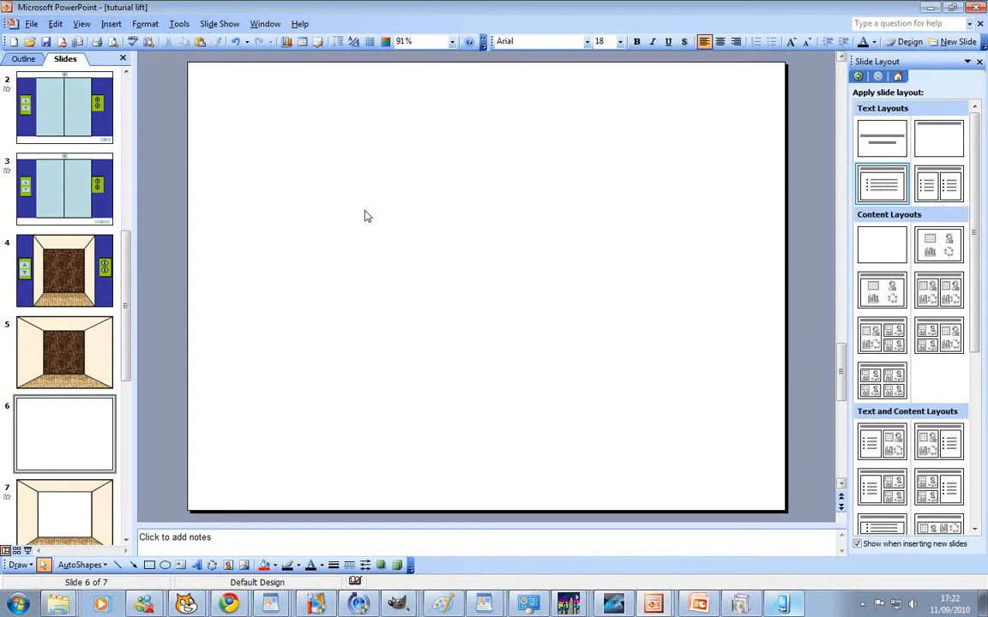
{"action": "left_click", "coordinate": [967, 62]}
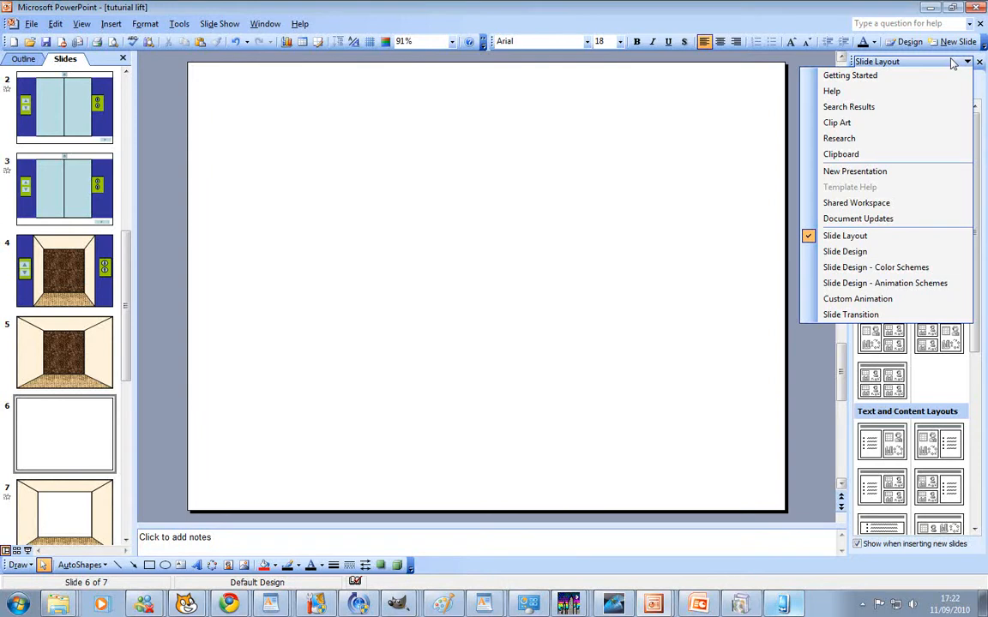
{"action": "left_click", "coordinate": [845, 235]}
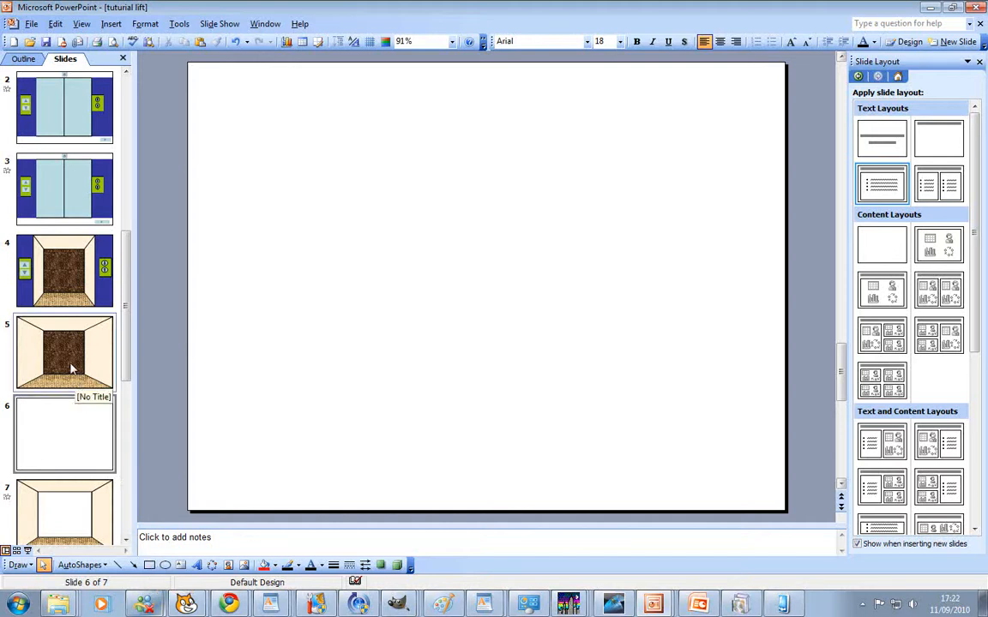
{"action": "left_click", "coordinate": [65, 352]}
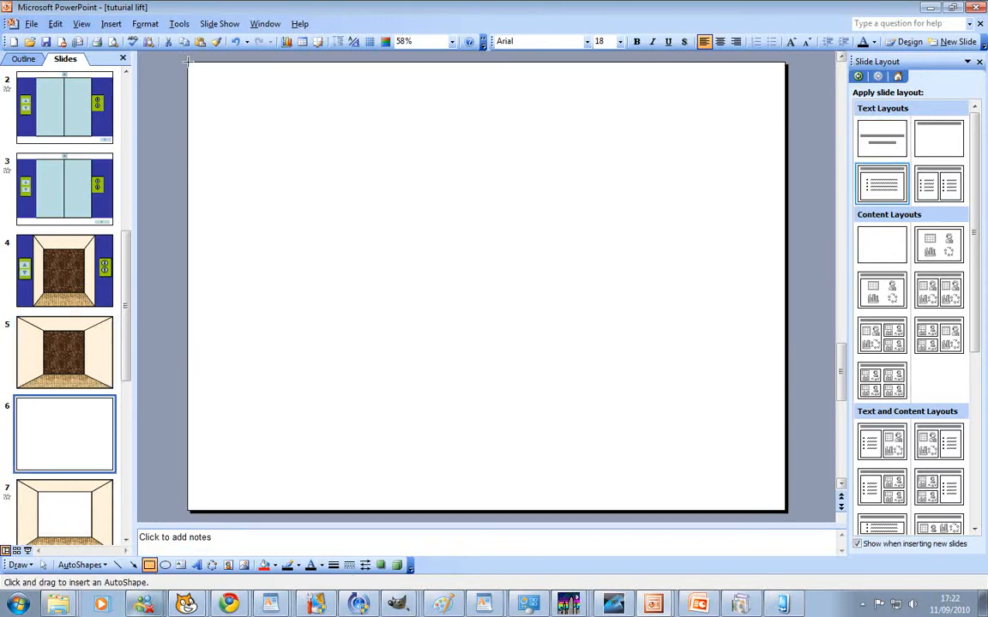
{"action": "right_click", "coordinate": [356, 214]}
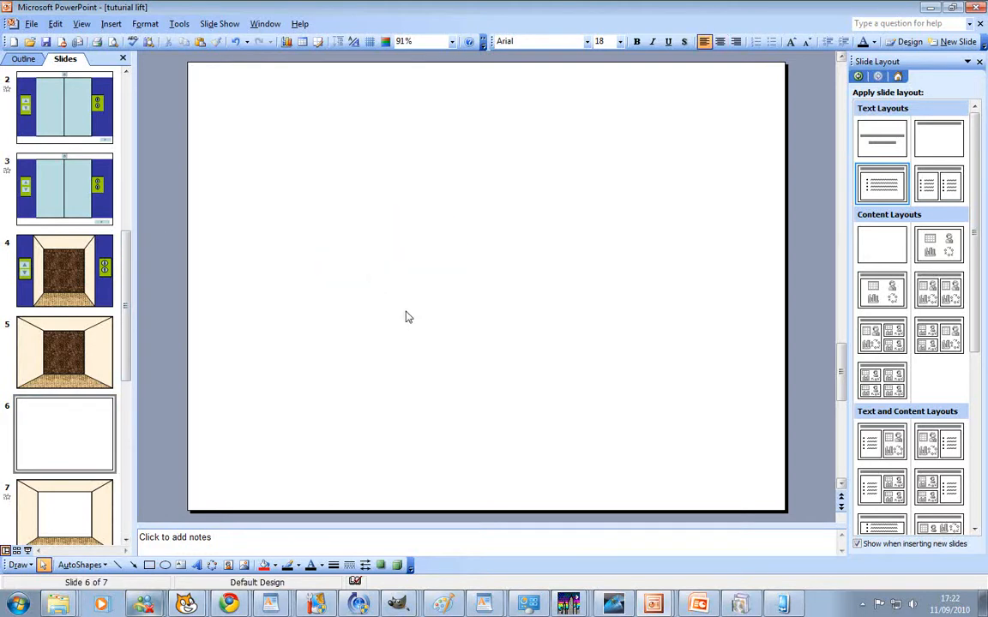
Step: Apply a light paper texture from Fill Effects as slide 6's background
{"action": "right_click", "coordinate": [408, 317]}
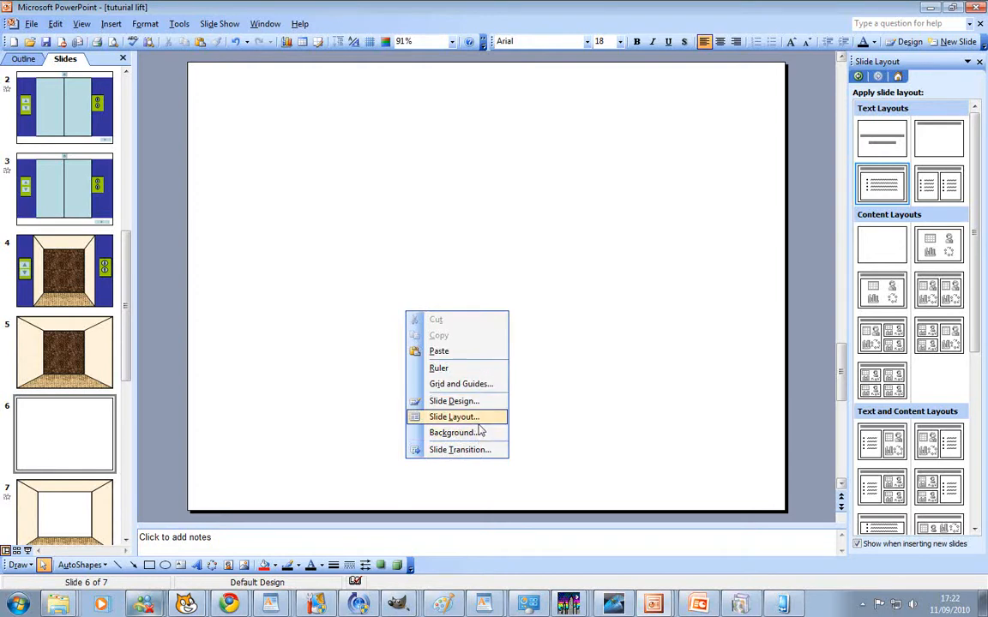
{"action": "left_click", "coordinate": [452, 432]}
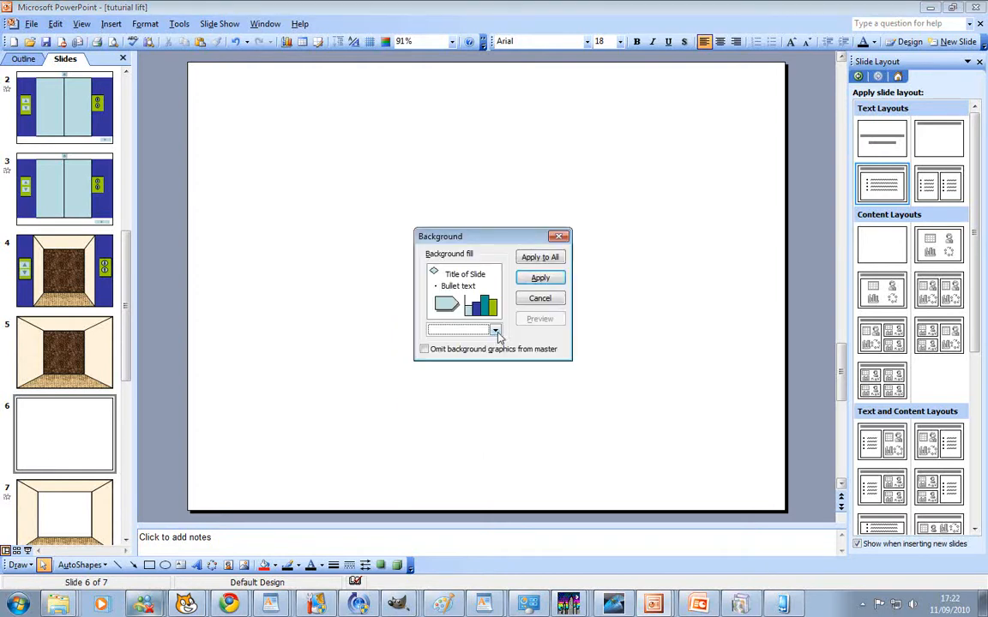
{"action": "left_click", "coordinate": [494, 333]}
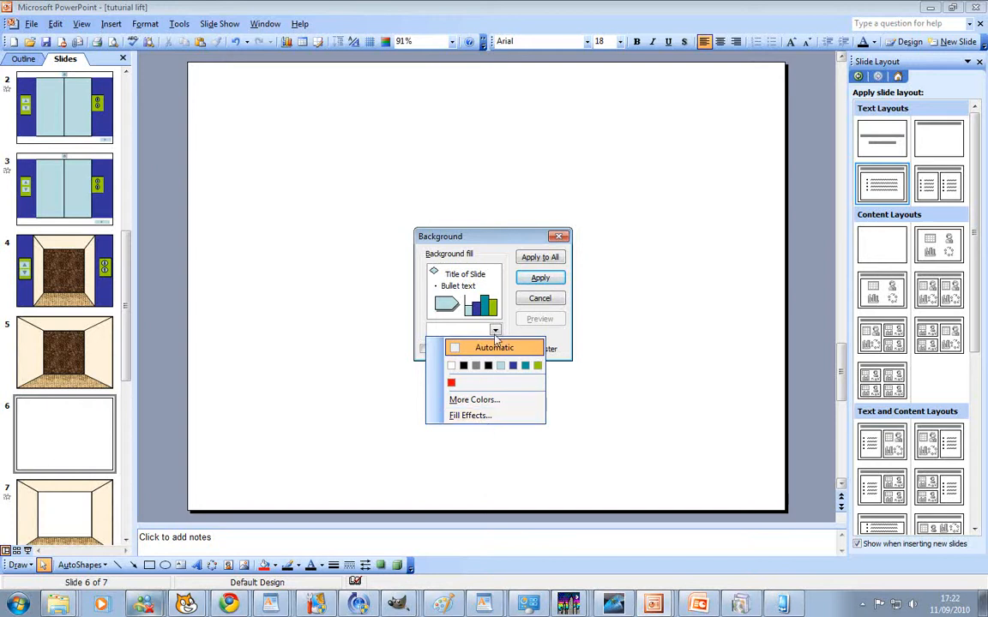
{"action": "left_click", "coordinate": [469, 415]}
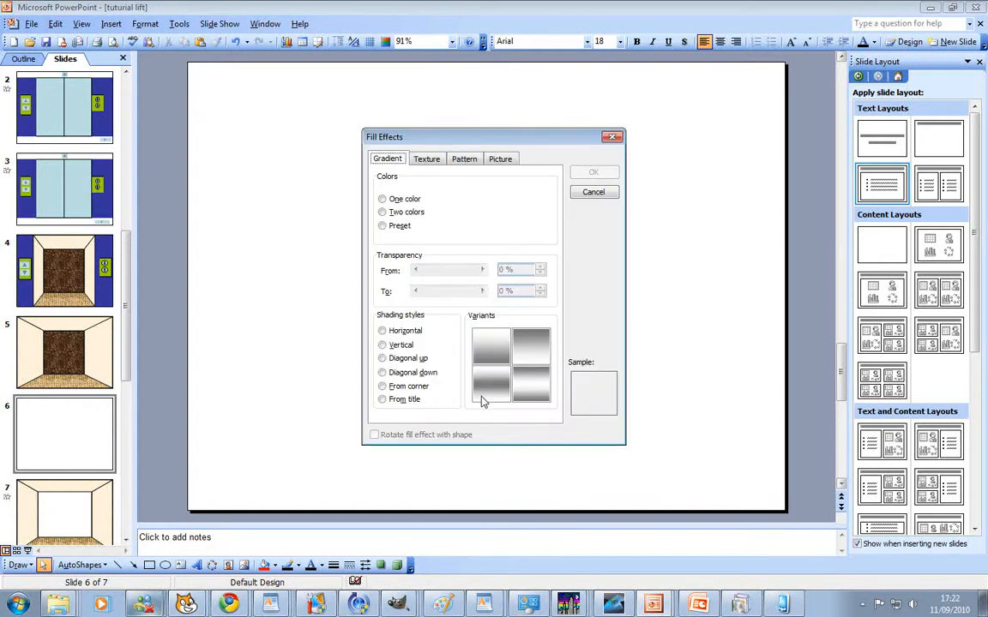
{"action": "left_click", "coordinate": [425, 158]}
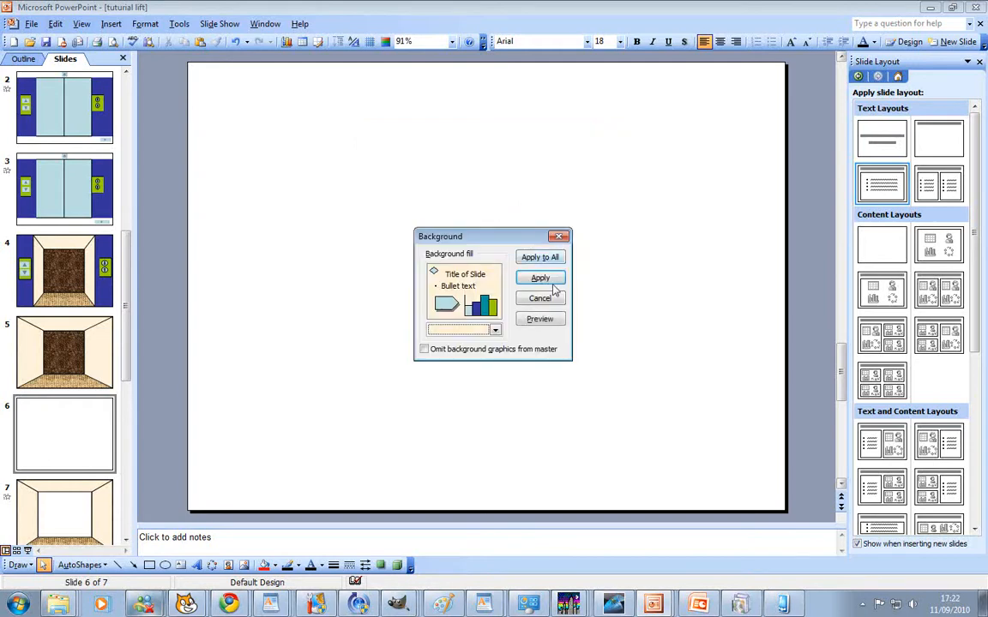
{"action": "left_click", "coordinate": [540, 277]}
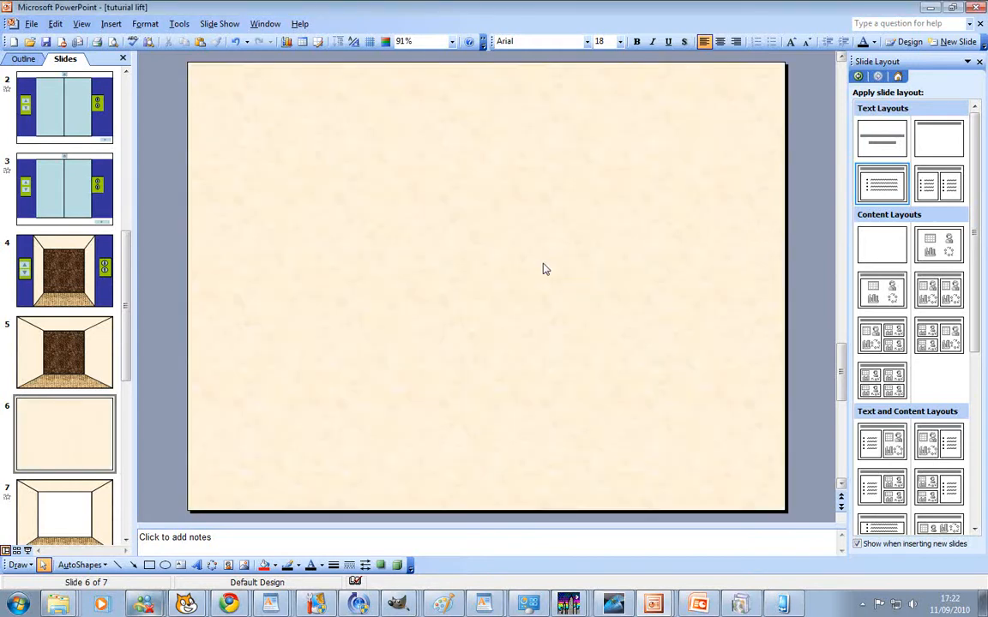
{"action": "mouse_move", "coordinate": [266, 463]}
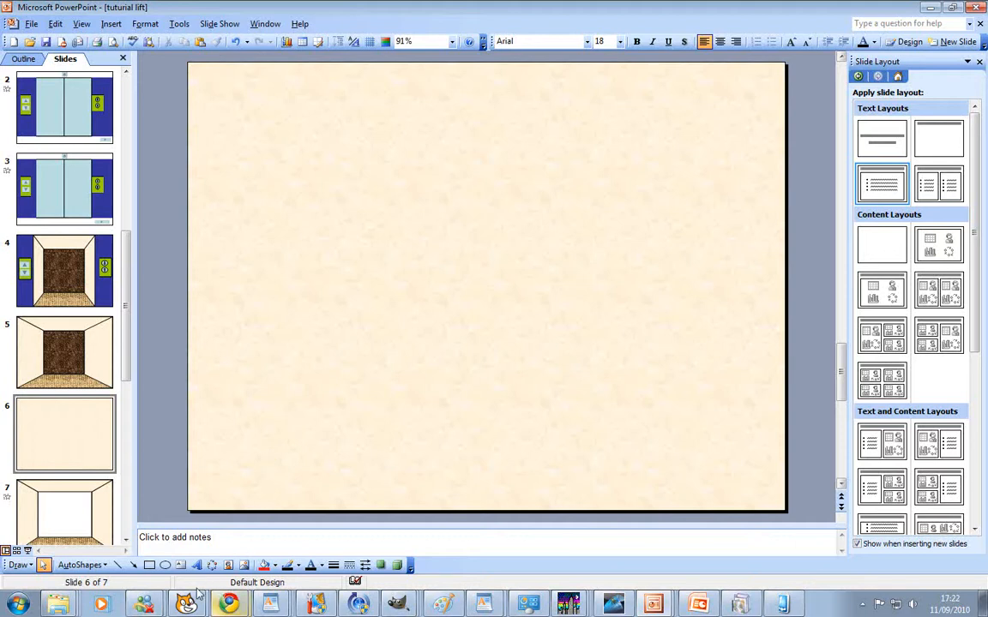
Step: Draw a wide light-blue rectangle on the left with a circle to its right
{"action": "left_click", "coordinate": [147, 566]}
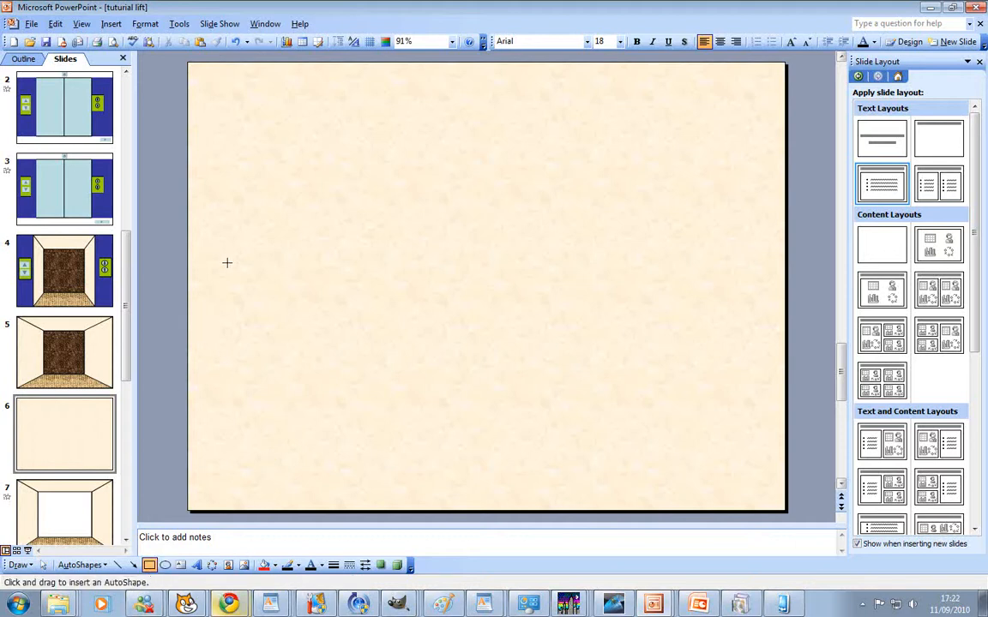
{"action": "left_click_drag", "start_coordinate": [209, 243], "coordinate": [539, 319]}
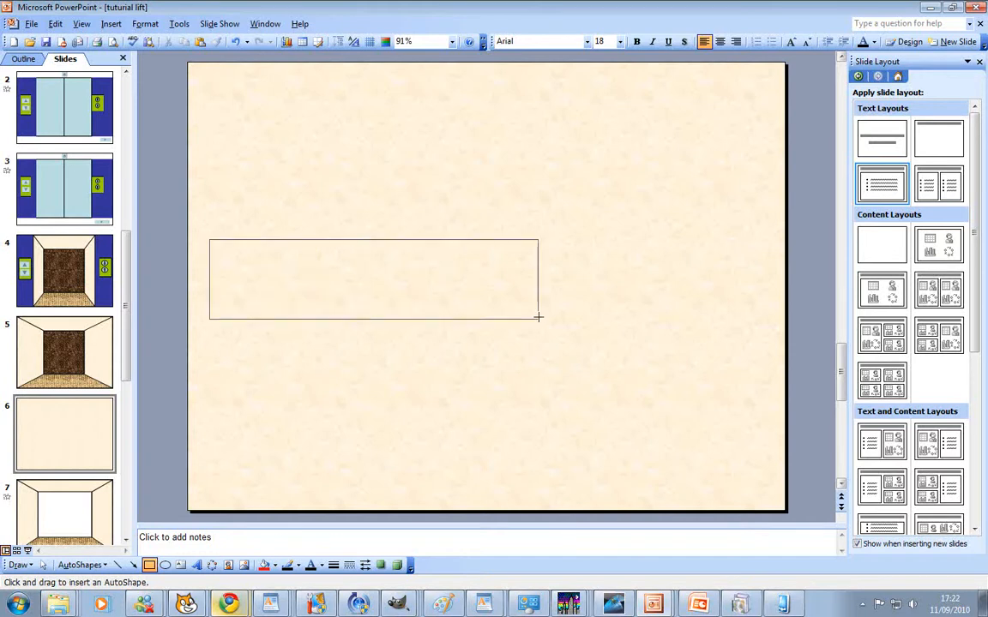
{"action": "left_click_drag", "start_coordinate": [210, 242], "coordinate": [538, 319]}
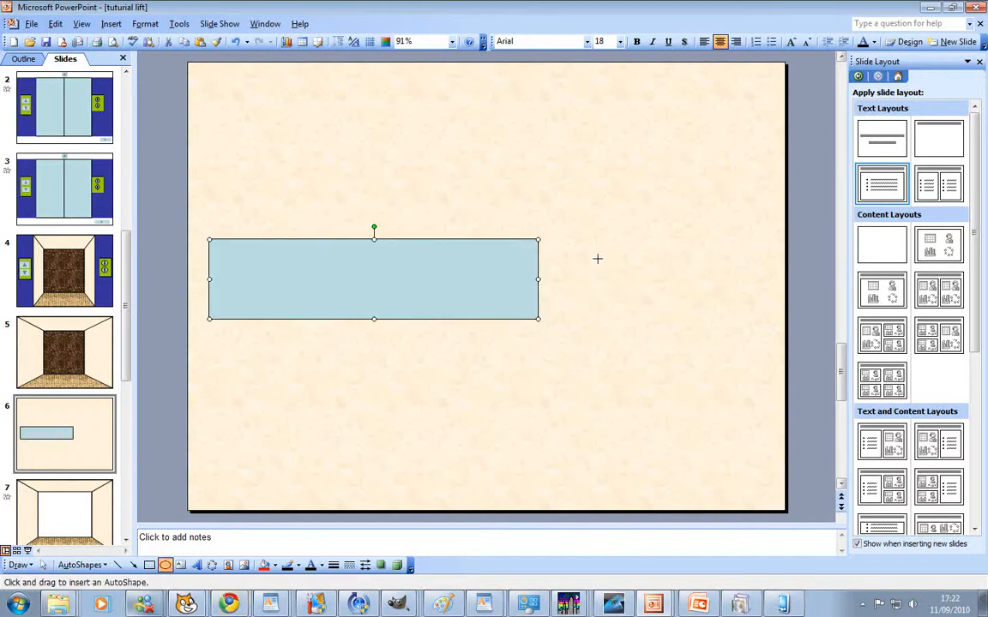
{"action": "left_click_drag", "start_coordinate": [596, 257], "coordinate": [669, 322]}
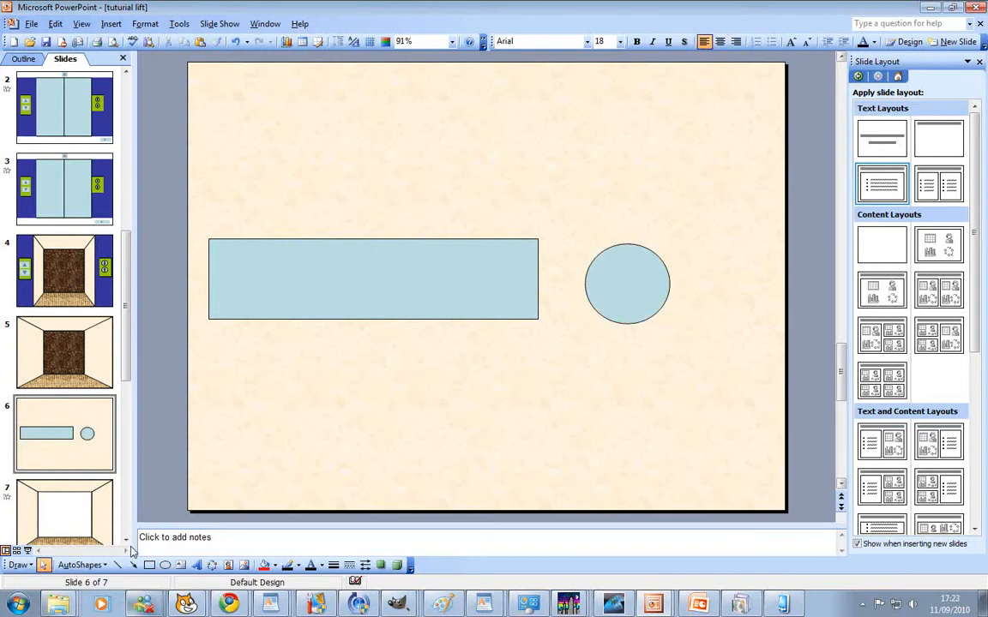
Step: Add a second rectangle and circle in a row above the first pair
{"action": "left_click", "coordinate": [149, 565]}
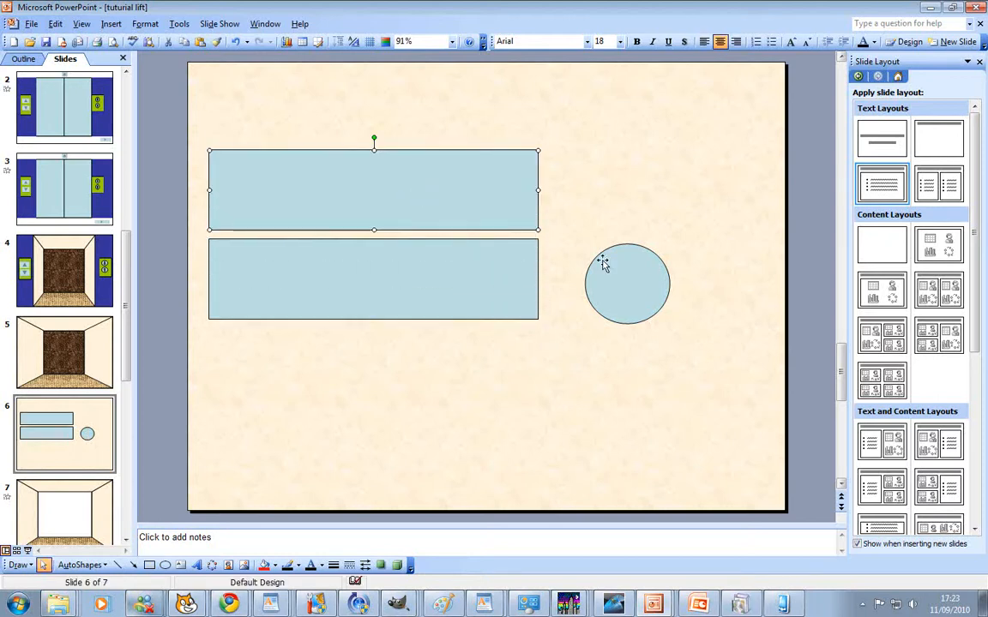
{"action": "left_click", "coordinate": [626, 283]}
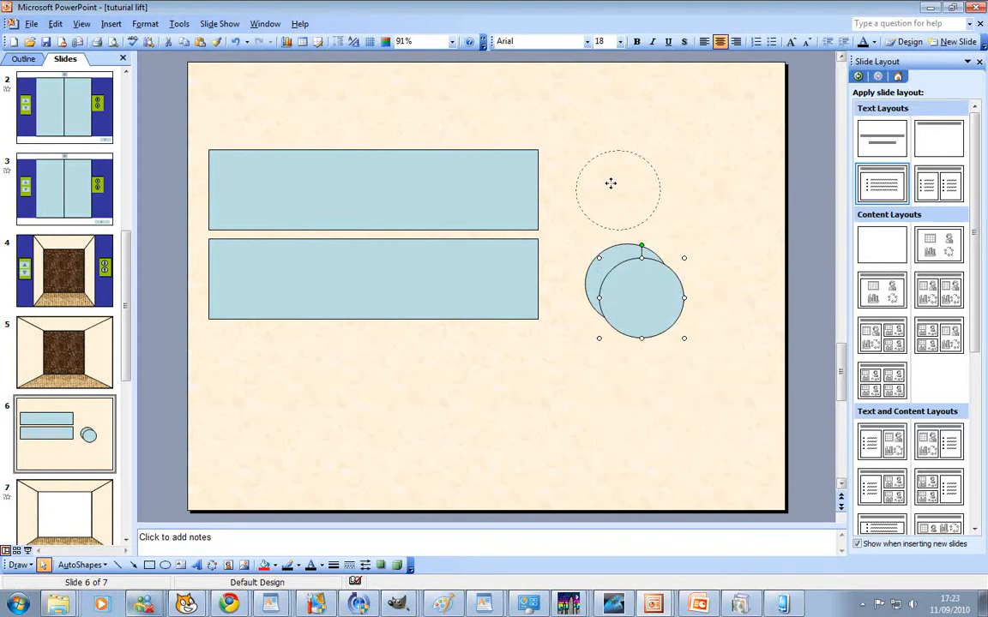
{"action": "left_click_drag", "start_coordinate": [638, 295], "coordinate": [617, 188]}
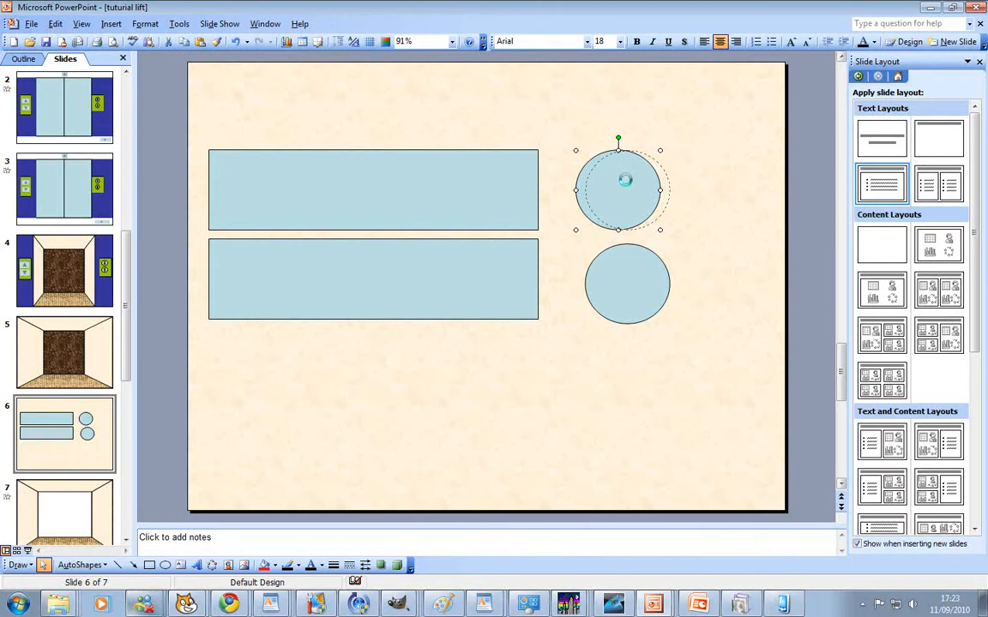
{"action": "left_click", "coordinate": [693, 212]}
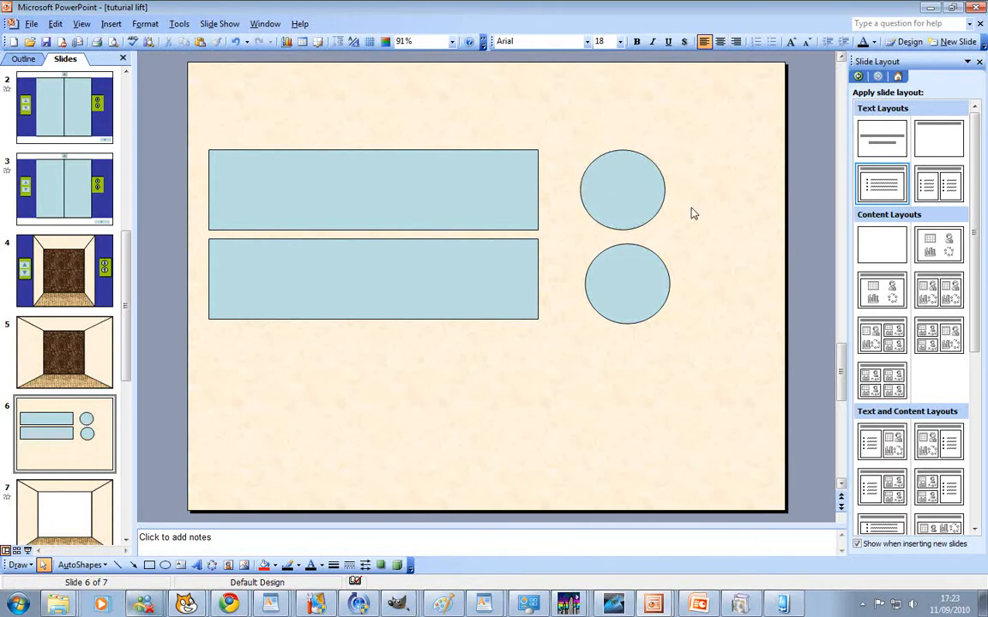
{"action": "left_click", "coordinate": [624, 282]}
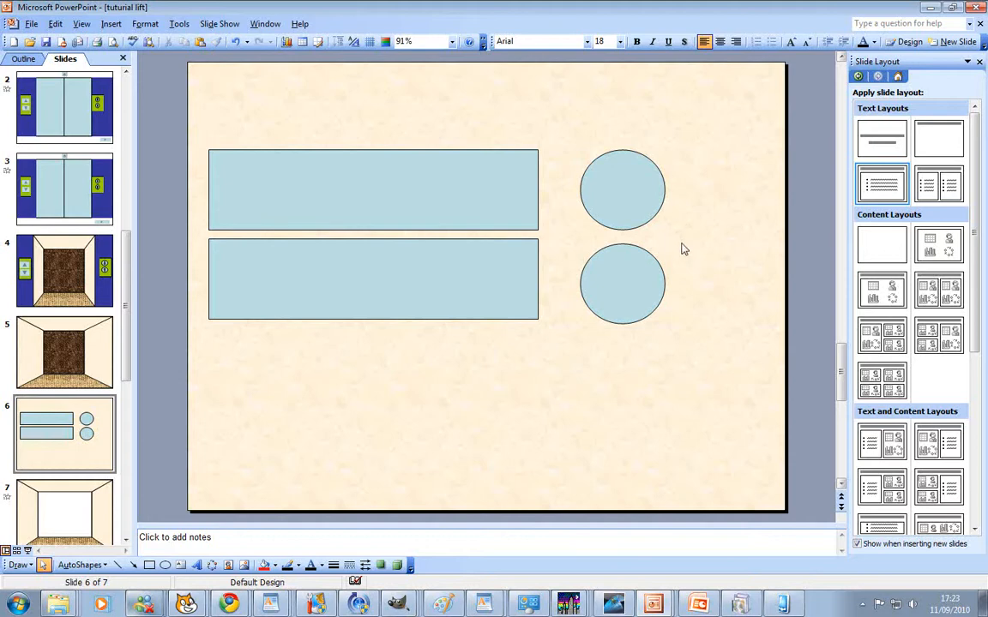
{"action": "mouse_move", "coordinate": [411, 379]}
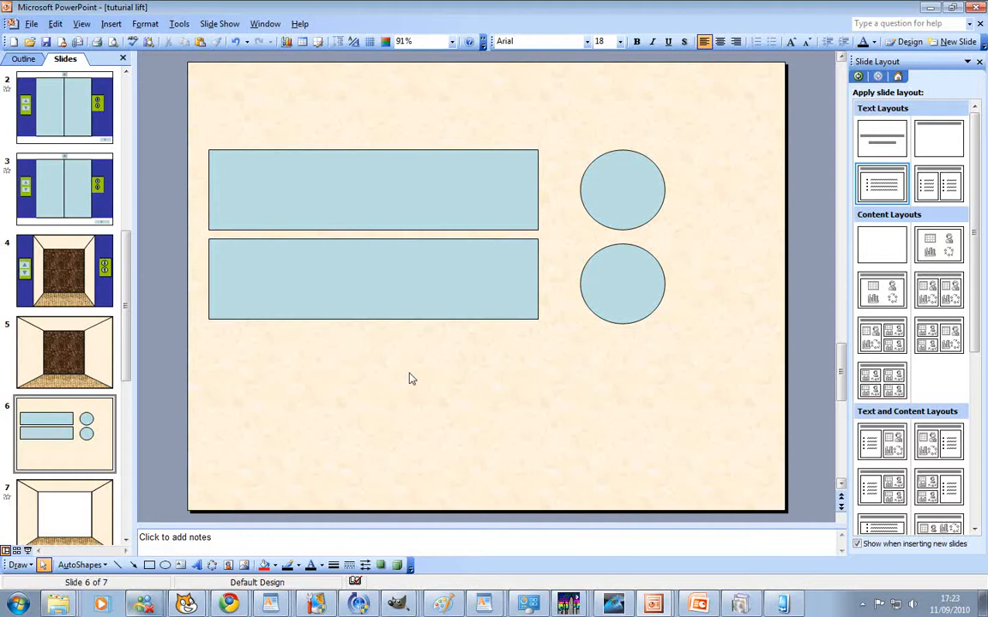
Step: Copy and paste the rectangle and circle into lower rows to make four floor rows
{"action": "right_click", "coordinate": [374, 278]}
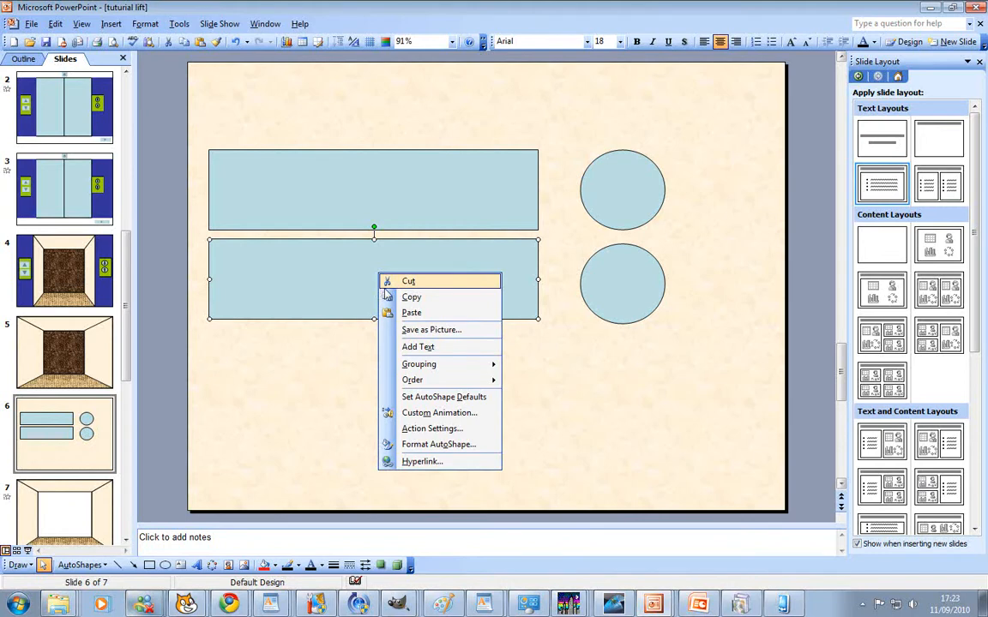
{"action": "left_click", "coordinate": [624, 285]}
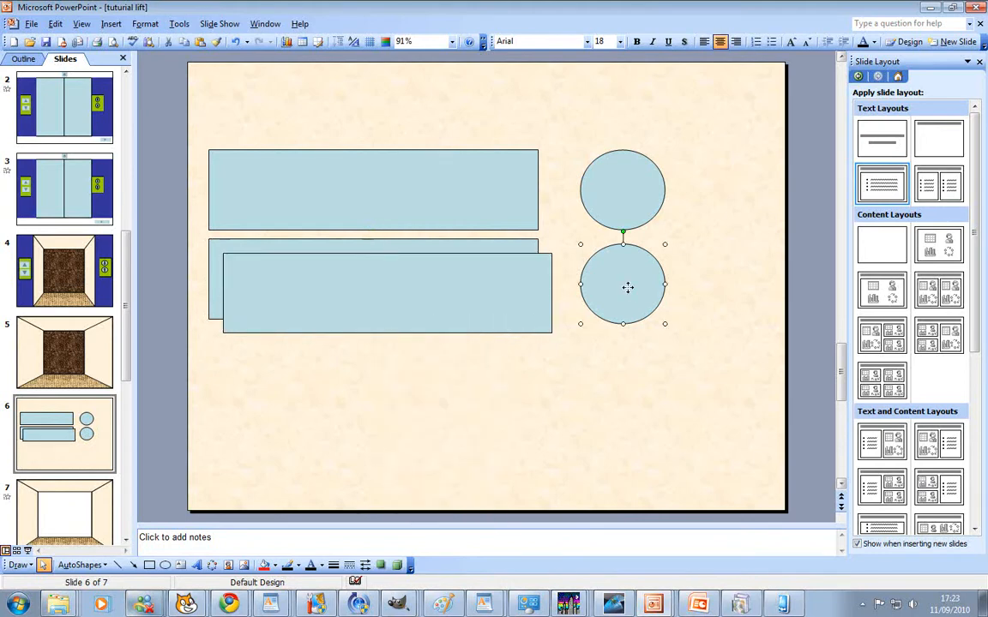
{"action": "right_click", "coordinate": [626, 288]}
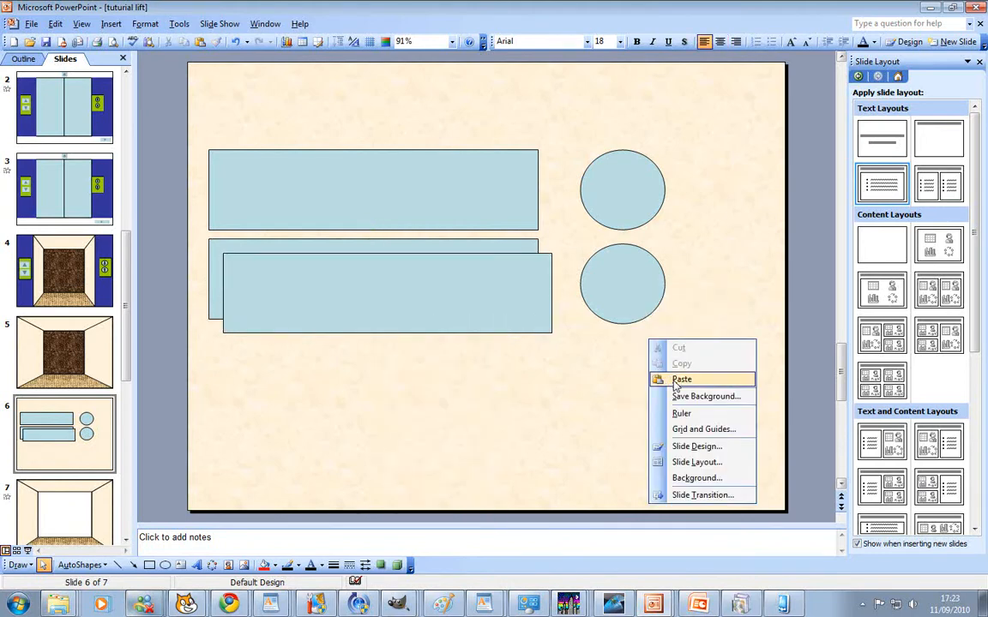
{"action": "left_click", "coordinate": [682, 379]}
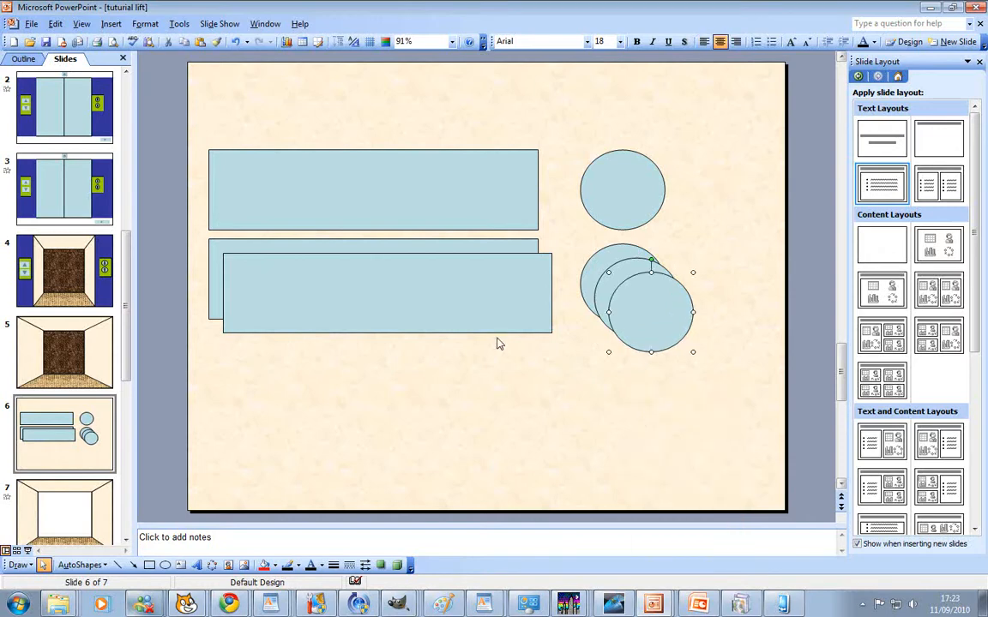
{"action": "right_click", "coordinate": [497, 343]}
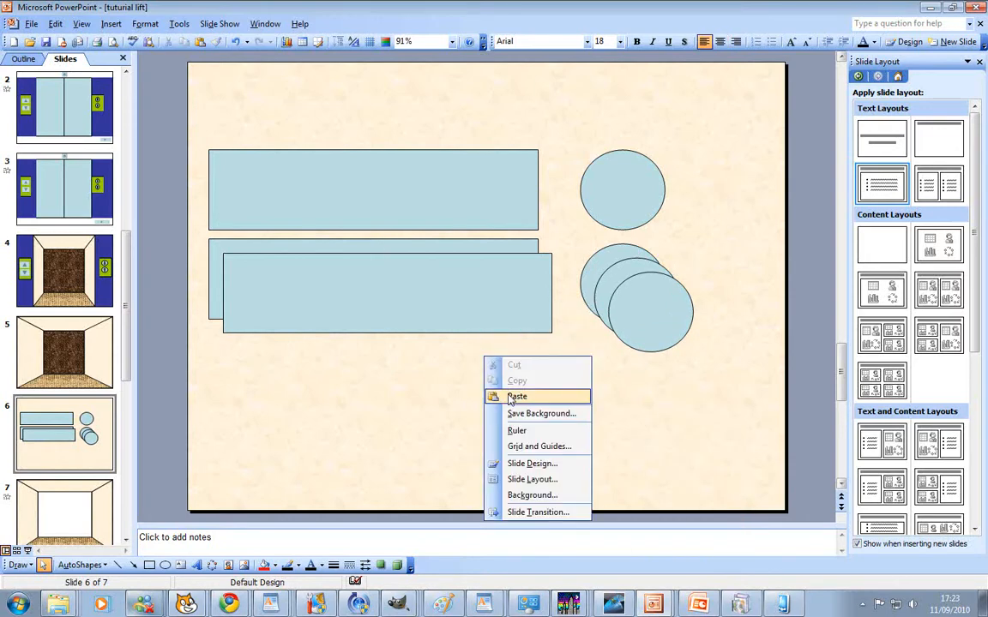
{"action": "left_click", "coordinate": [518, 394]}
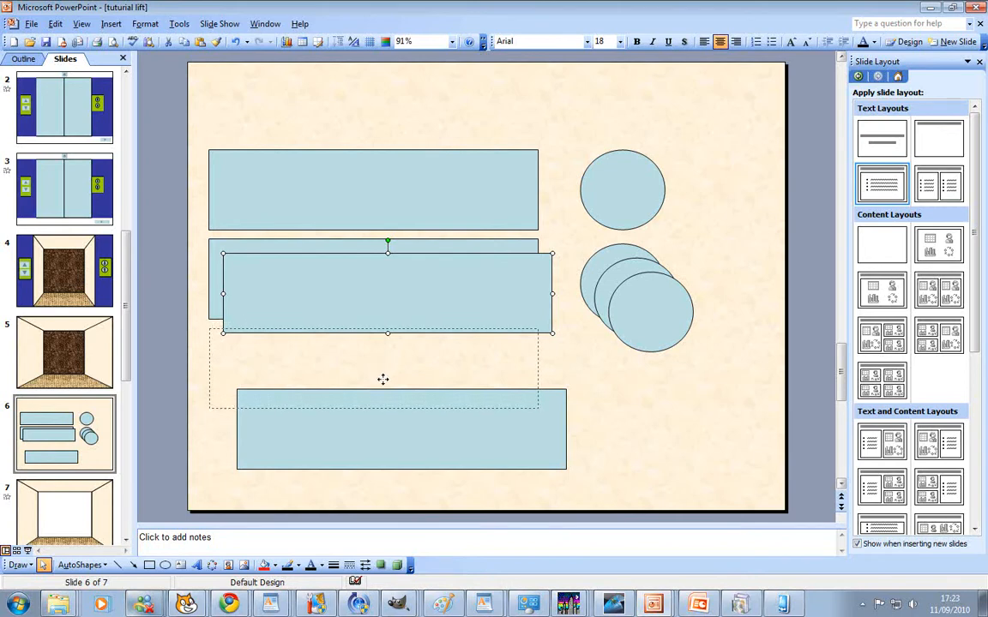
{"action": "left_click_drag", "start_coordinate": [382, 288], "coordinate": [371, 459]}
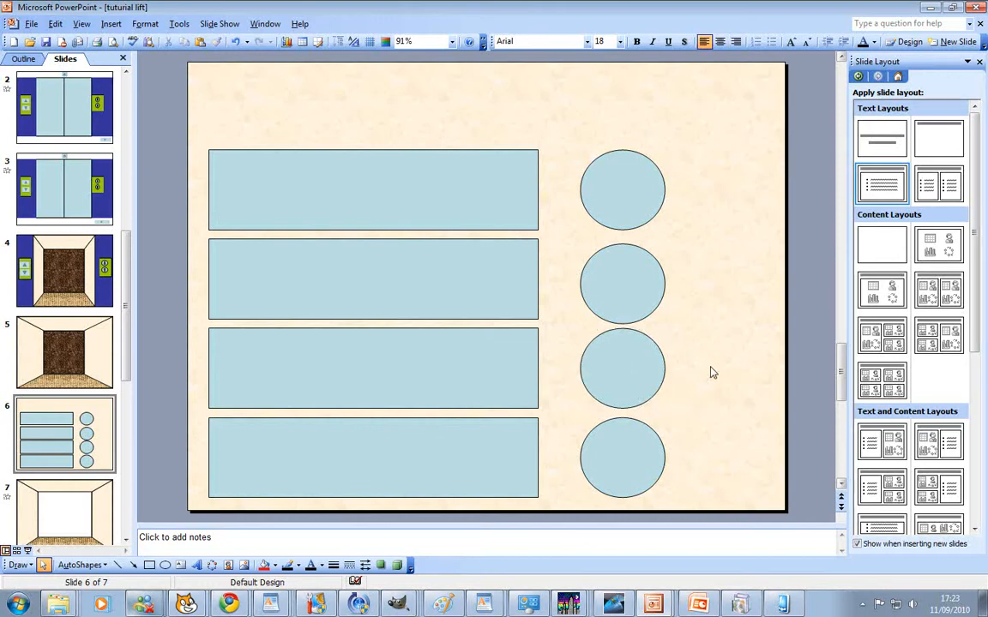
{"action": "left_click", "coordinate": [623, 456]}
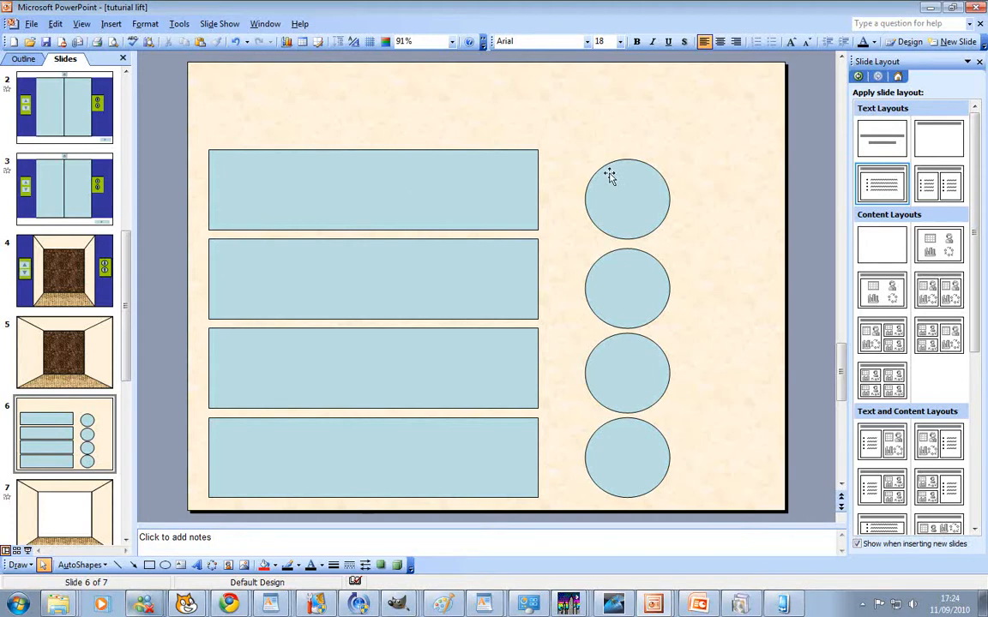
{"action": "left_click", "coordinate": [628, 199]}
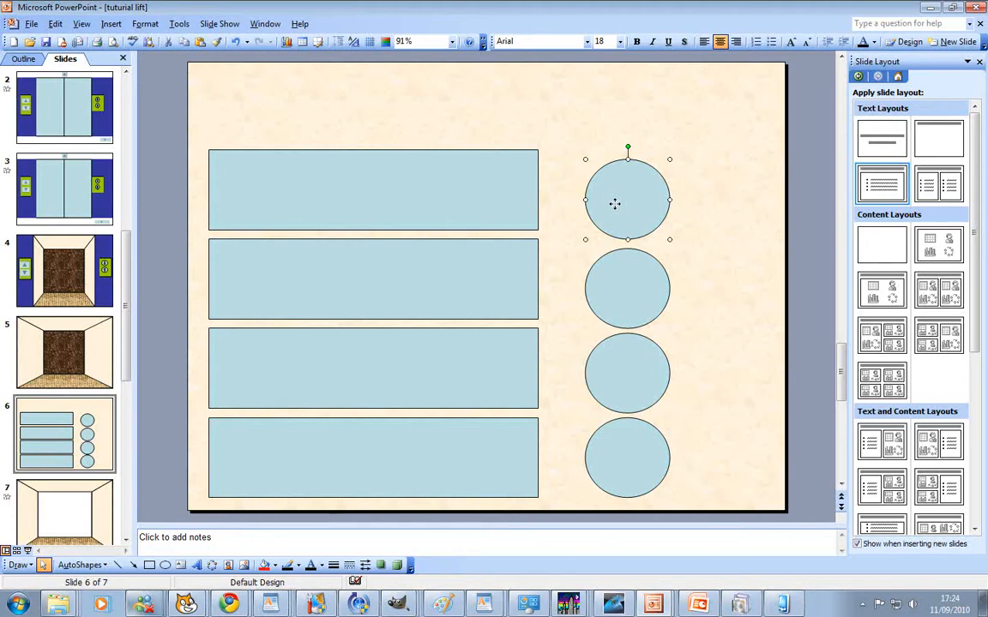
{"action": "left_click", "coordinate": [628, 288]}
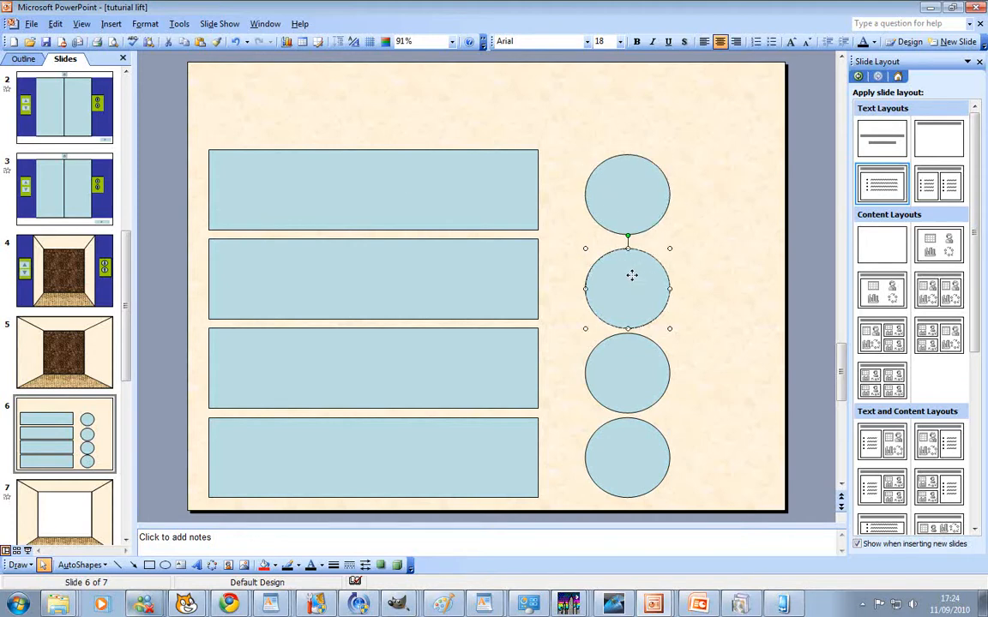
{"action": "left_click", "coordinate": [701, 350]}
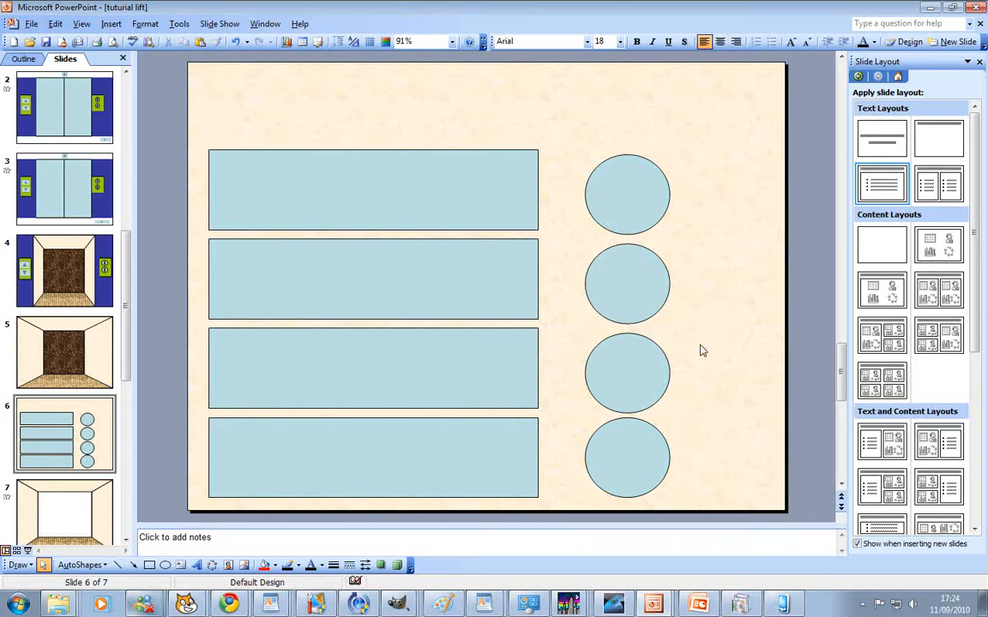
{"action": "mouse_move", "coordinate": [698, 323]}
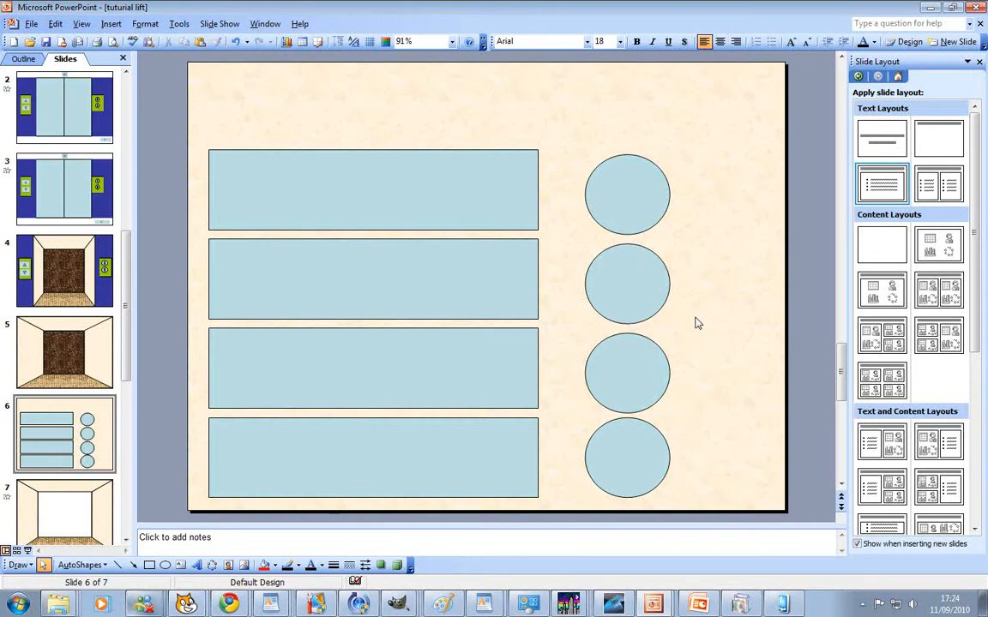
{"action": "left_click", "coordinate": [627, 193]}
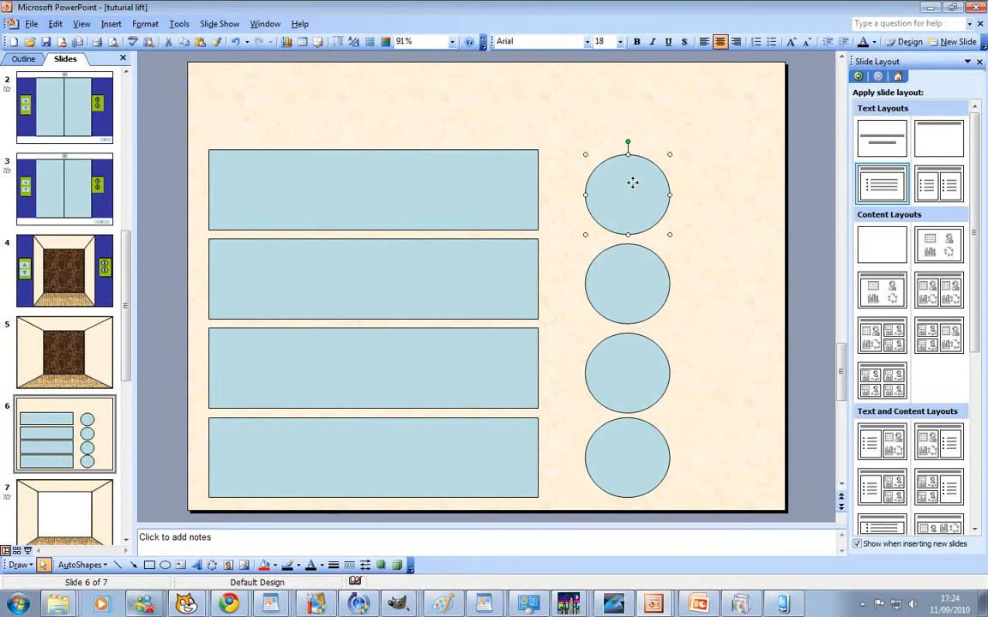
Step: Give the top circle an Action Settings hyperlink to Next Slide
{"action": "right_click", "coordinate": [628, 190]}
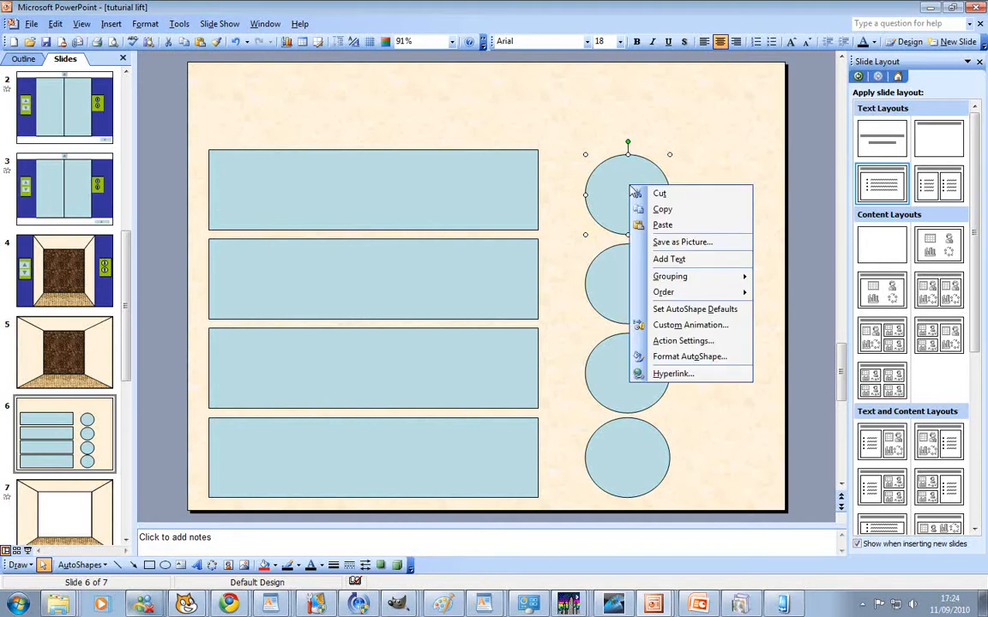
{"action": "mouse_move", "coordinate": [614, 192]}
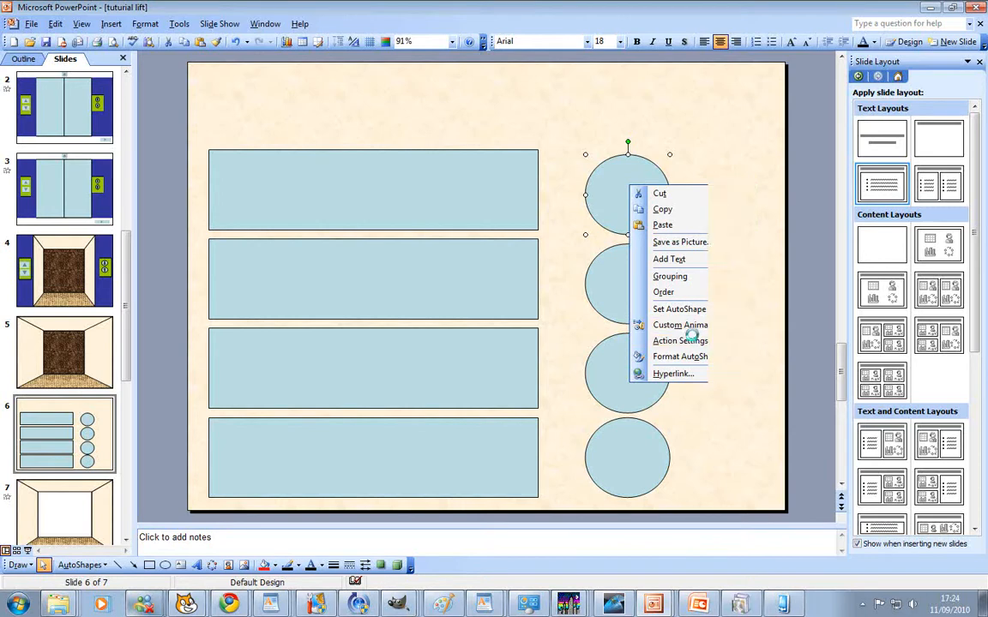
{"action": "left_click", "coordinate": [679, 339]}
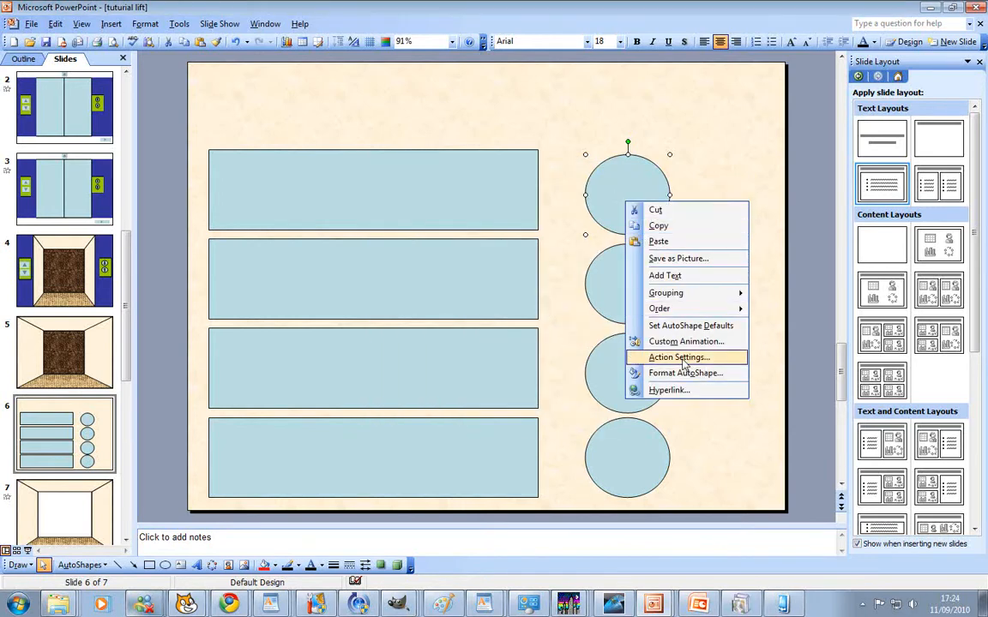
{"action": "left_click", "coordinate": [679, 356]}
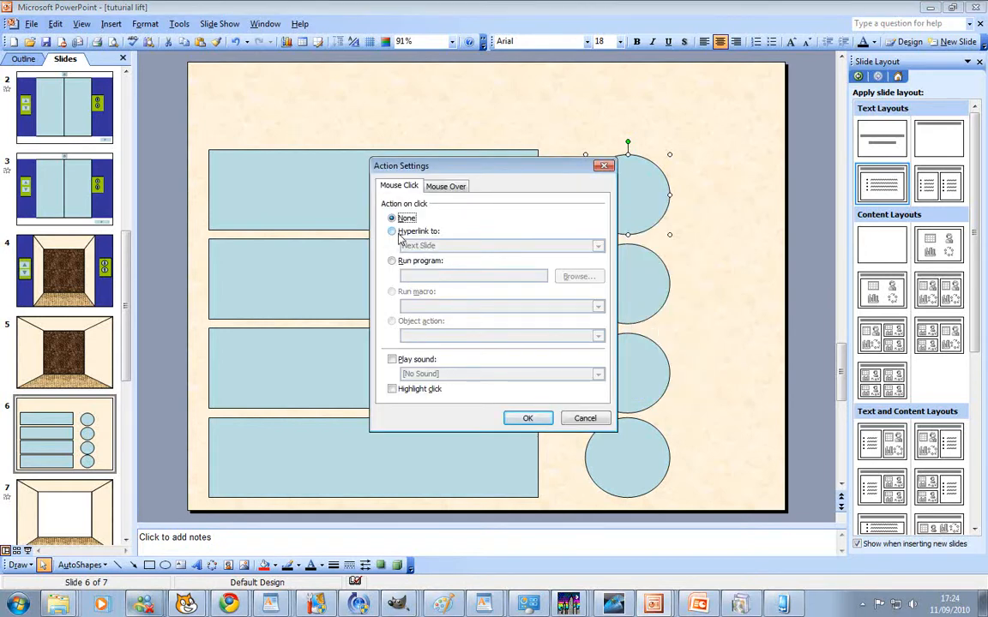
{"action": "left_click", "coordinate": [391, 232]}
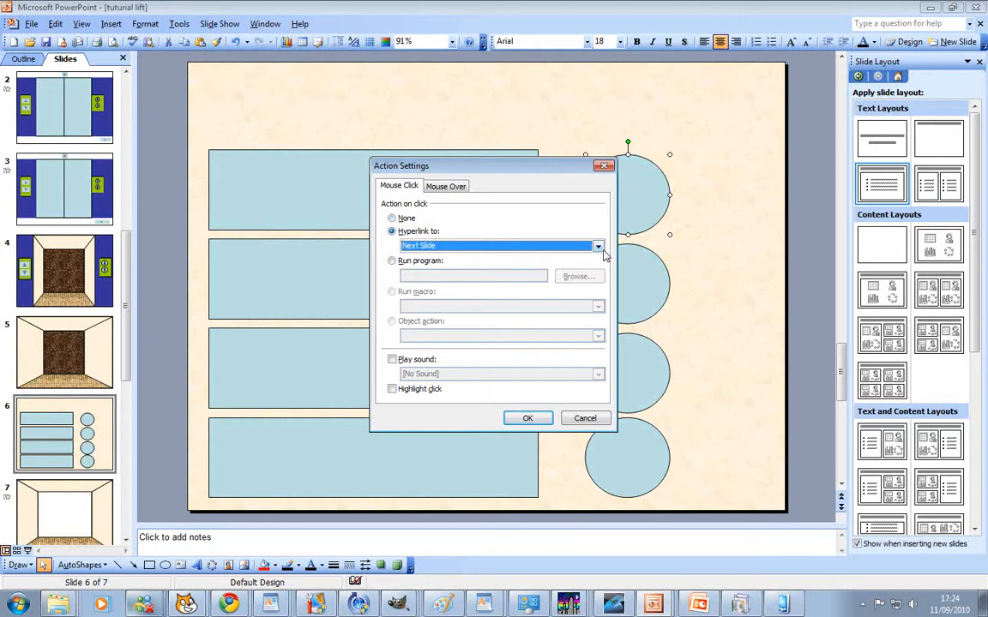
{"action": "mouse_move", "coordinate": [604, 179]}
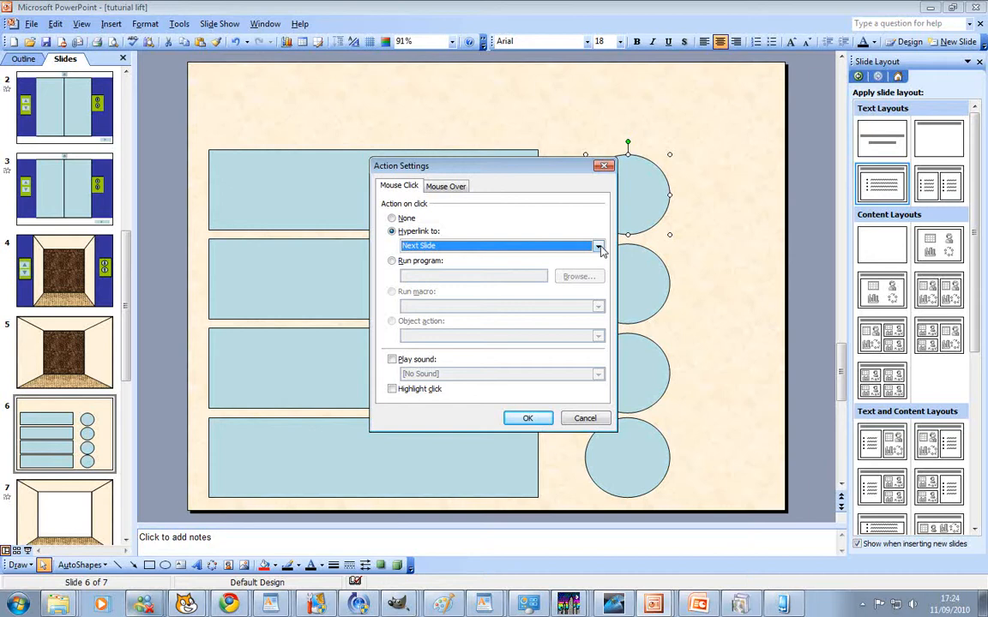
{"action": "left_click", "coordinate": [596, 247]}
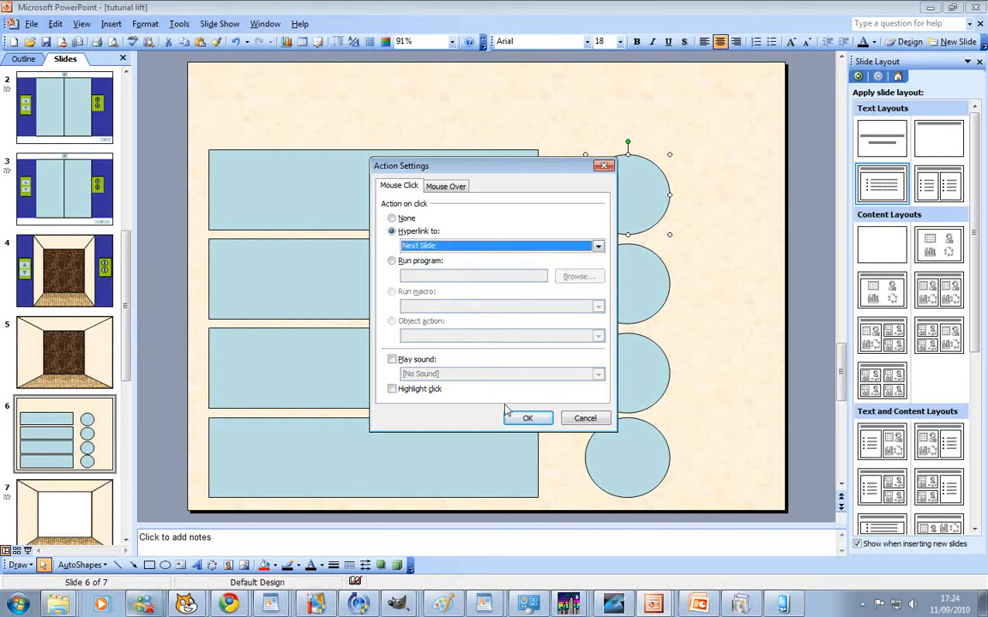
{"action": "left_click", "coordinate": [528, 418]}
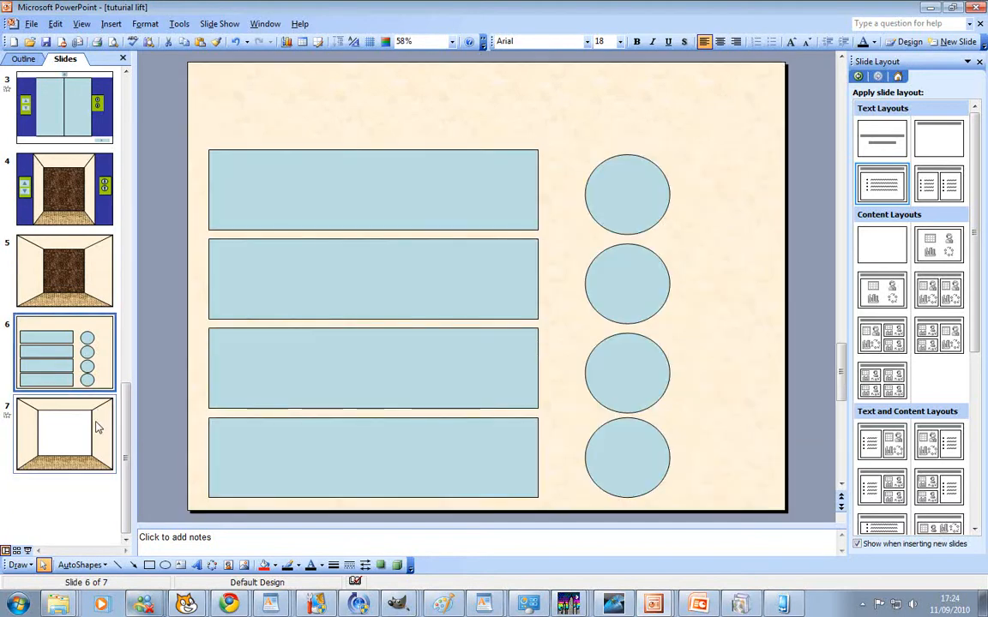
{"action": "mouse_move", "coordinate": [86, 403]}
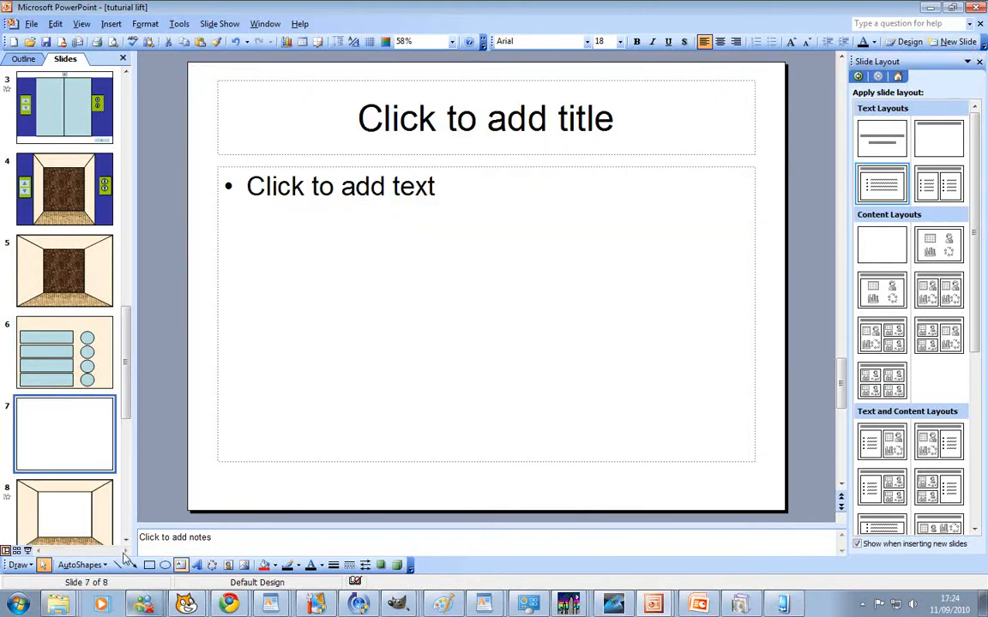
Step: Insert four new blank slides after slide 6 and return to the lift panel slide
{"action": "left_click", "coordinate": [967, 41]}
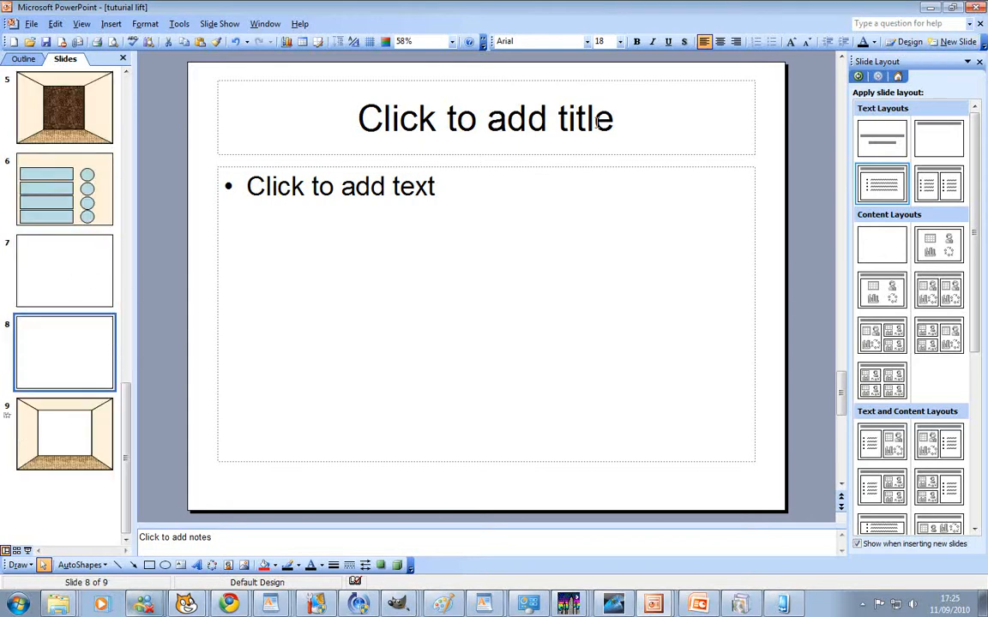
{"action": "mouse_move", "coordinate": [954, 41]}
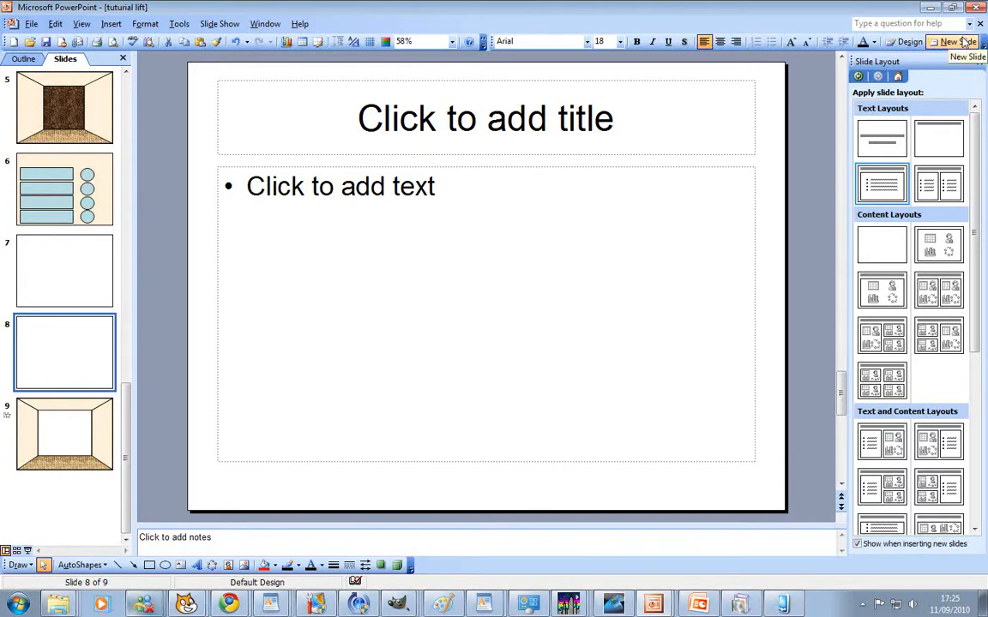
{"action": "left_click", "coordinate": [948, 41]}
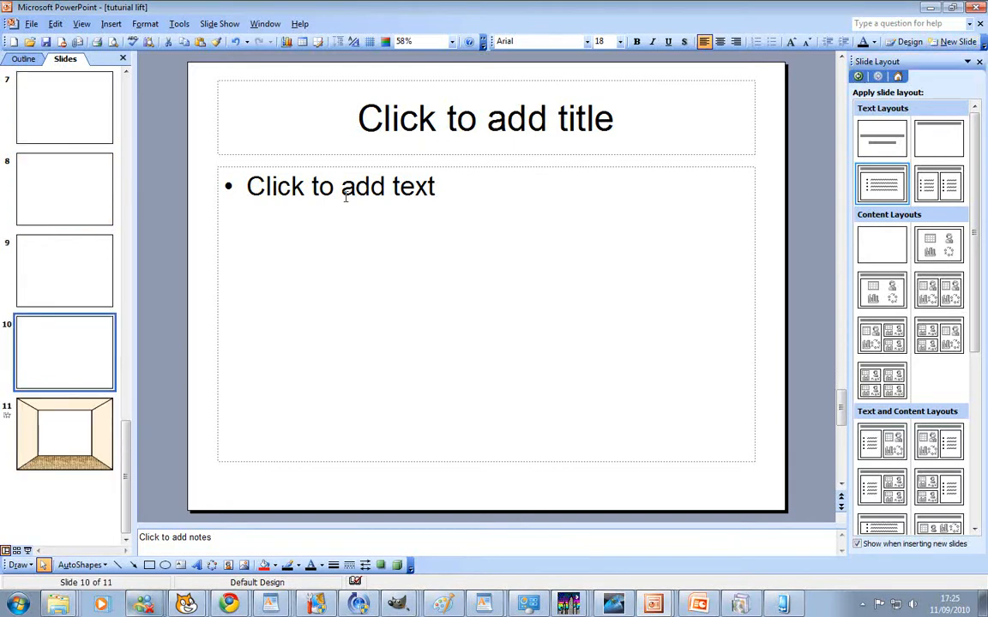
{"action": "scroll", "scroll_direction": "up", "scroll_amount": 3}
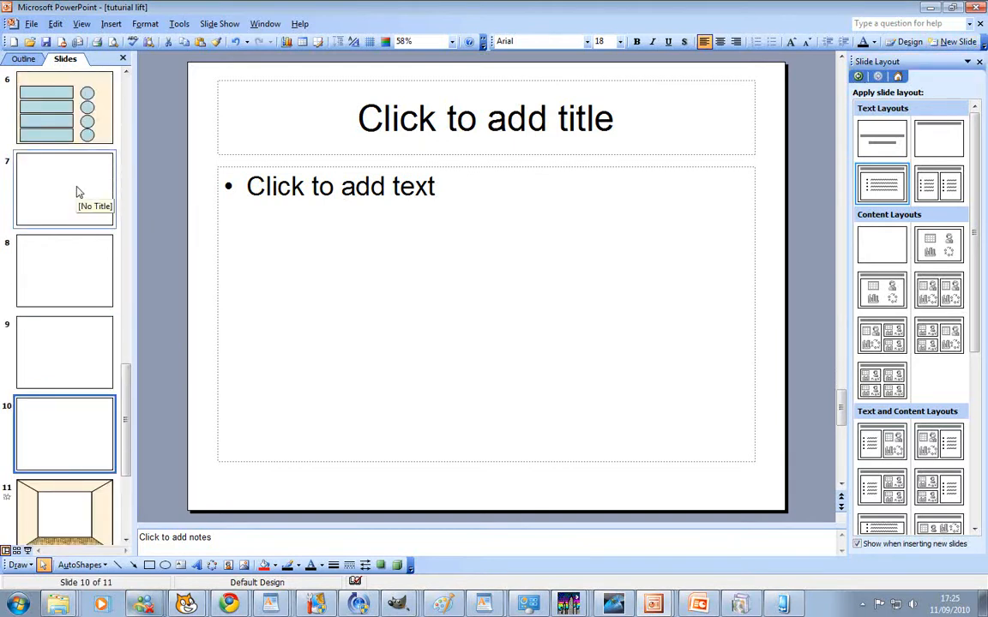
{"action": "mouse_move", "coordinate": [103, 323]}
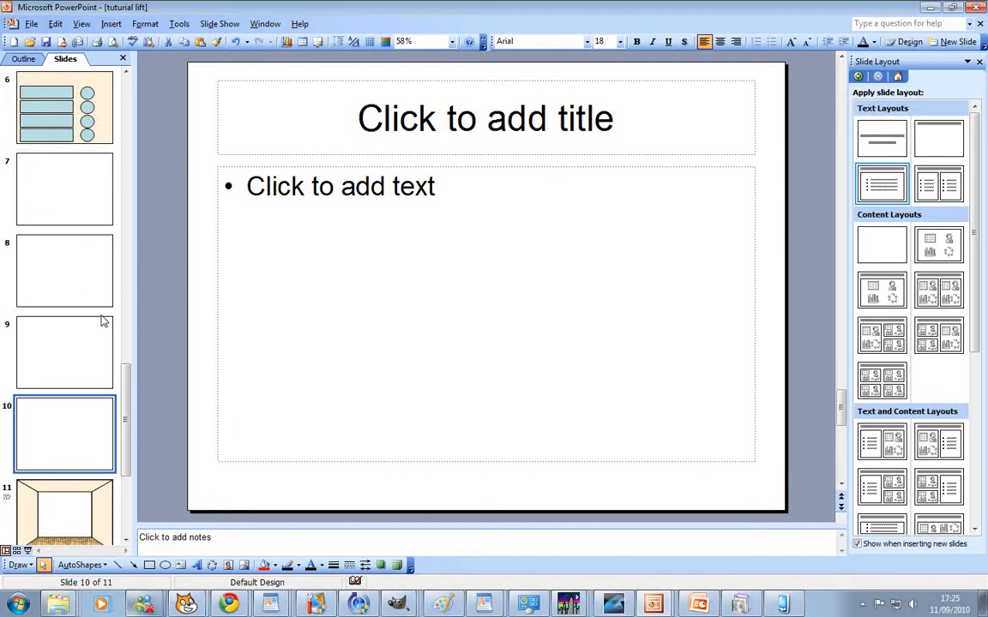
{"action": "scroll", "scroll_direction": "up", "scroll_amount": 3}
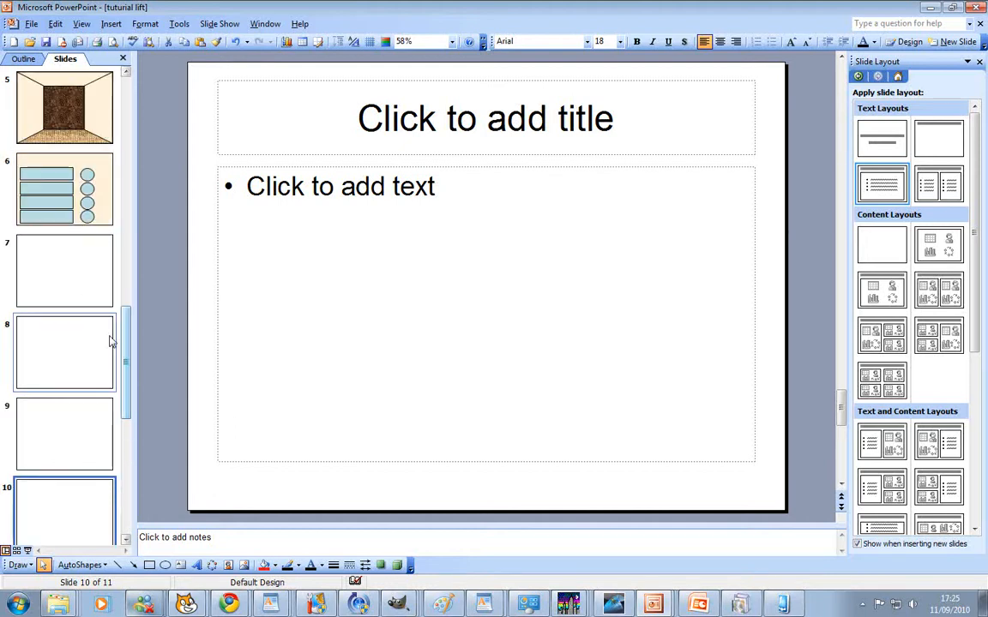
{"action": "left_click", "coordinate": [65, 188]}
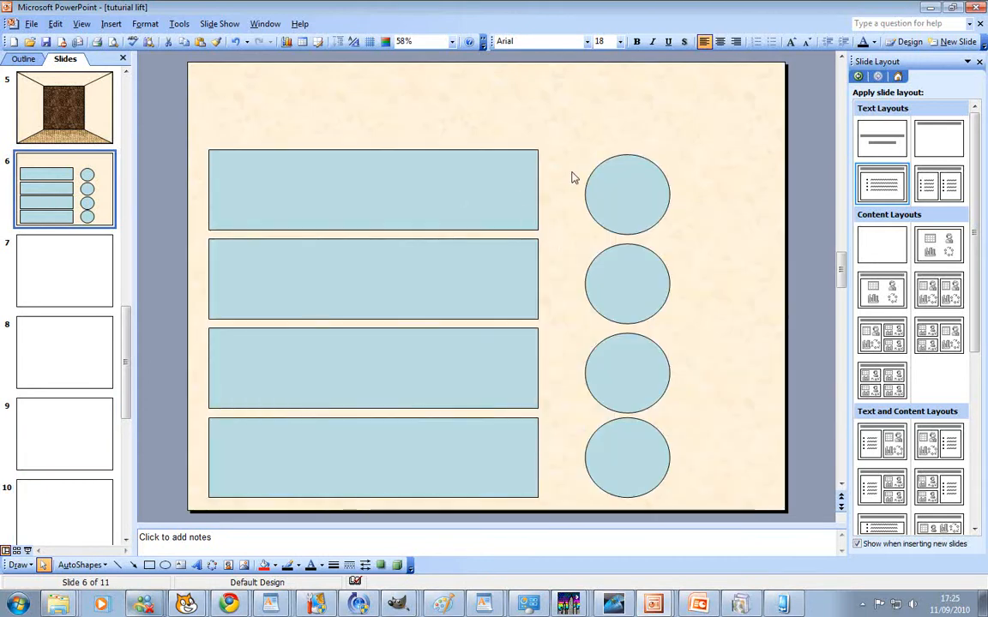
{"action": "mouse_move", "coordinate": [645, 196]}
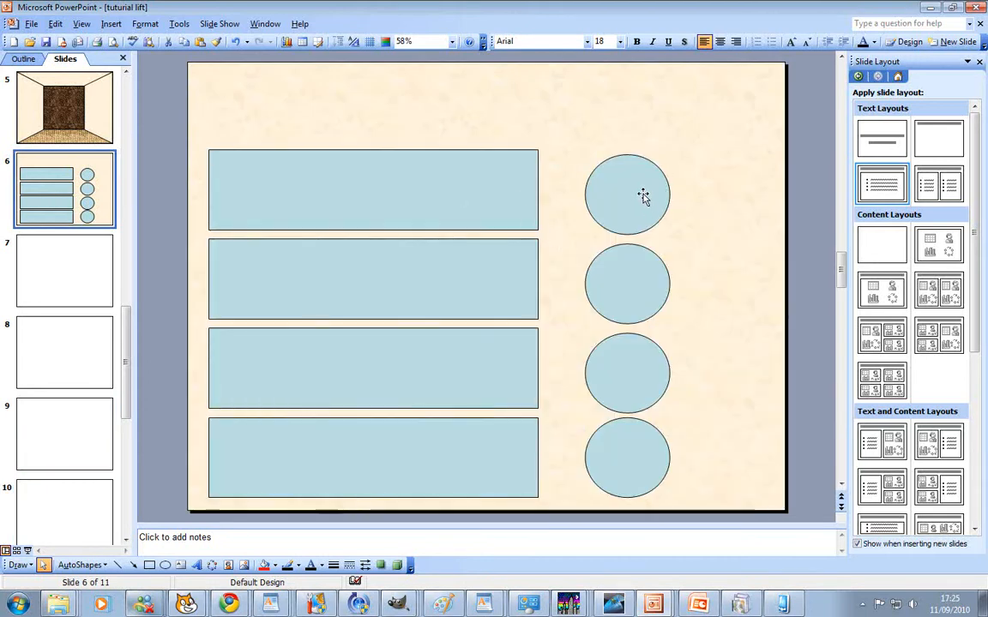
{"action": "mouse_move", "coordinate": [632, 186]}
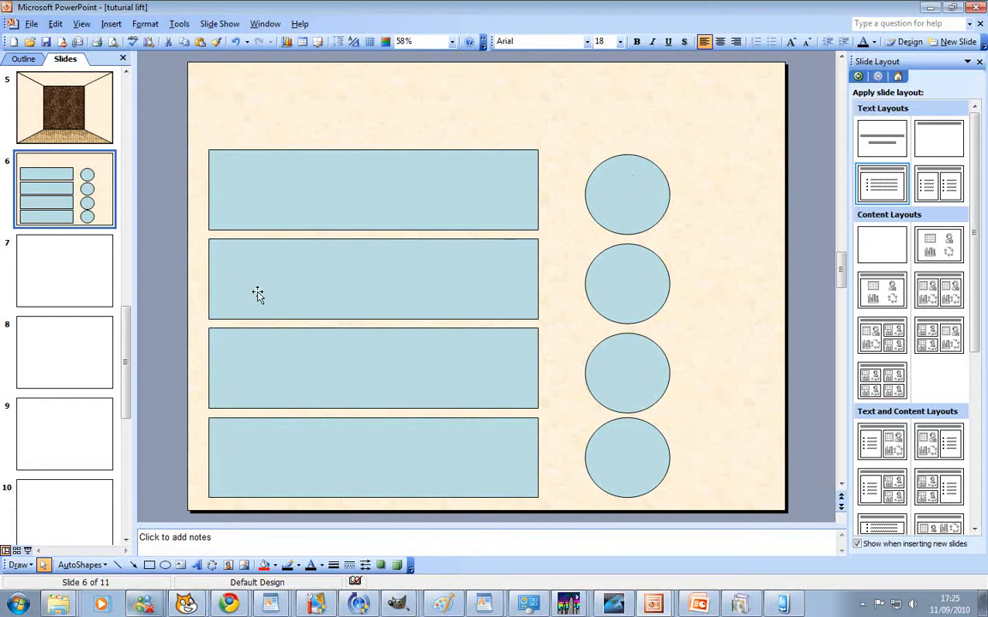
{"action": "mouse_move", "coordinate": [518, 219]}
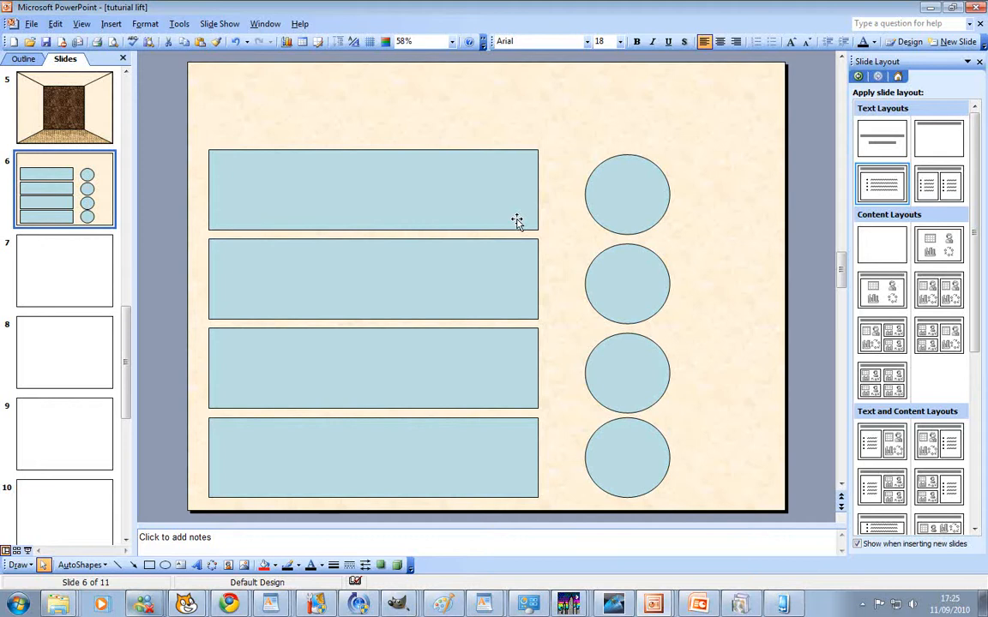
{"action": "left_click", "coordinate": [628, 192]}
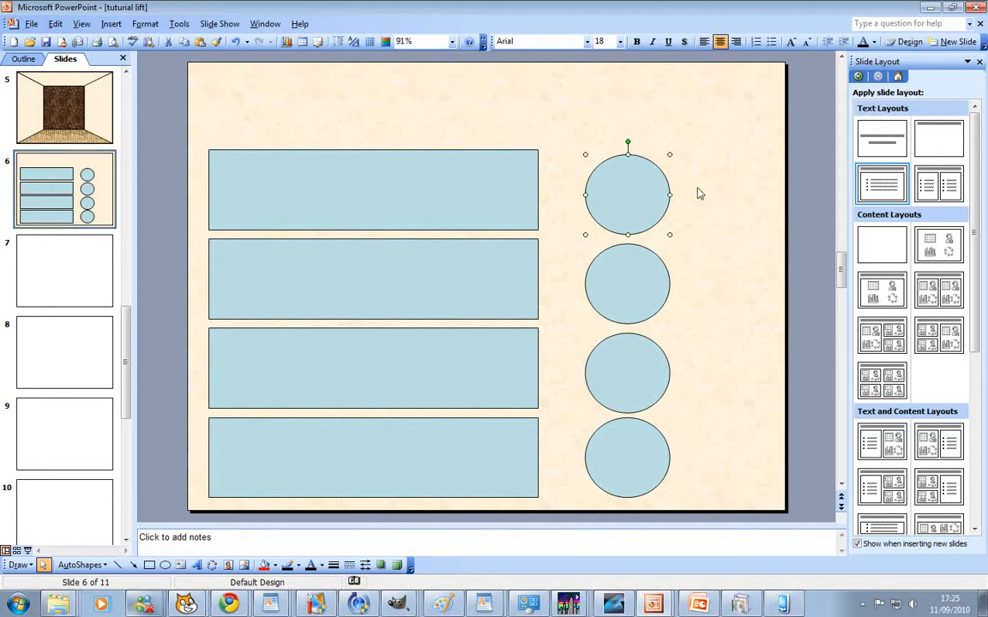
Step: Reopen the top circle's Action Settings and confirm its hyperlink
{"action": "right_click", "coordinate": [628, 192]}
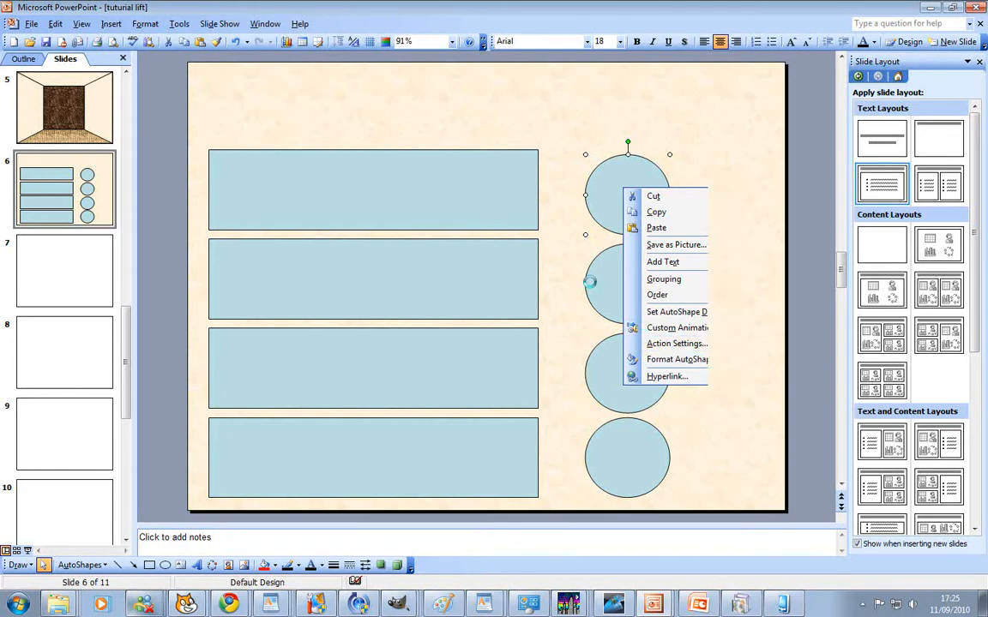
{"action": "left_click", "coordinate": [675, 342]}
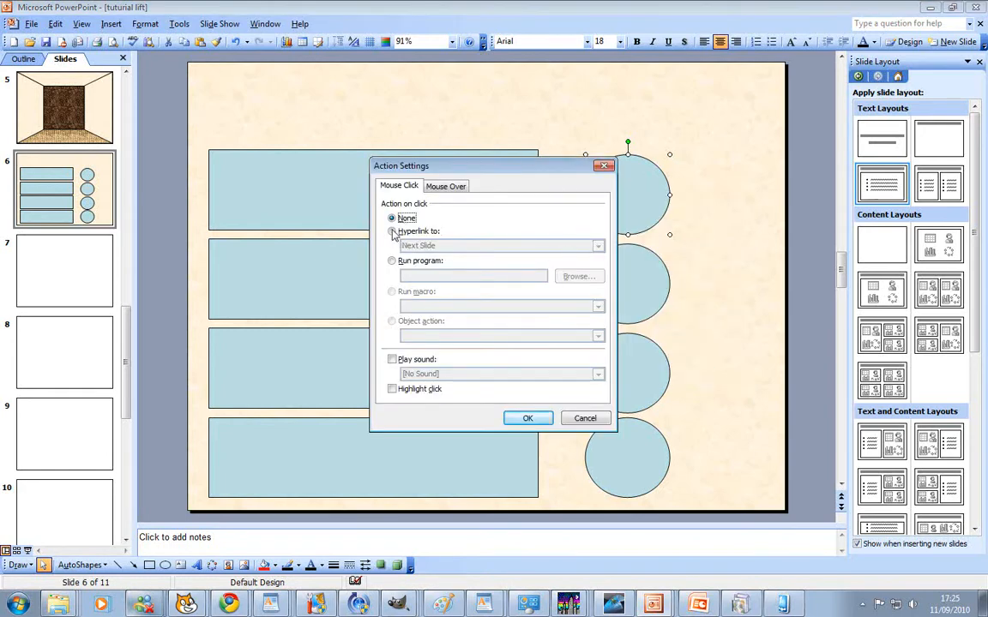
{"action": "left_click", "coordinate": [597, 247]}
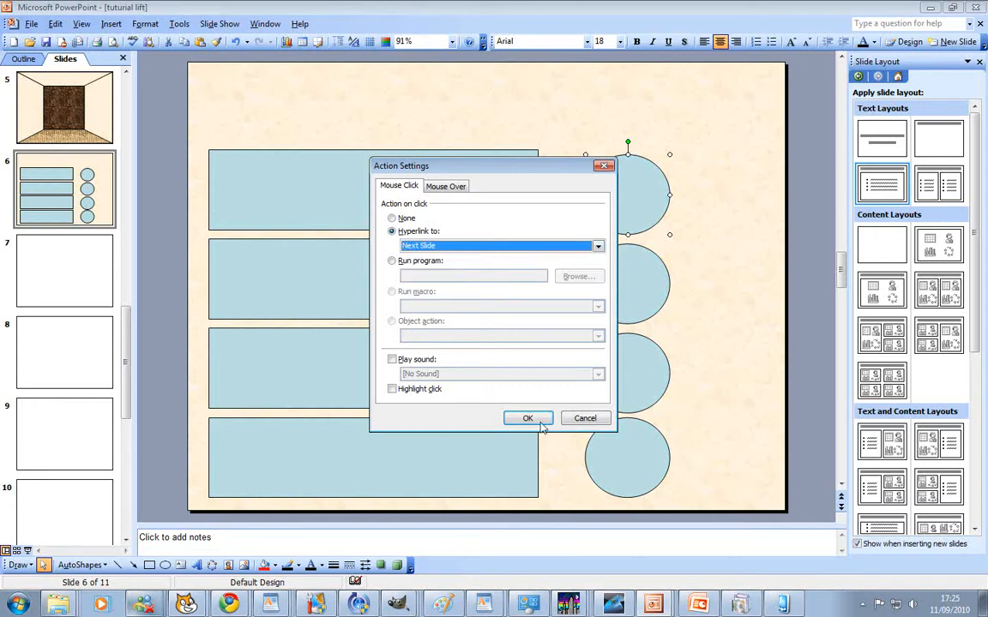
{"action": "left_click", "coordinate": [528, 419]}
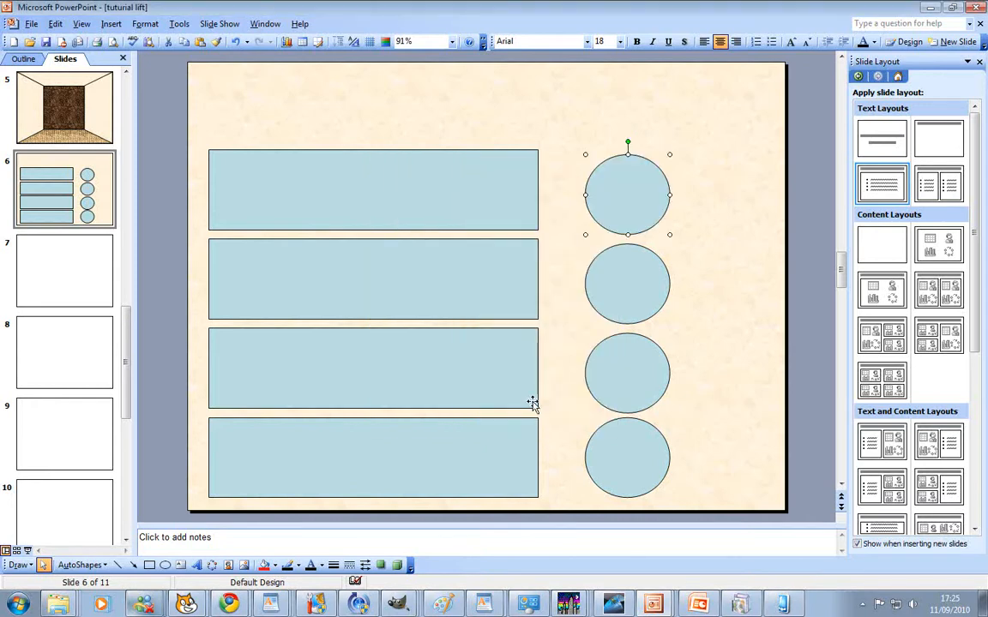
Step: Link the second circle to a specific slide via Hyperlink to > Slide
{"action": "right_click", "coordinate": [628, 283]}
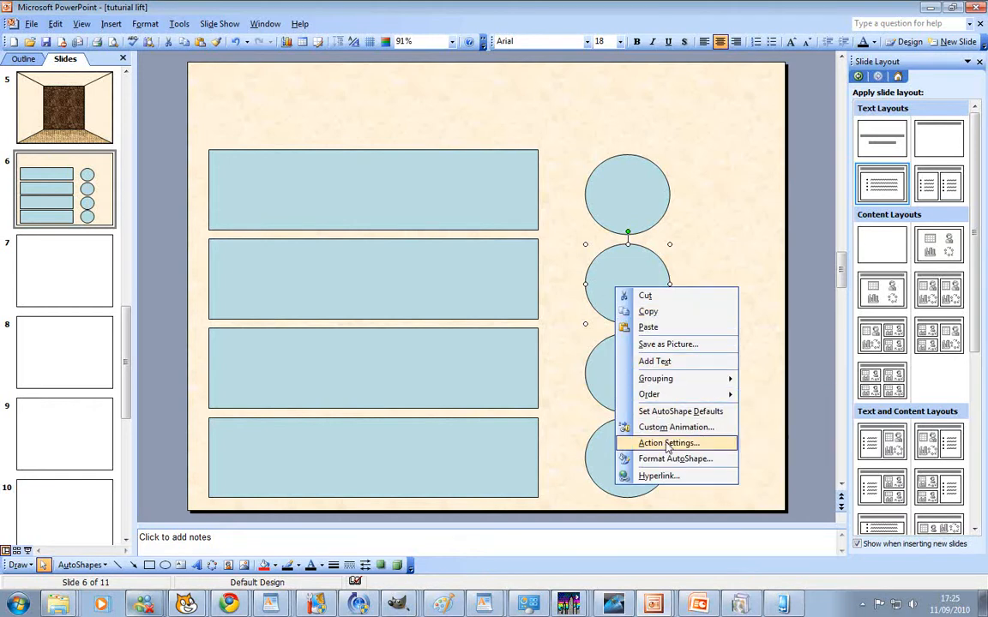
{"action": "left_click", "coordinate": [669, 442]}
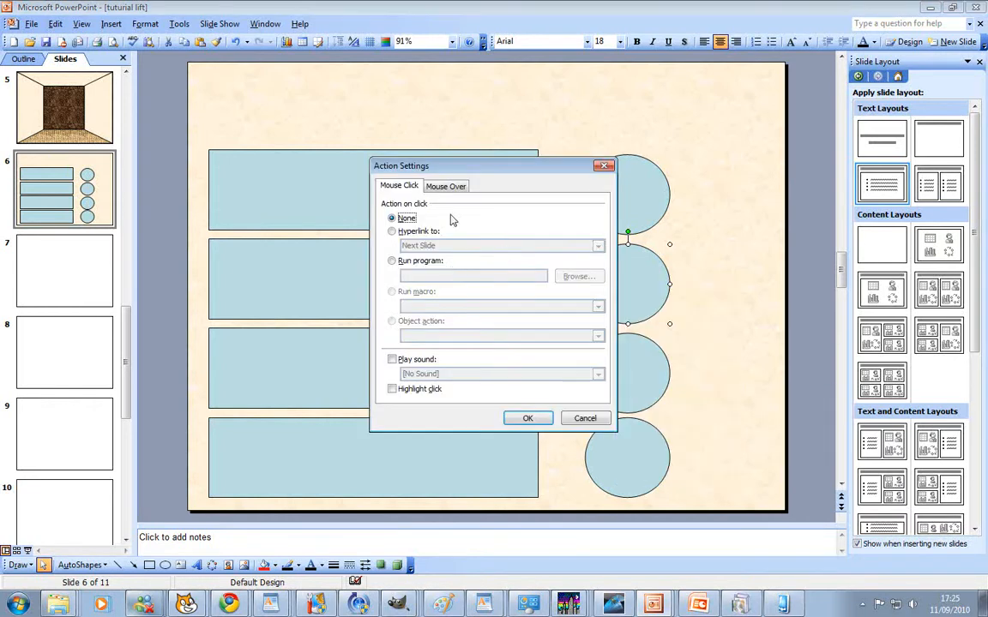
{"action": "left_click", "coordinate": [596, 247]}
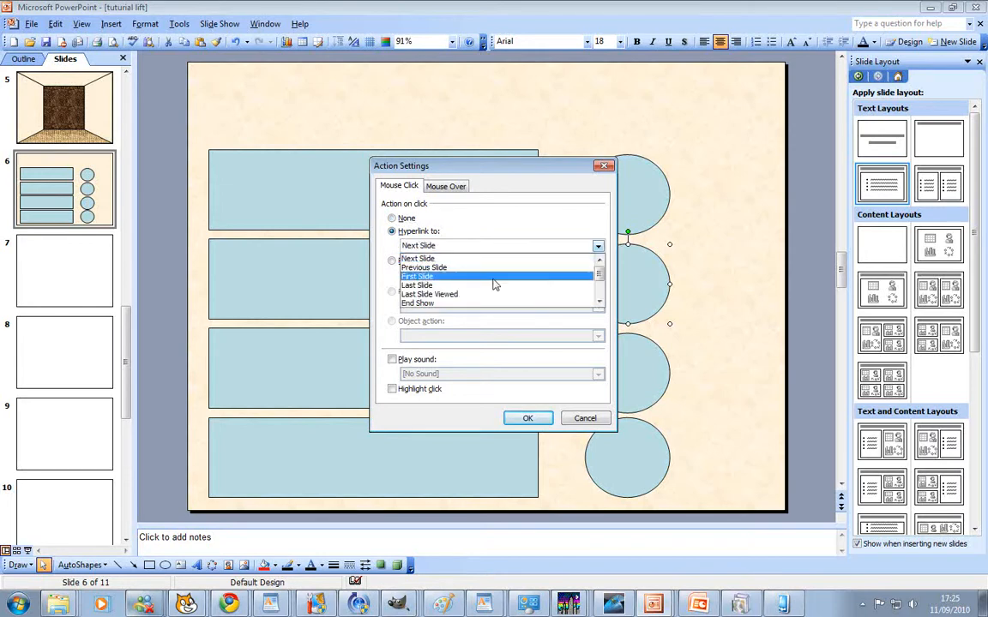
{"action": "scroll", "scroll_direction": "down", "scroll_amount": 3}
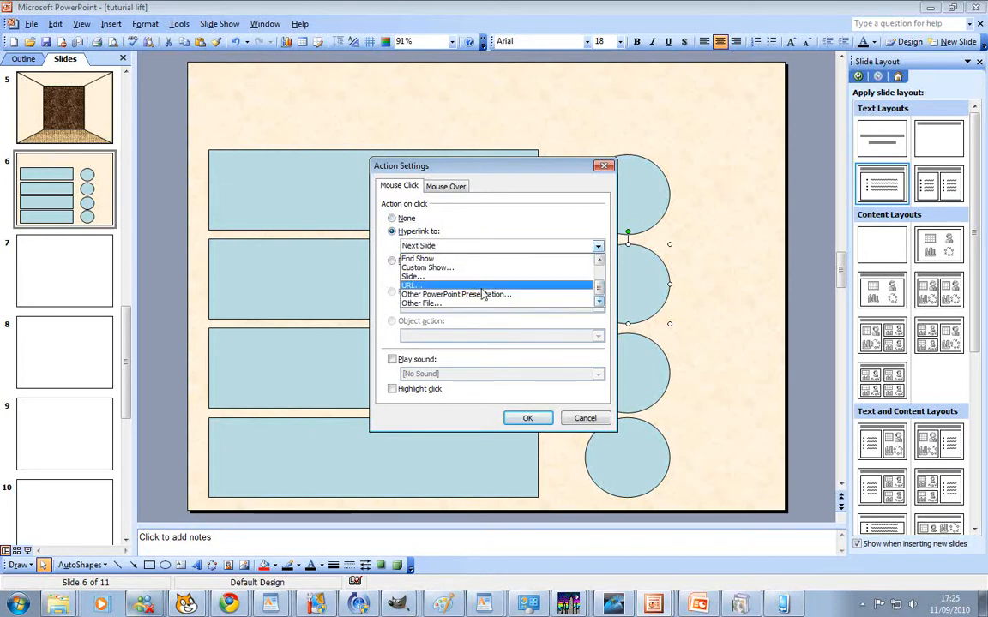
{"action": "left_click", "coordinate": [412, 276]}
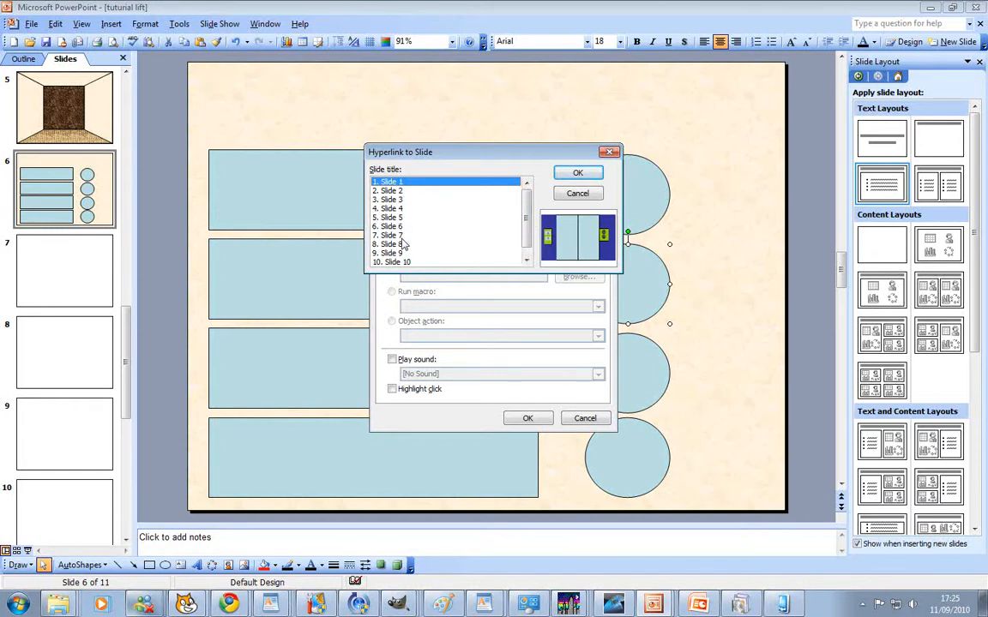
{"action": "left_click", "coordinate": [576, 172]}
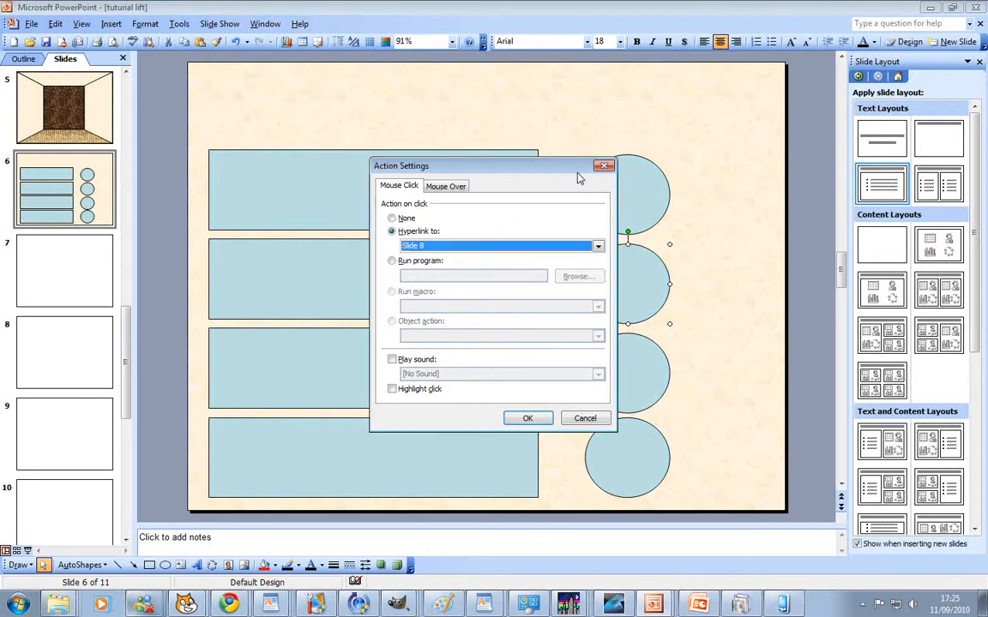
{"action": "left_click", "coordinate": [528, 418]}
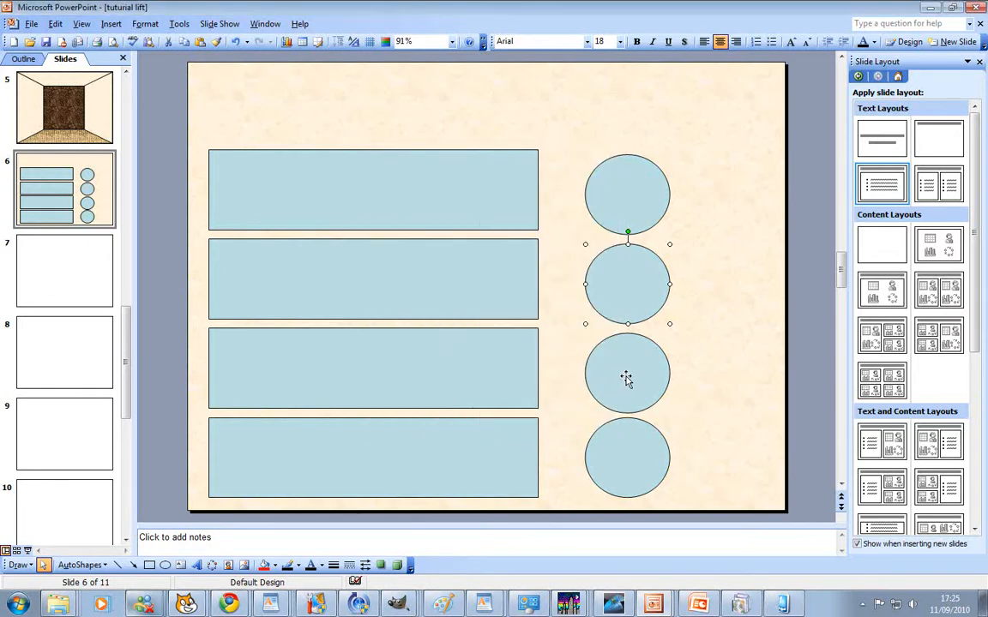
Step: Link the third and bottom circles each to their own target slide
{"action": "right_click", "coordinate": [628, 369]}
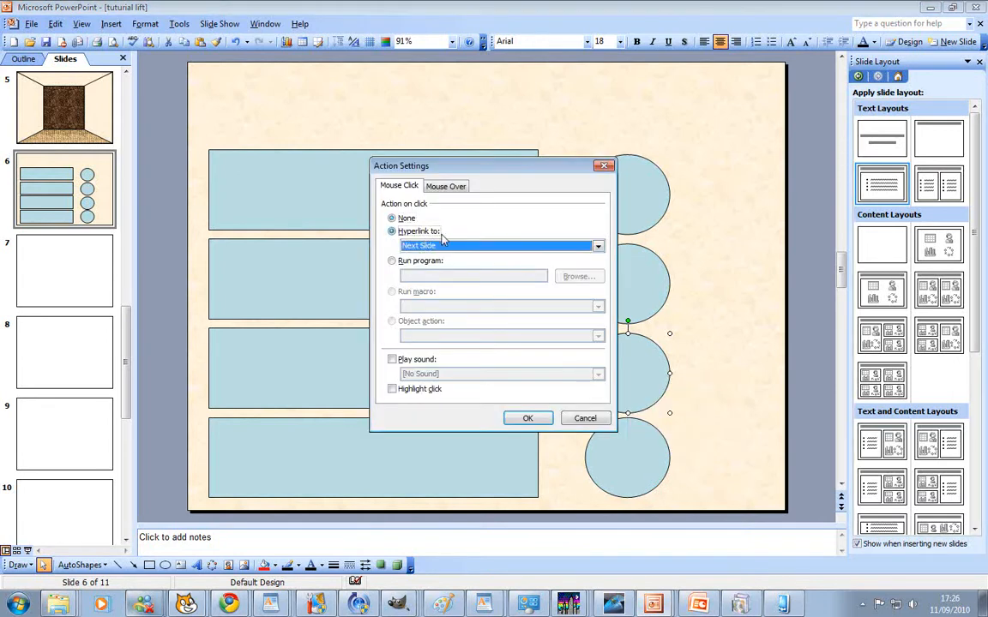
{"action": "left_click", "coordinate": [597, 247]}
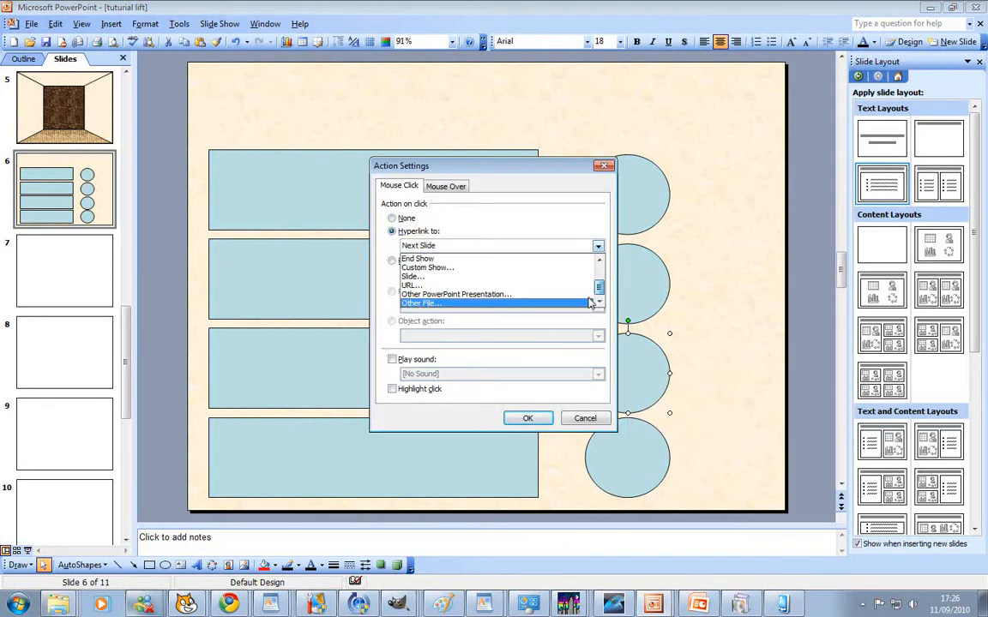
{"action": "left_click", "coordinate": [415, 276]}
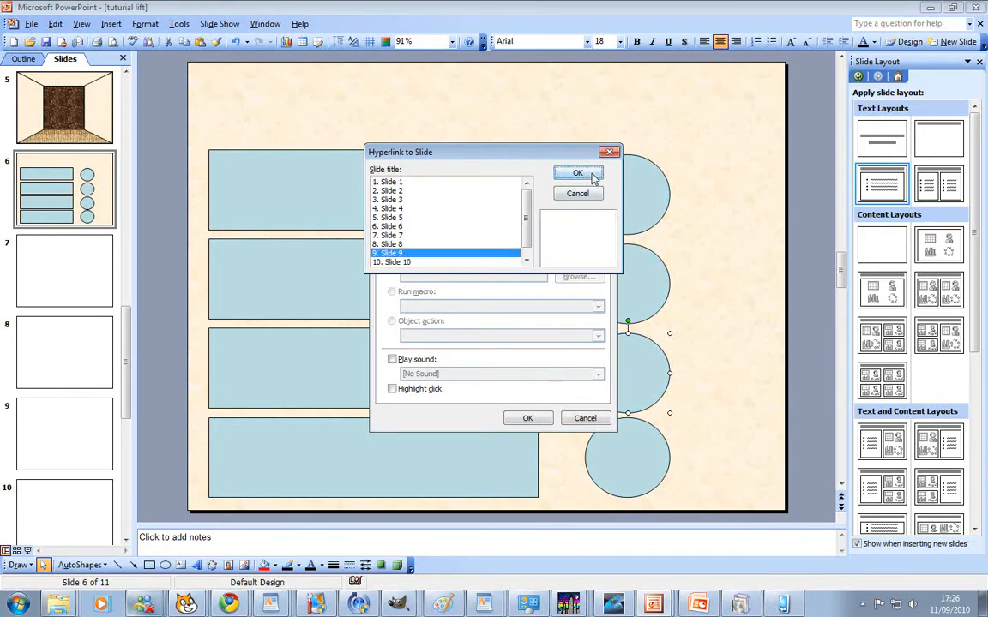
{"action": "left_click", "coordinate": [577, 171]}
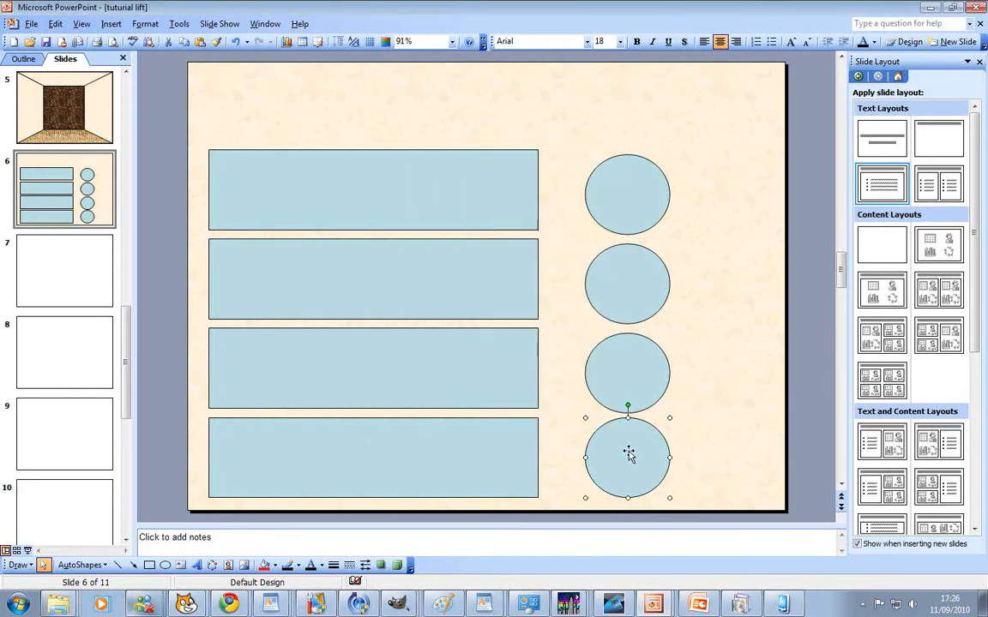
{"action": "right_click", "coordinate": [628, 456]}
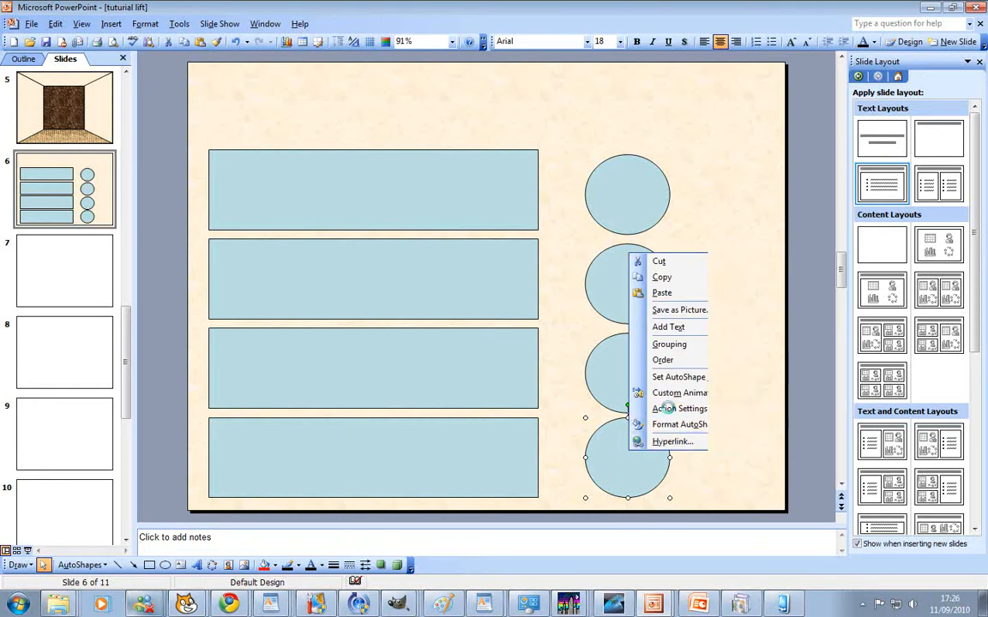
{"action": "left_click", "coordinate": [679, 408]}
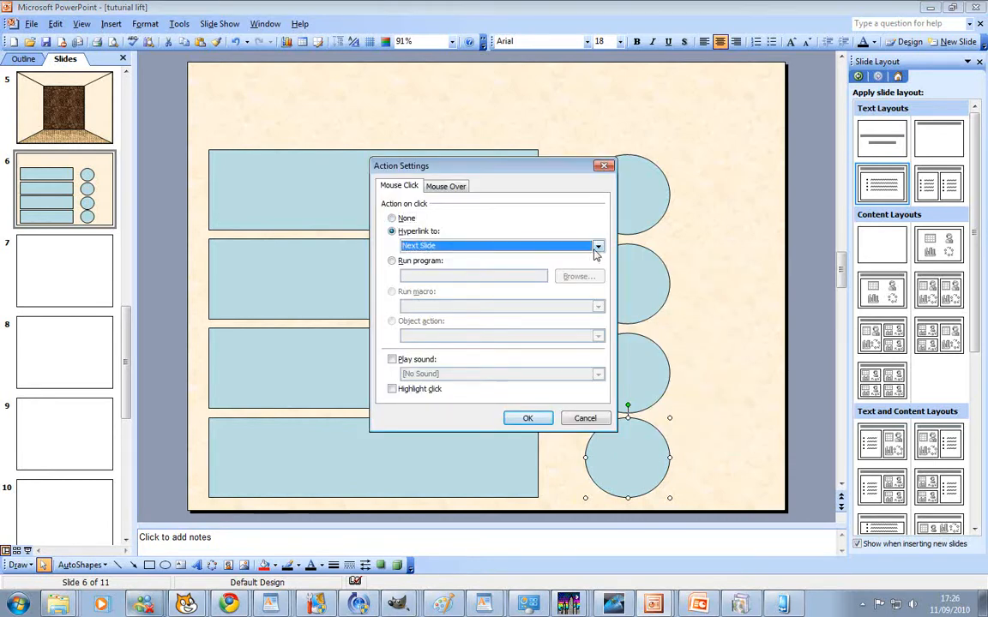
{"action": "left_click", "coordinate": [596, 246]}
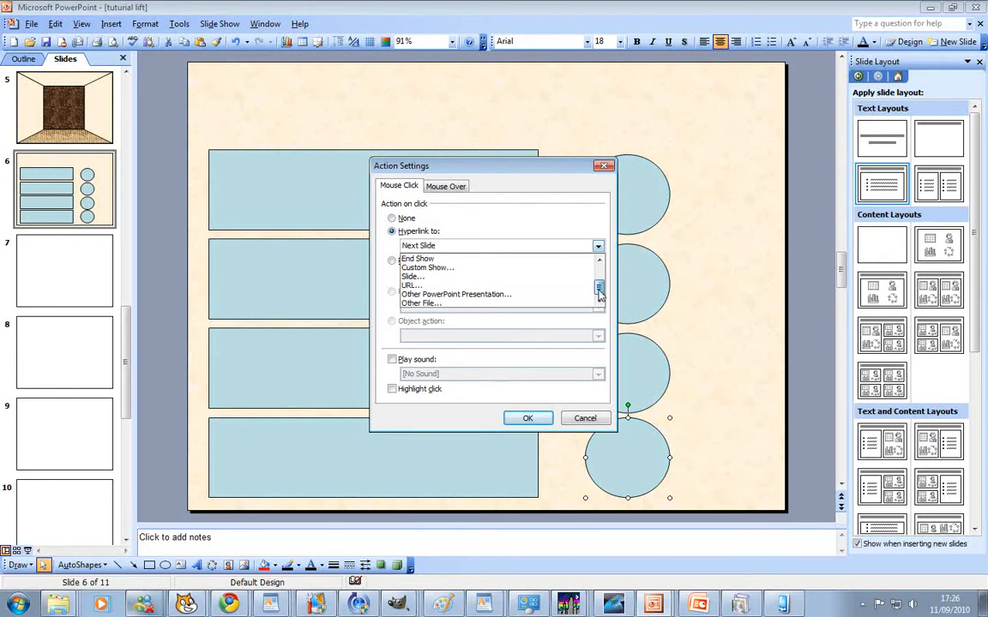
{"action": "left_click", "coordinate": [413, 276]}
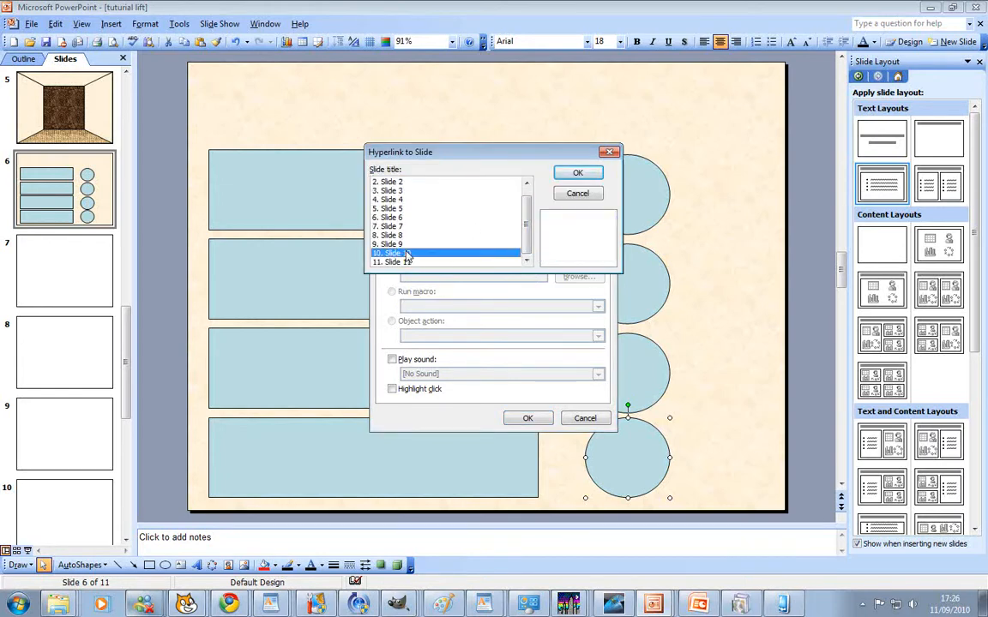
{"action": "left_click", "coordinate": [576, 172]}
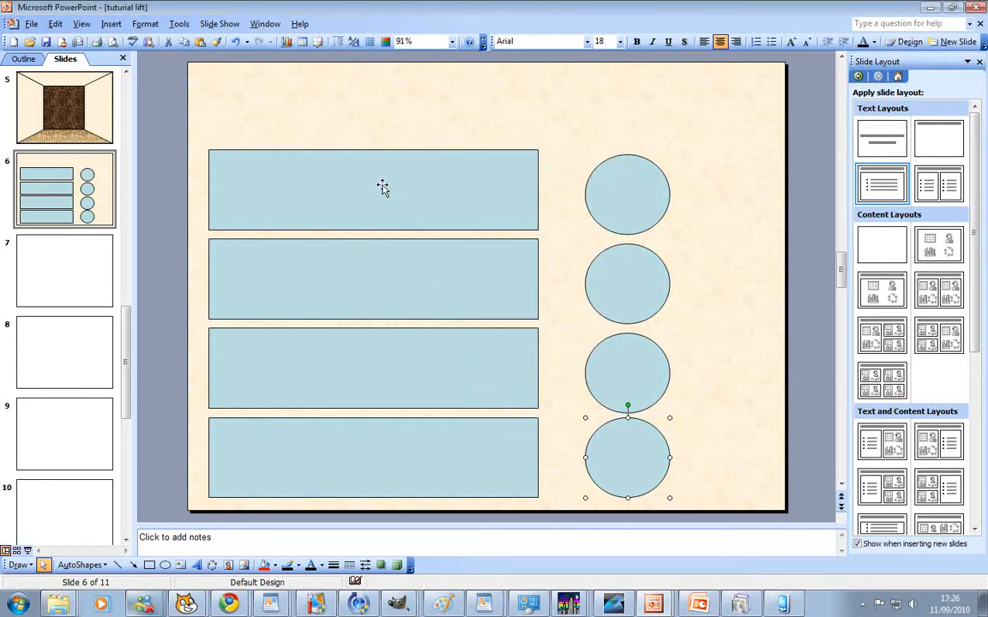
{"action": "left_click", "coordinate": [384, 188]}
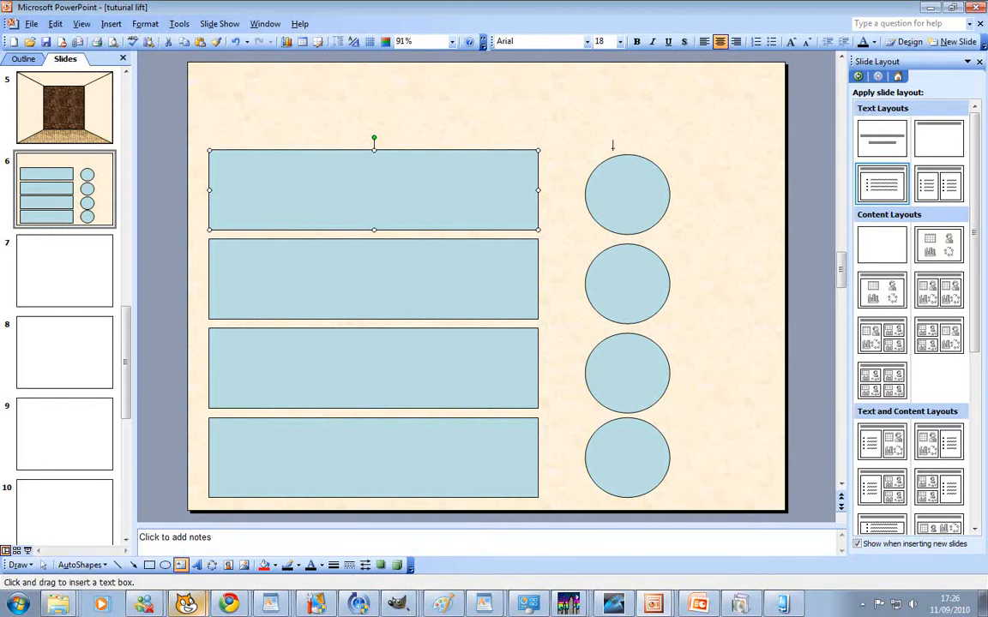
{"action": "left_click_drag", "start_coordinate": [607, 182], "coordinate": [648, 206]}
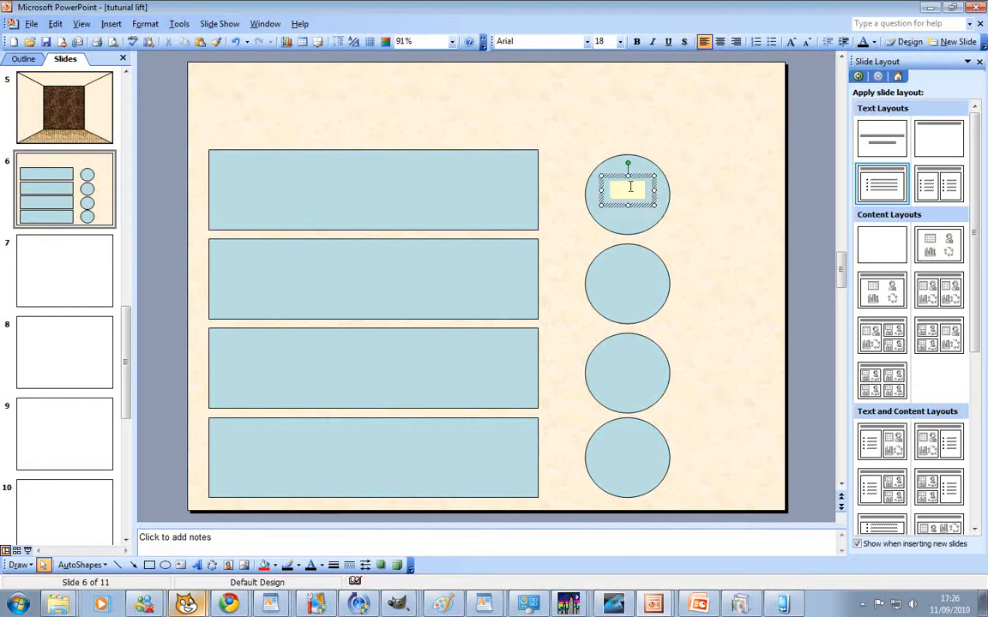
{"action": "right_click", "coordinate": [627, 187]}
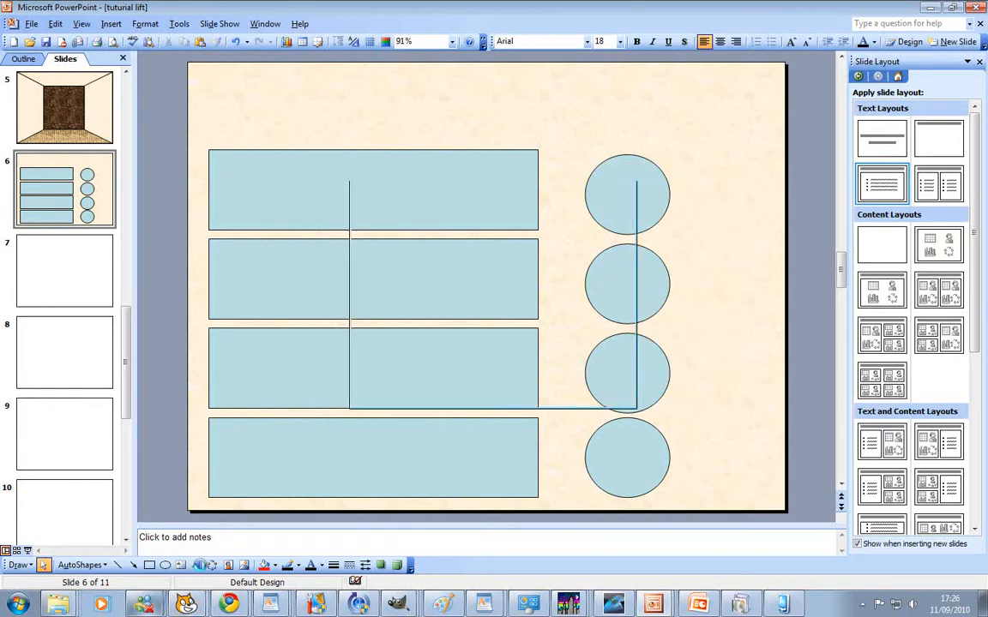
Step: Insert an orange-style WordArt number 1 and drag it into the top circle button
{"action": "left_click", "coordinate": [244, 566]}
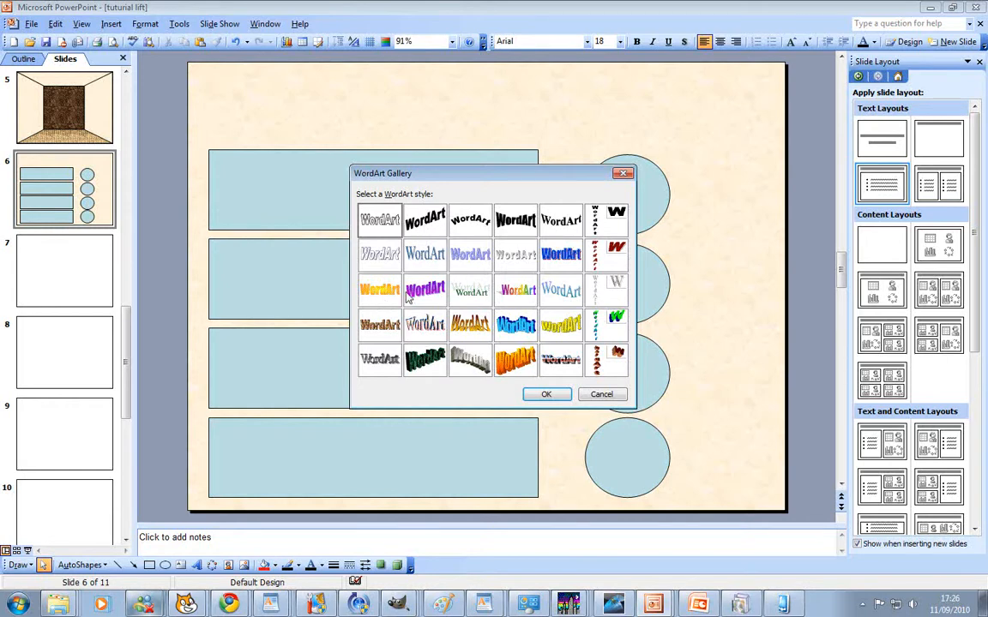
{"action": "left_click", "coordinate": [545, 393]}
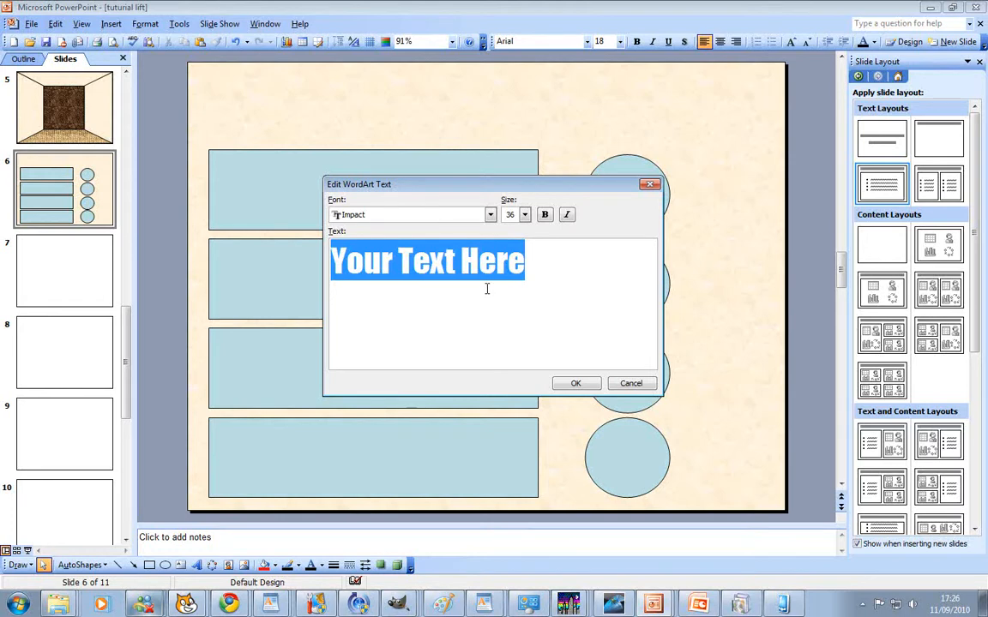
{"action": "type", "text": "1"}
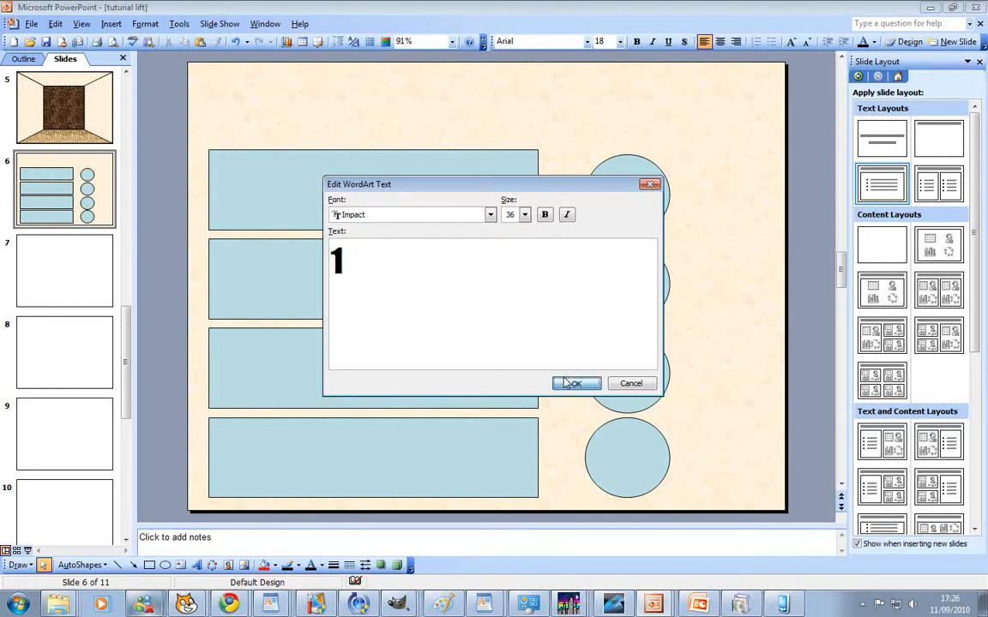
{"action": "left_click", "coordinate": [574, 385]}
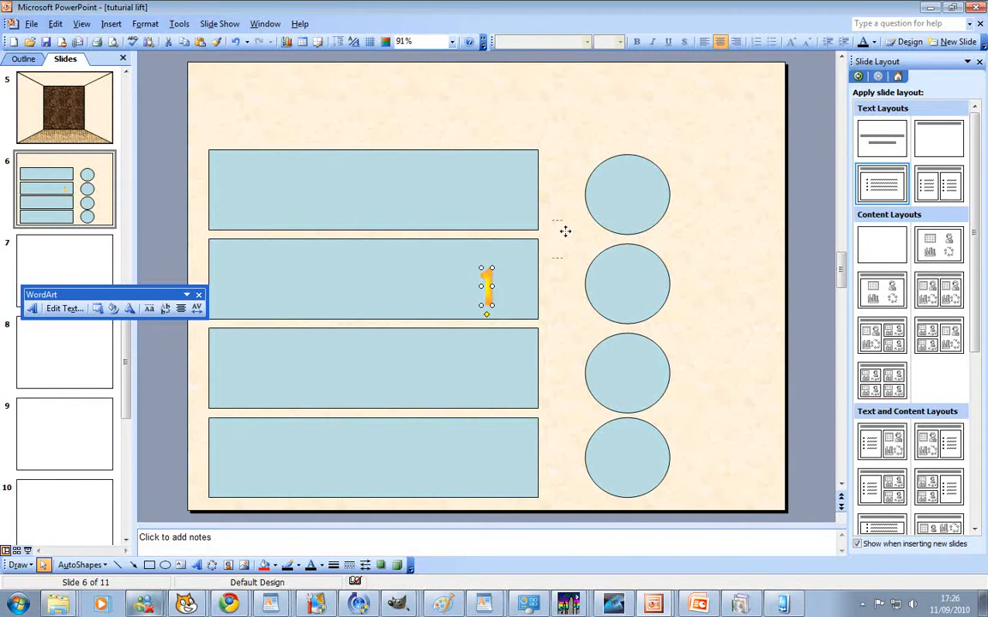
{"action": "left_click_drag", "start_coordinate": [487, 286], "coordinate": [627, 195]}
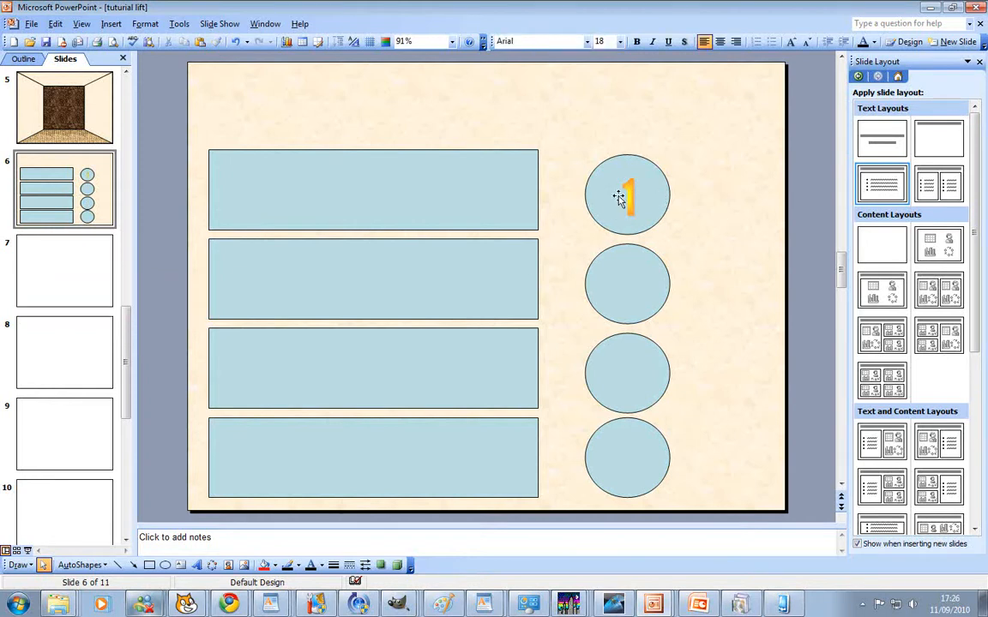
{"action": "left_click", "coordinate": [628, 285]}
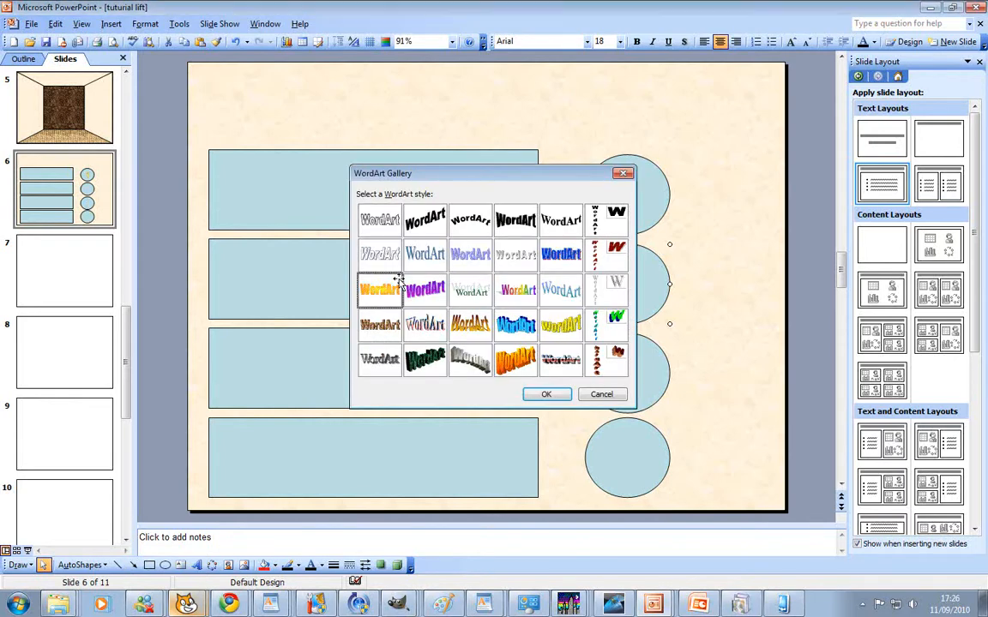
Step: Add orange WordArt numbers 2 and 3 and move them into their circles
{"action": "left_click", "coordinate": [545, 393]}
{"action": "type", "text": "3"}
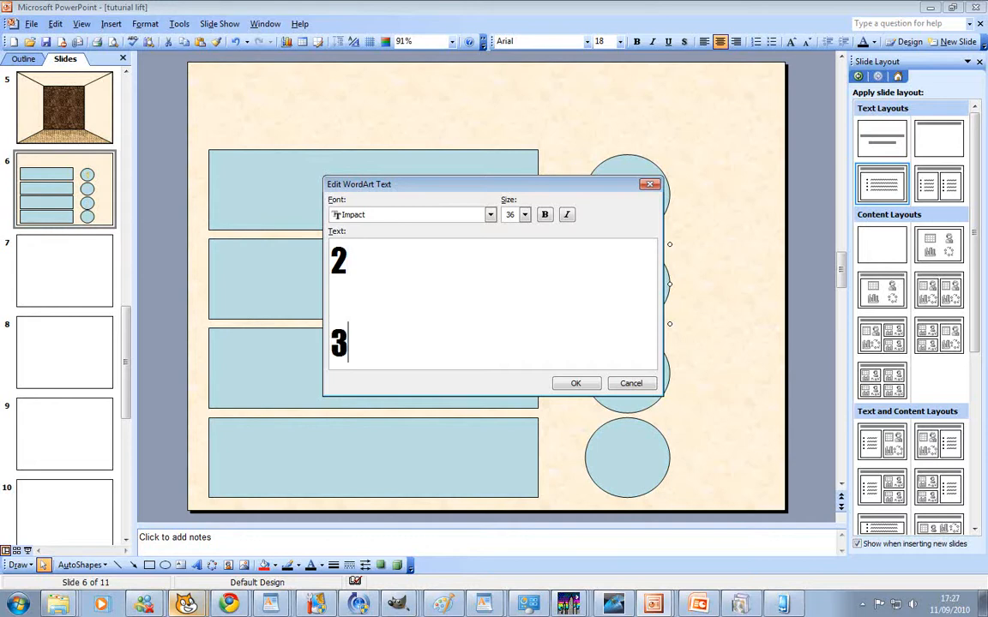
{"action": "left_click", "coordinate": [576, 384]}
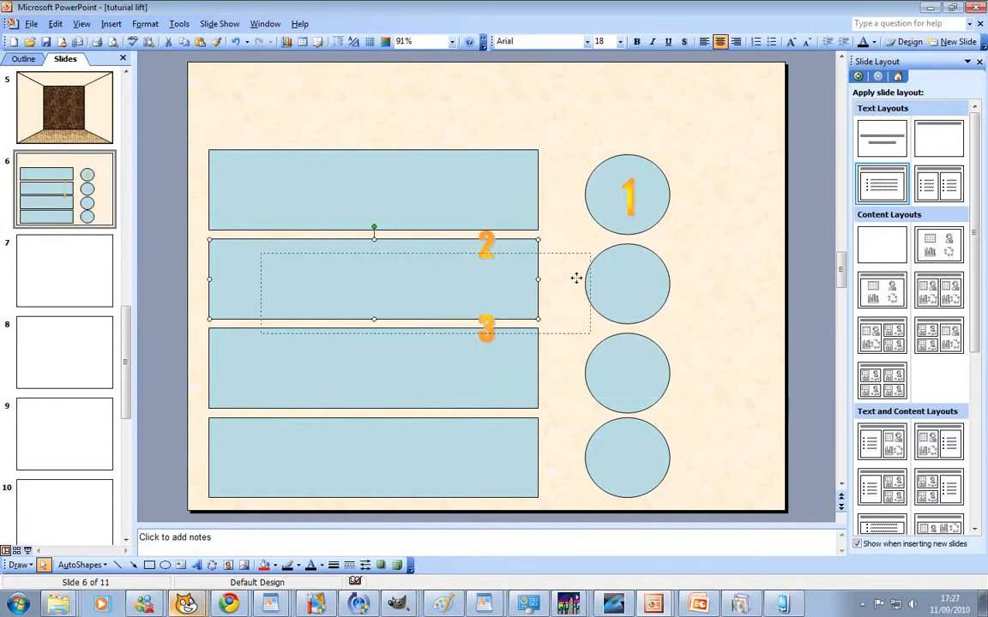
{"action": "left_click_drag", "start_coordinate": [577, 278], "coordinate": [487, 248]}
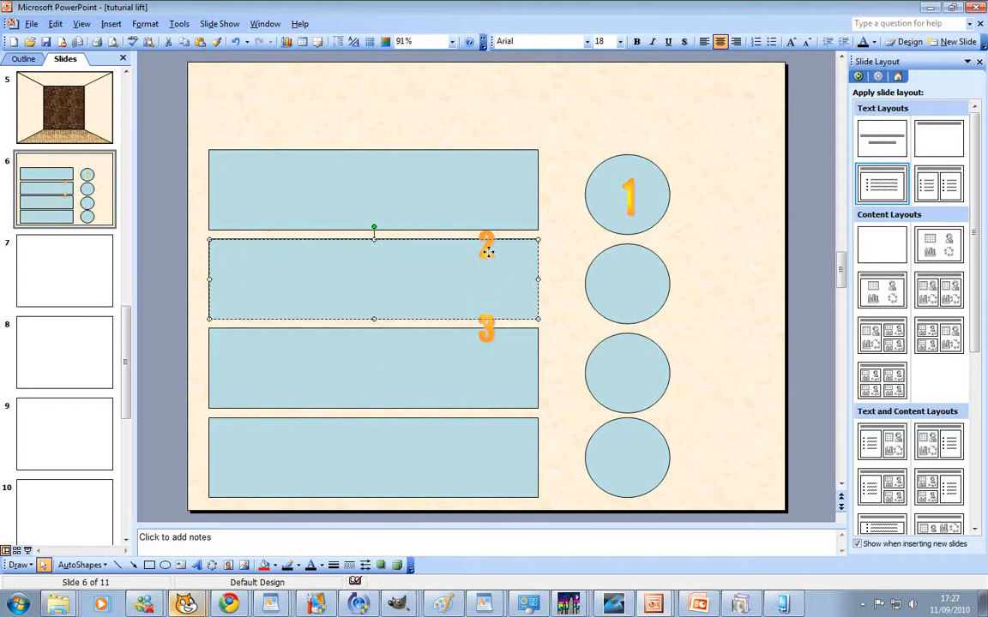
{"action": "left_click", "coordinate": [486, 247]}
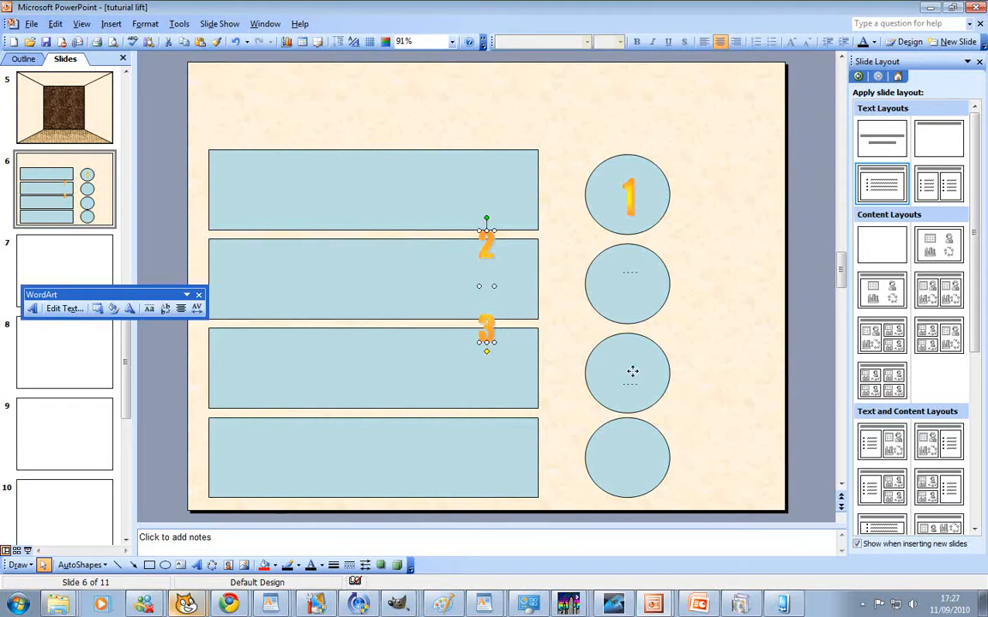
Step: Insert an orange WordArt number 4 and place it in the bottom circle button
{"action": "left_click", "coordinate": [752, 371]}
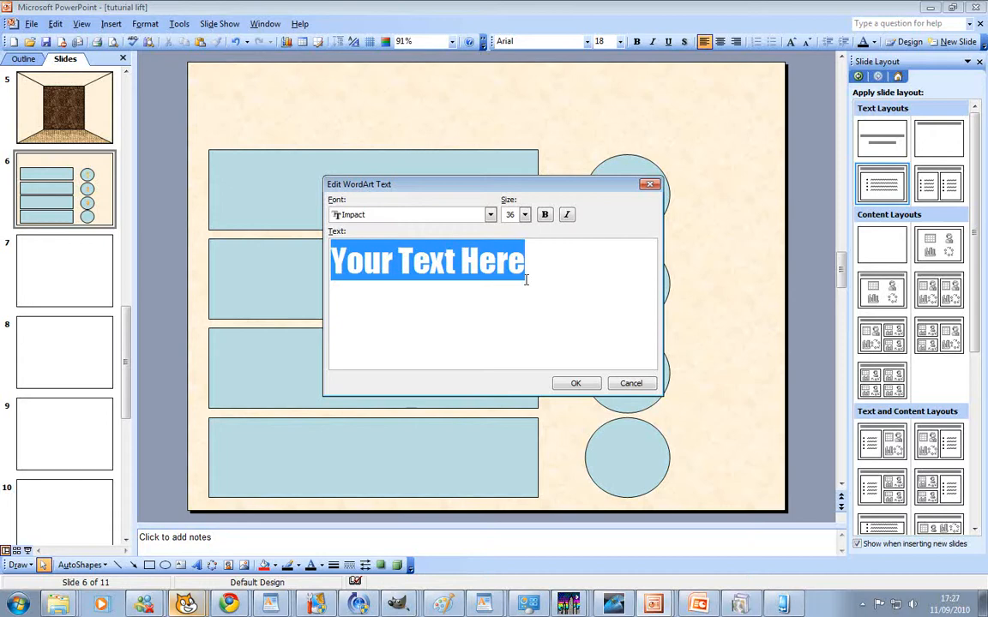
{"action": "type", "text": "4"}
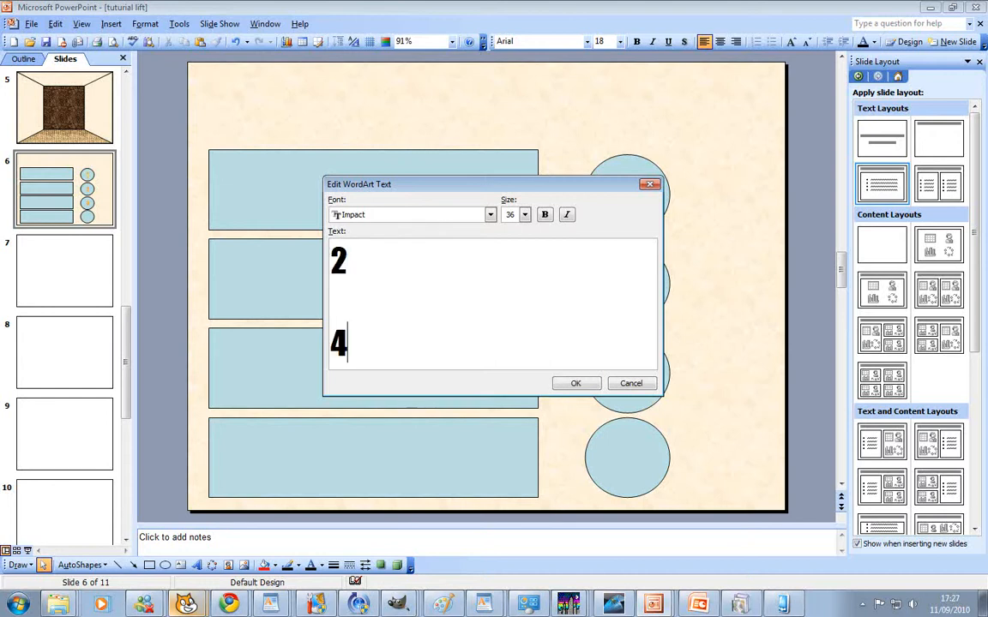
{"action": "key", "text": "Backspace"}
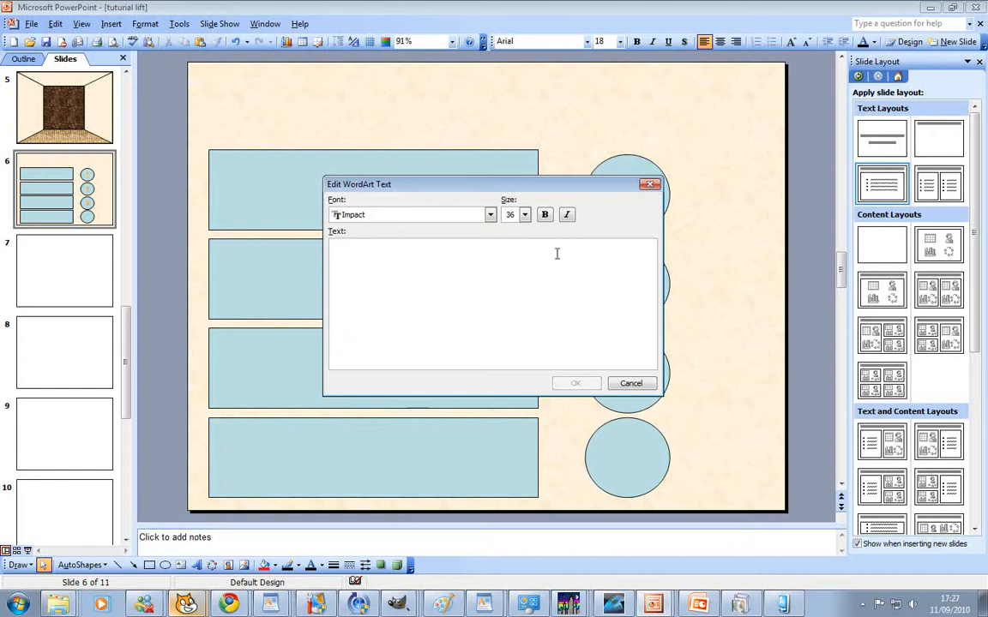
{"action": "mouse_move", "coordinate": [415, 267]}
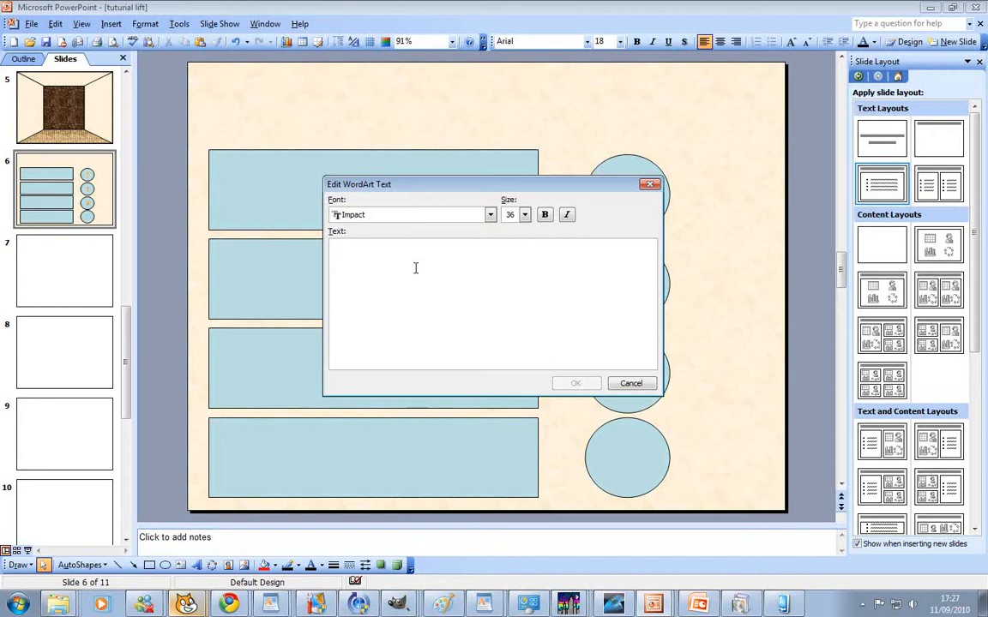
{"action": "type", "text": "4"}
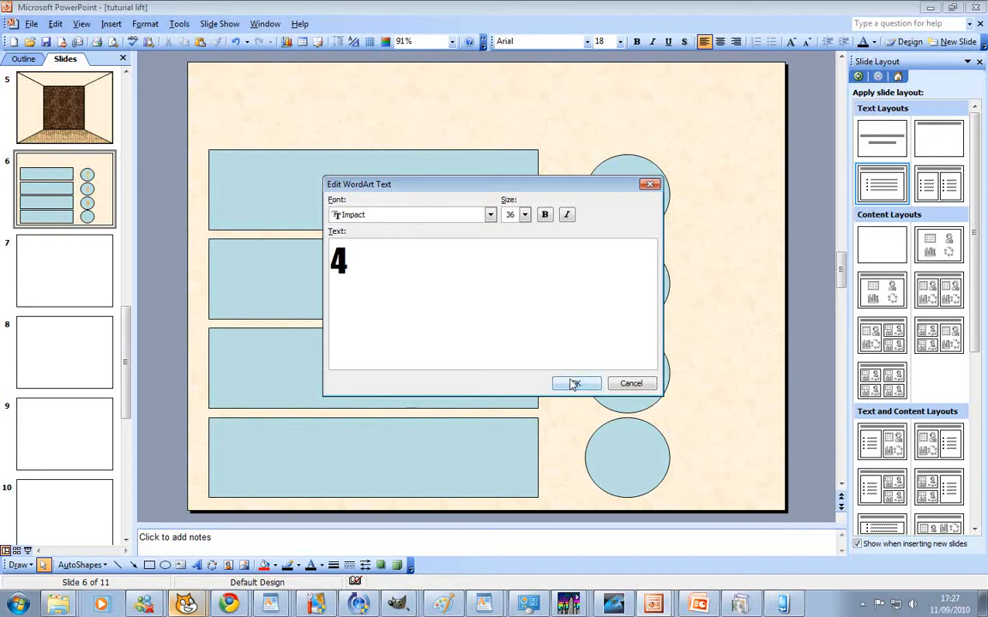
{"action": "left_click", "coordinate": [576, 384]}
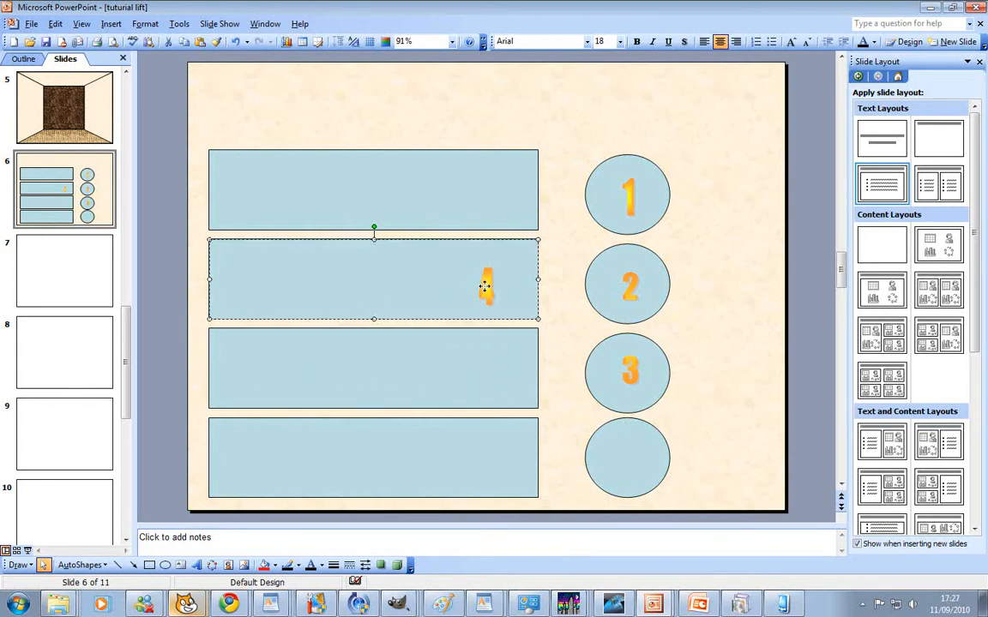
{"action": "left_click", "coordinate": [487, 288]}
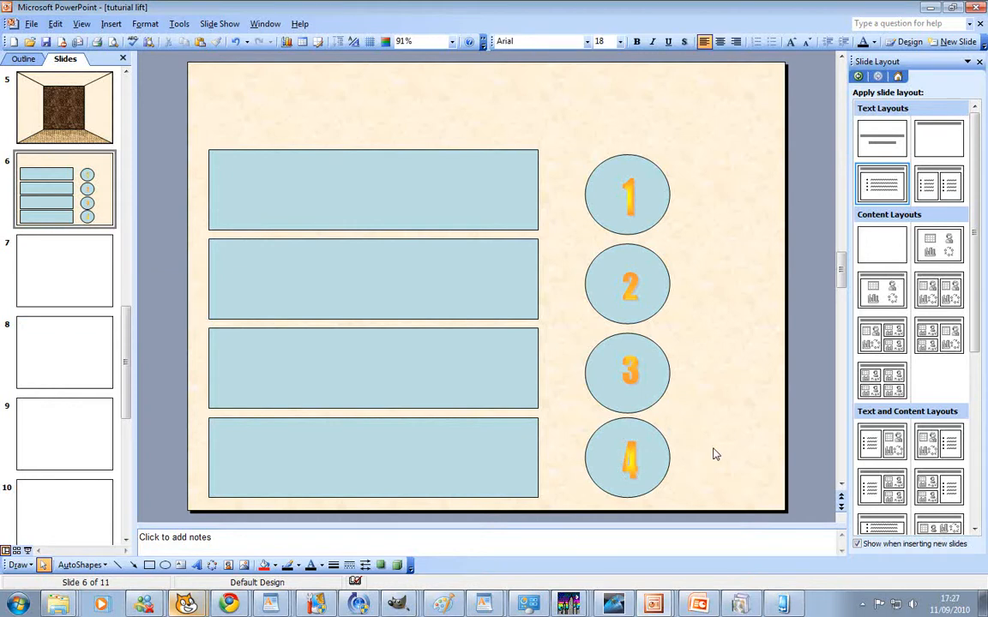
{"action": "mouse_move", "coordinate": [706, 446]}
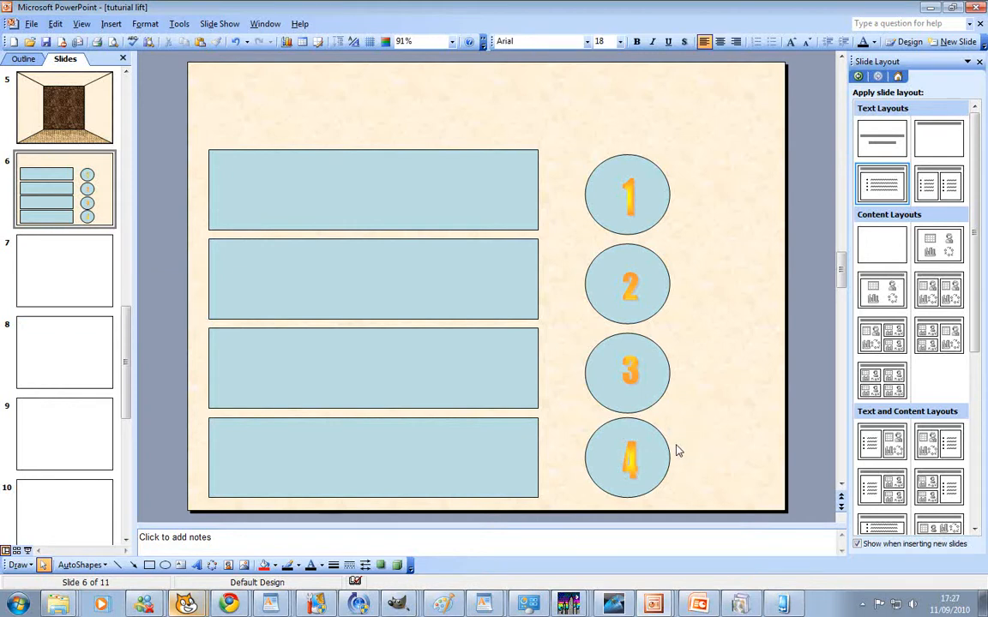
{"action": "mouse_move", "coordinate": [643, 199]}
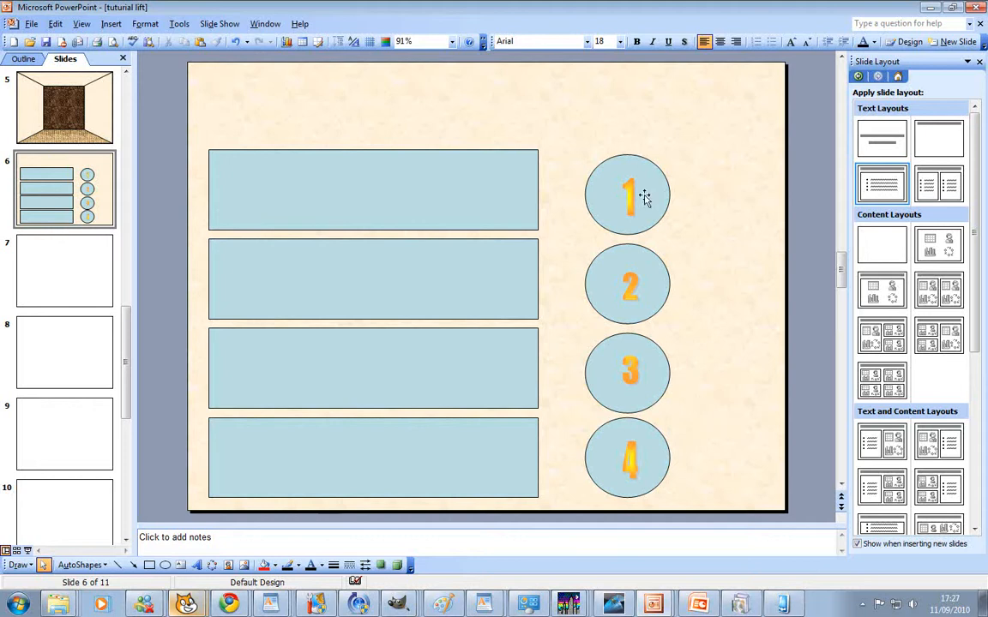
{"action": "mouse_move", "coordinate": [178, 274]}
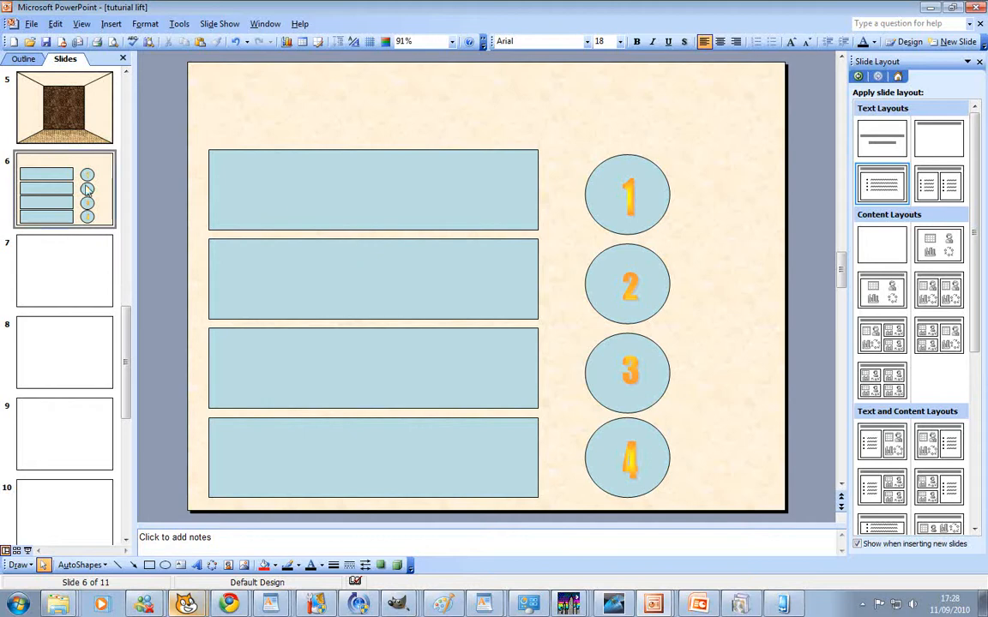
Step: Paste the copied lift panel slide after slide 6 and open the new slide 7
{"action": "left_click", "coordinate": [65, 271]}
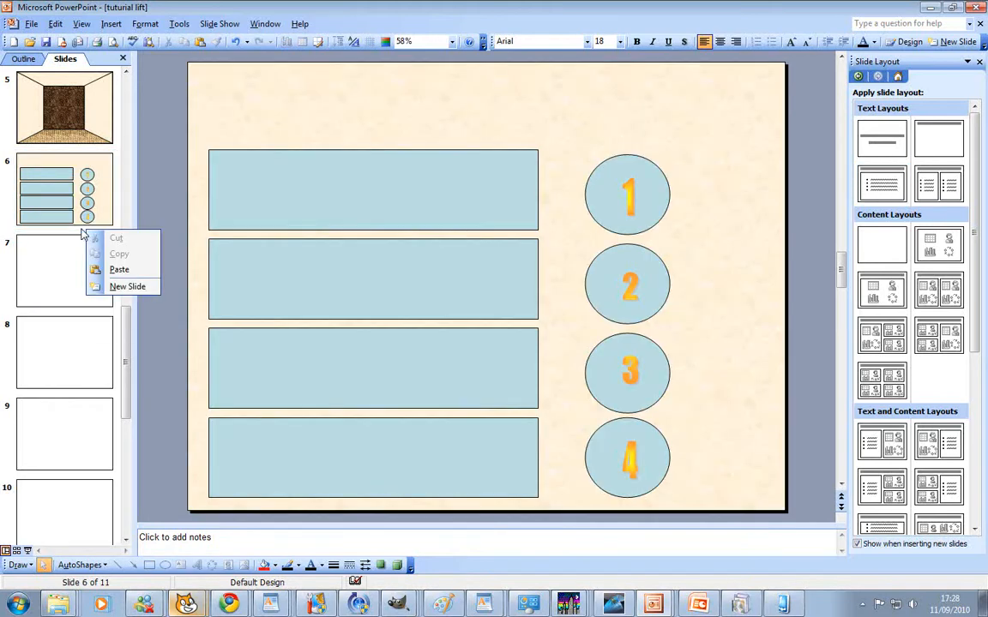
{"action": "left_click", "coordinate": [120, 269]}
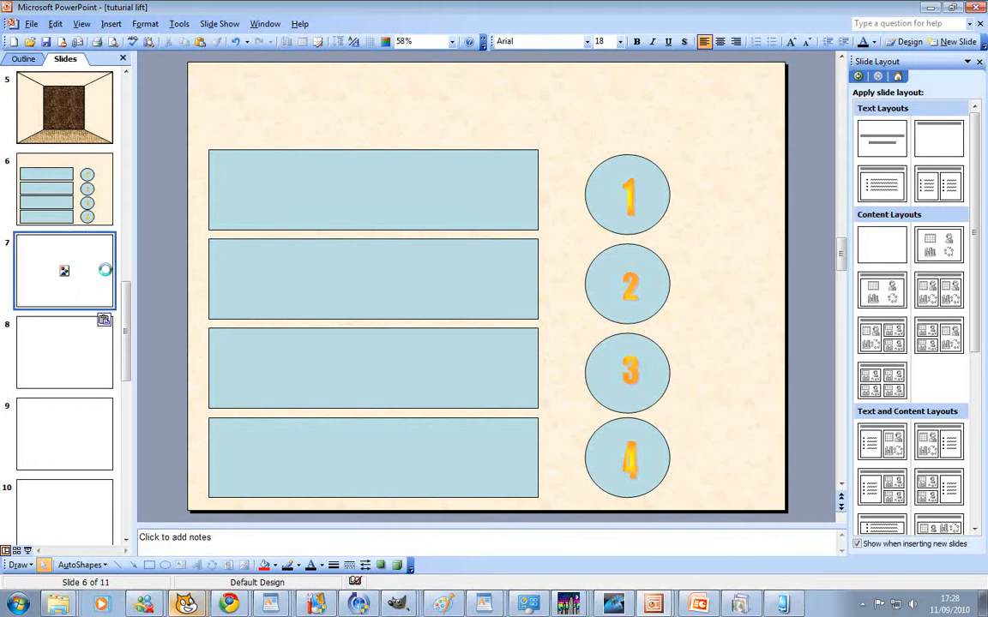
{"action": "left_click", "coordinate": [882, 185]}
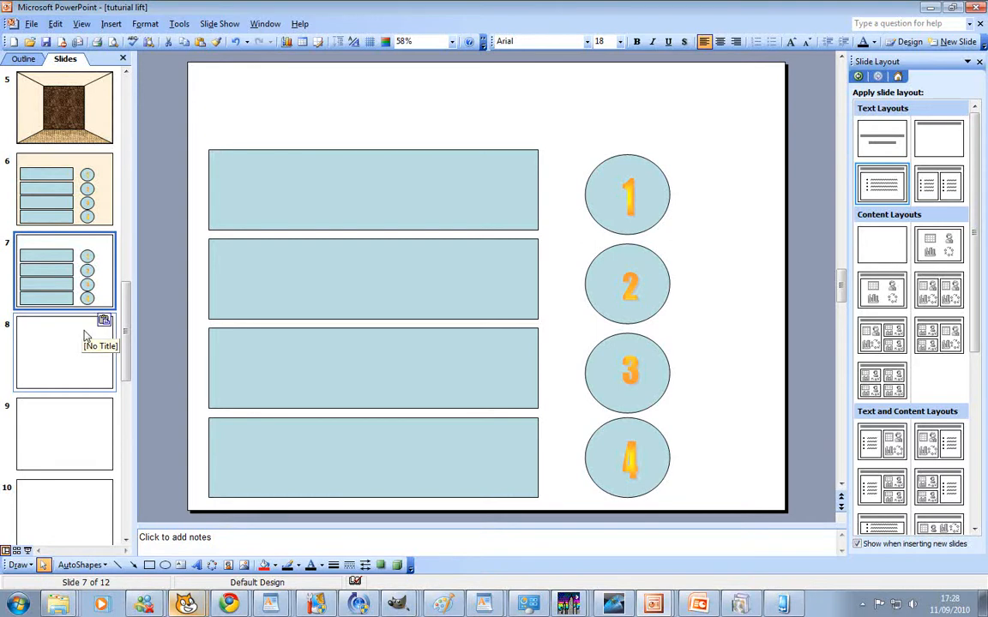
Step: Remove the blank slide 8 that followed the duplicated lift panel slide
{"action": "scroll", "scroll_direction": "down", "scroll_amount": 3}
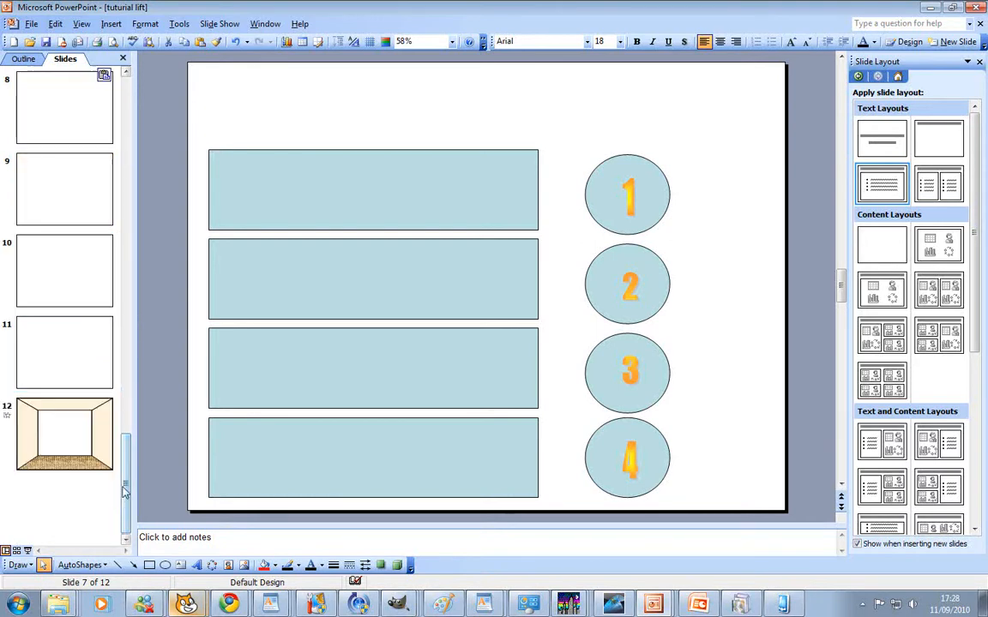
{"action": "scroll", "scroll_direction": "up", "scroll_amount": 3}
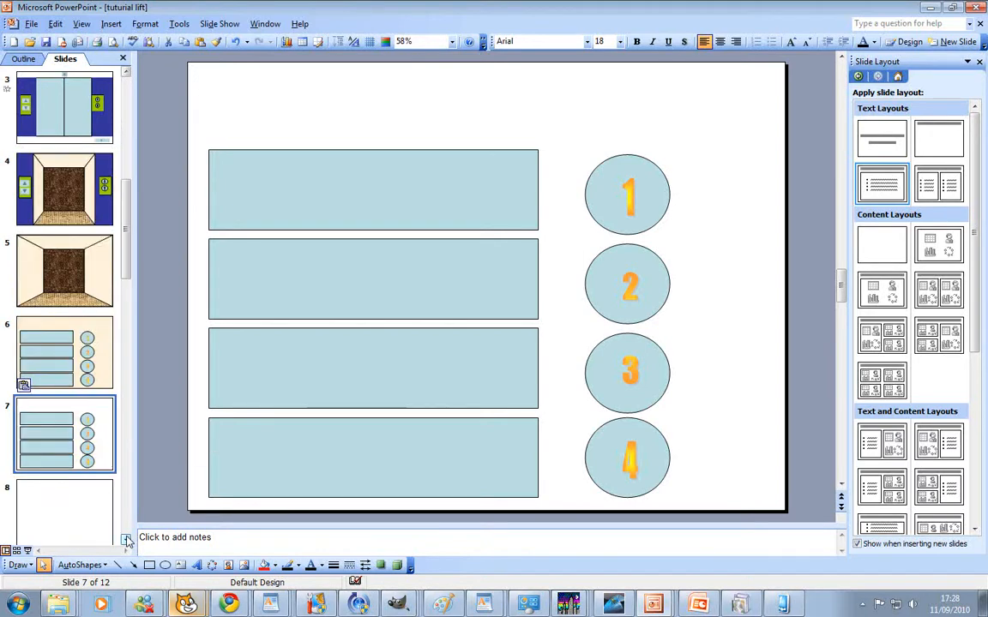
{"action": "left_click", "coordinate": [65, 511]}
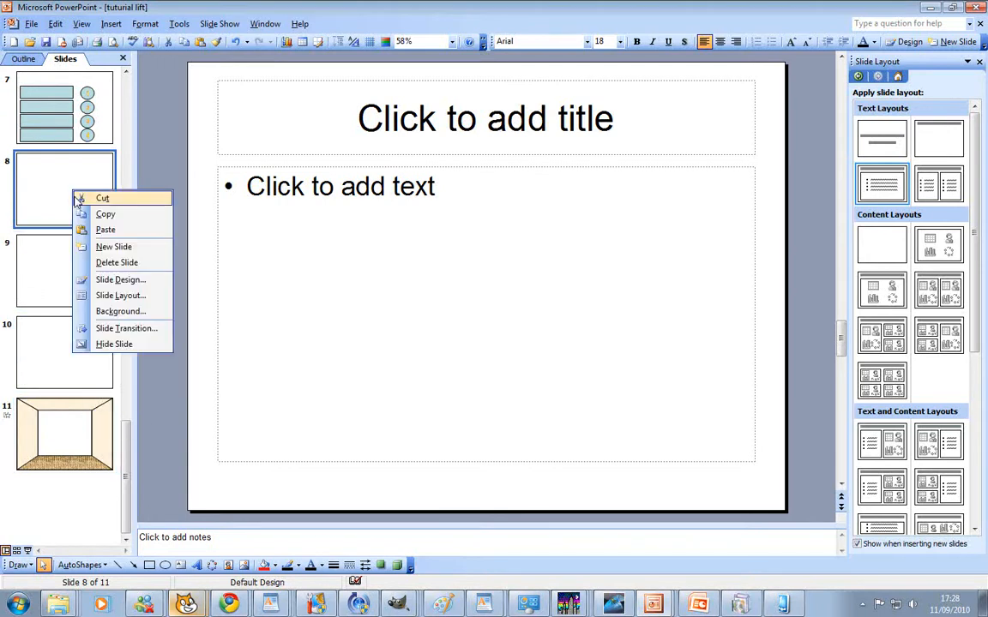
{"action": "mouse_move", "coordinate": [117, 262]}
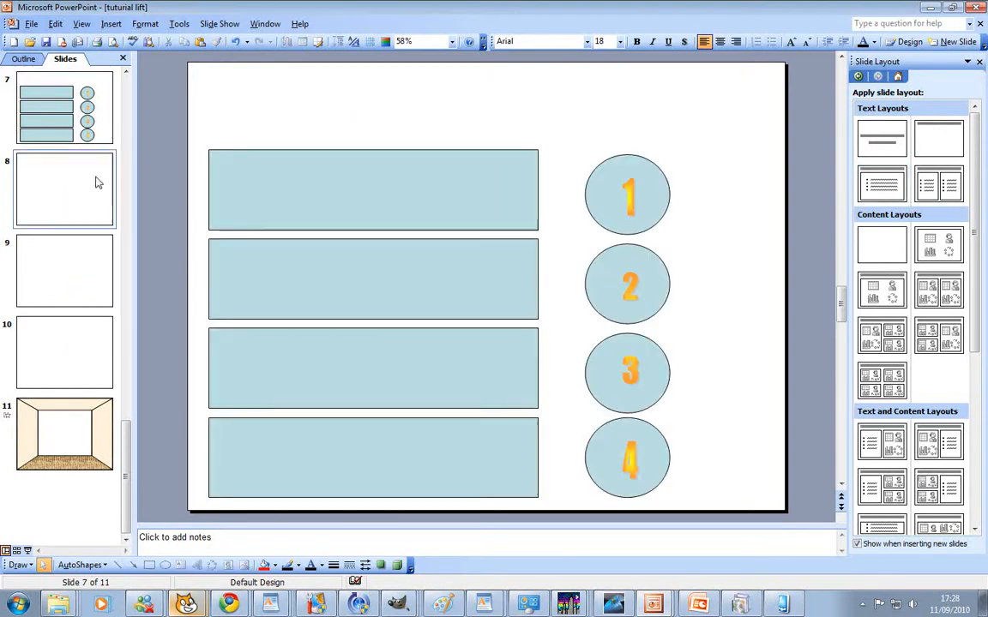
{"action": "mouse_move", "coordinate": [134, 130]}
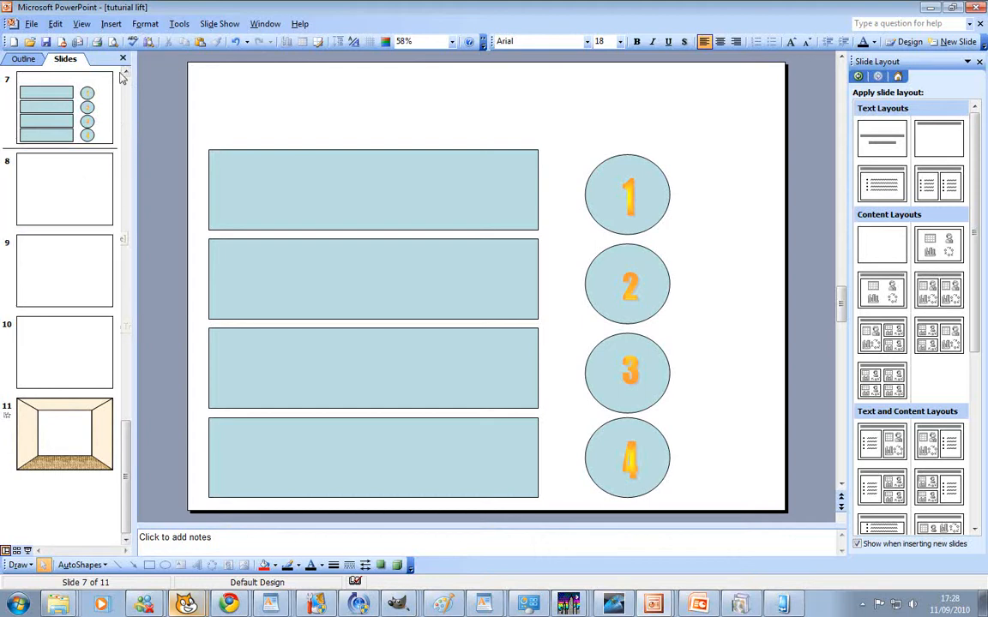
{"action": "scroll", "scroll_direction": "up", "scroll_amount": 3}
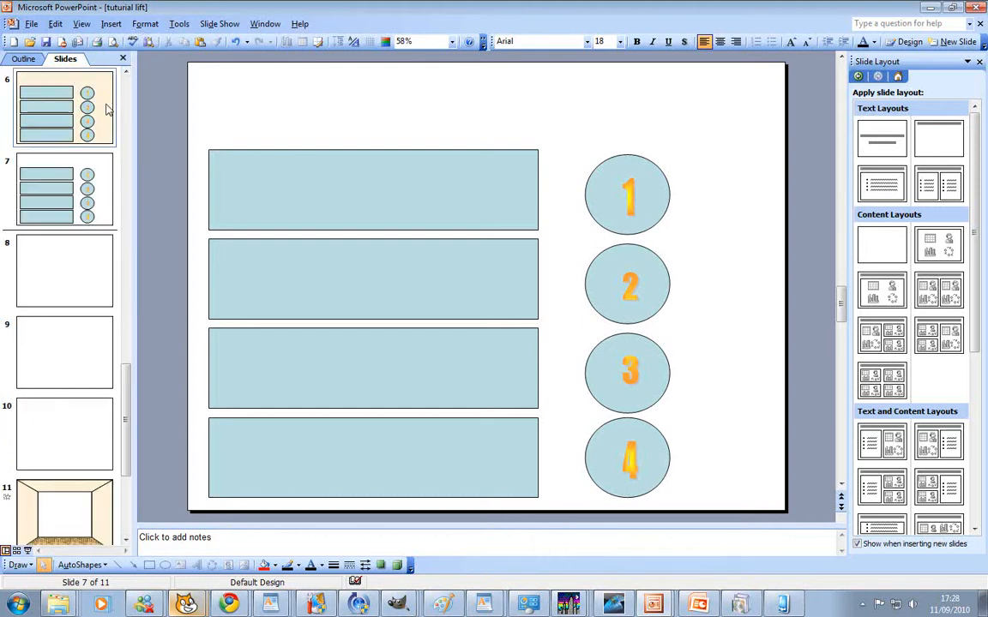
{"action": "mouse_move", "coordinate": [72, 135]}
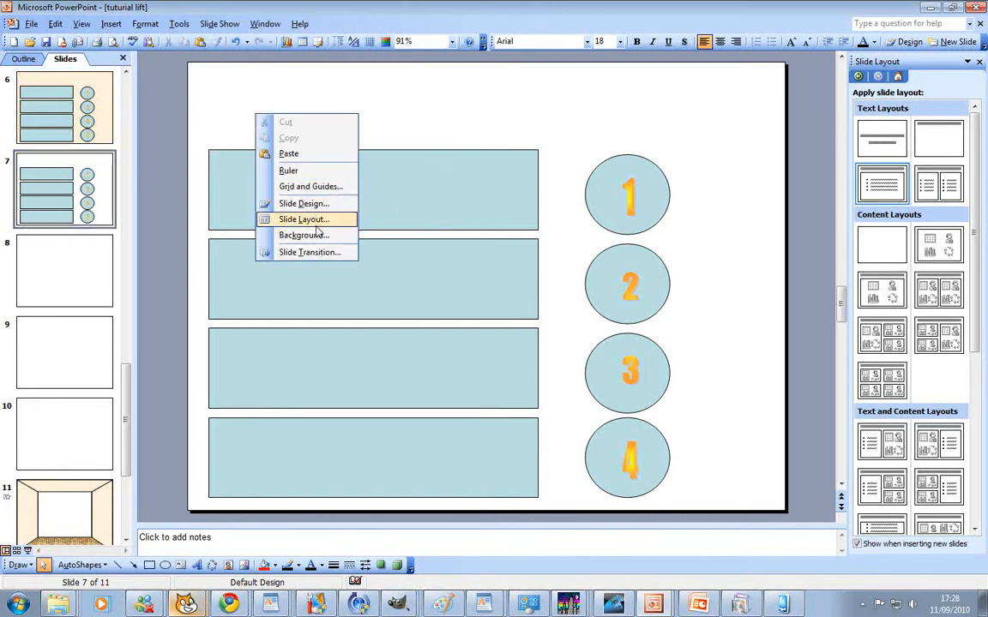
Step: Apply the cream texture fill as the background of slide 7 only
{"action": "left_click", "coordinate": [301, 235]}
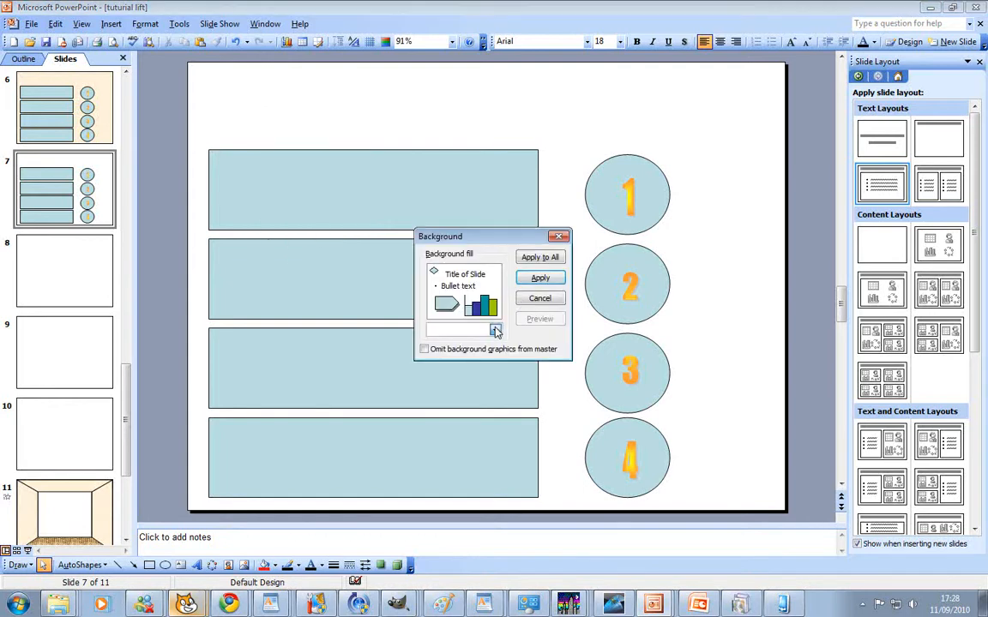
{"action": "left_click", "coordinate": [496, 329]}
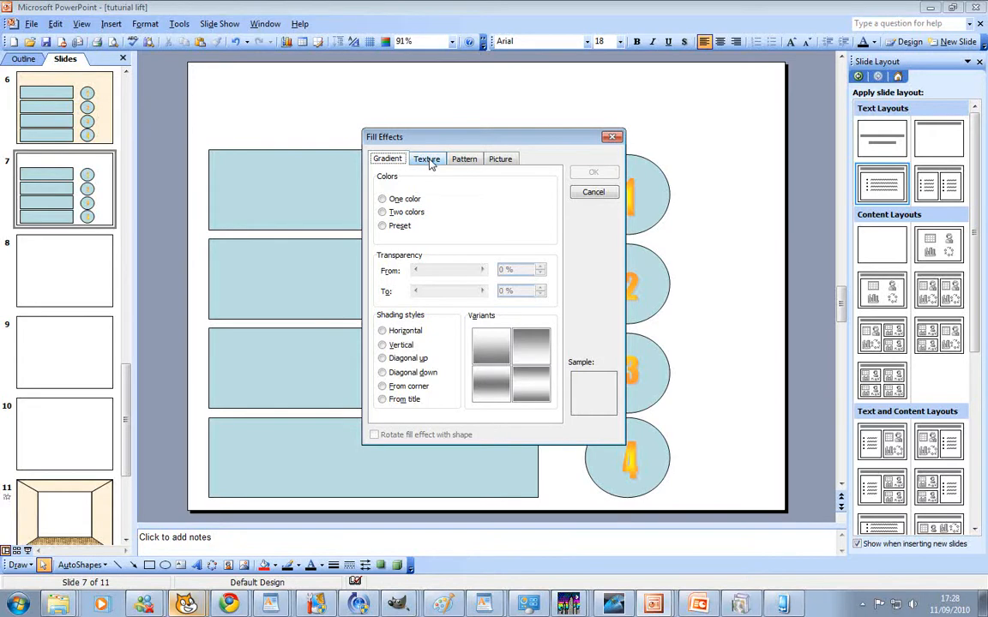
{"action": "left_click", "coordinate": [593, 193]}
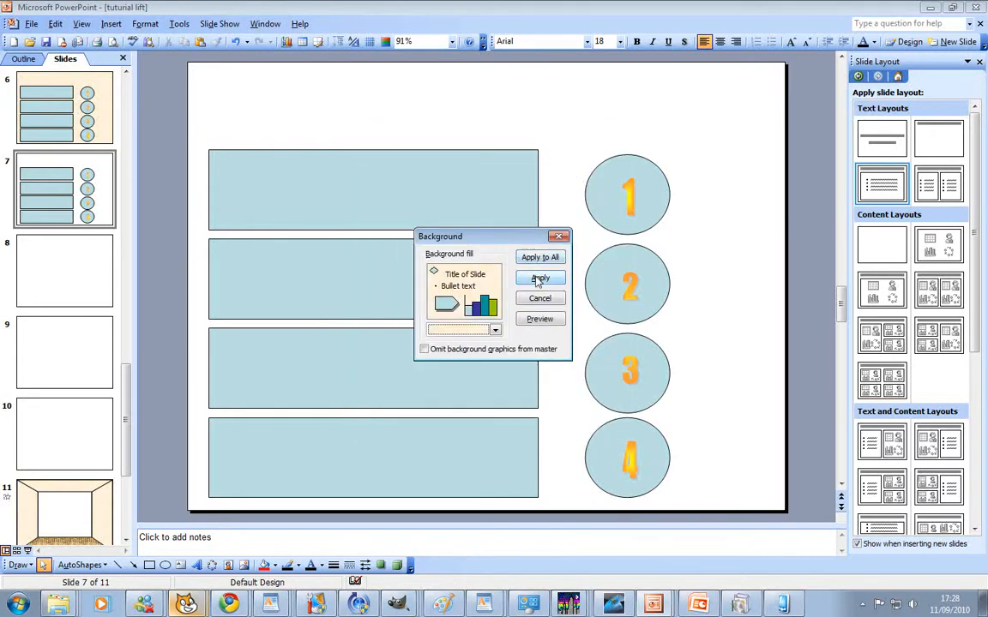
{"action": "left_click", "coordinate": [540, 278]}
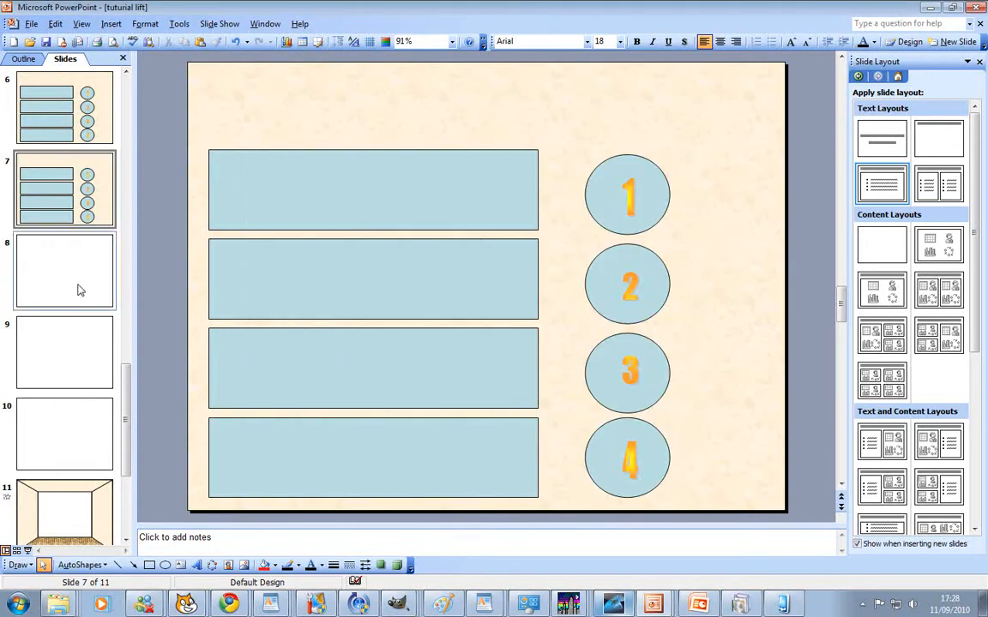
{"action": "mouse_move", "coordinate": [653, 168]}
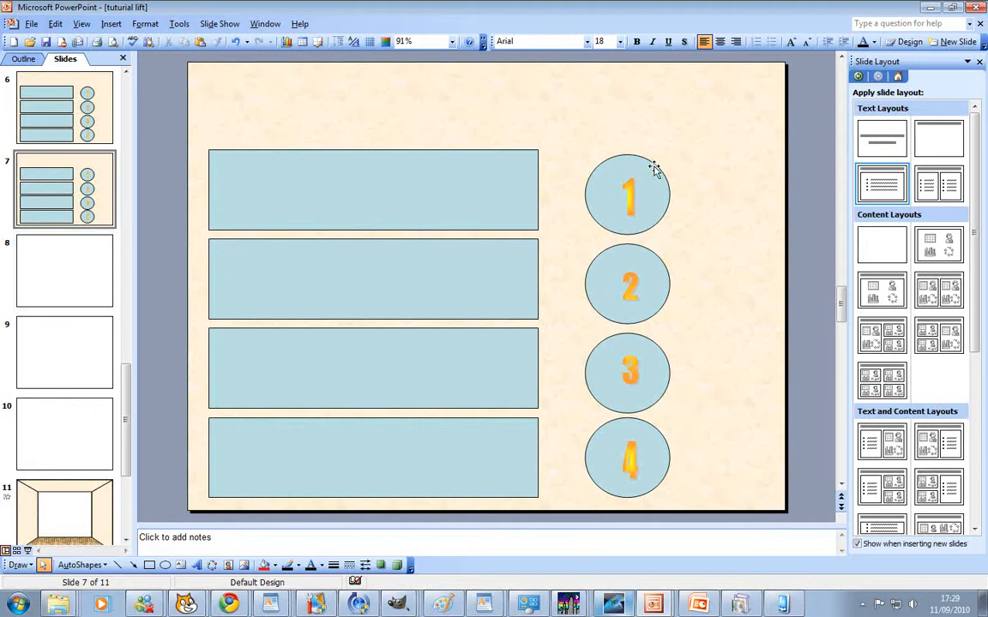
{"action": "mouse_move", "coordinate": [635, 203]}
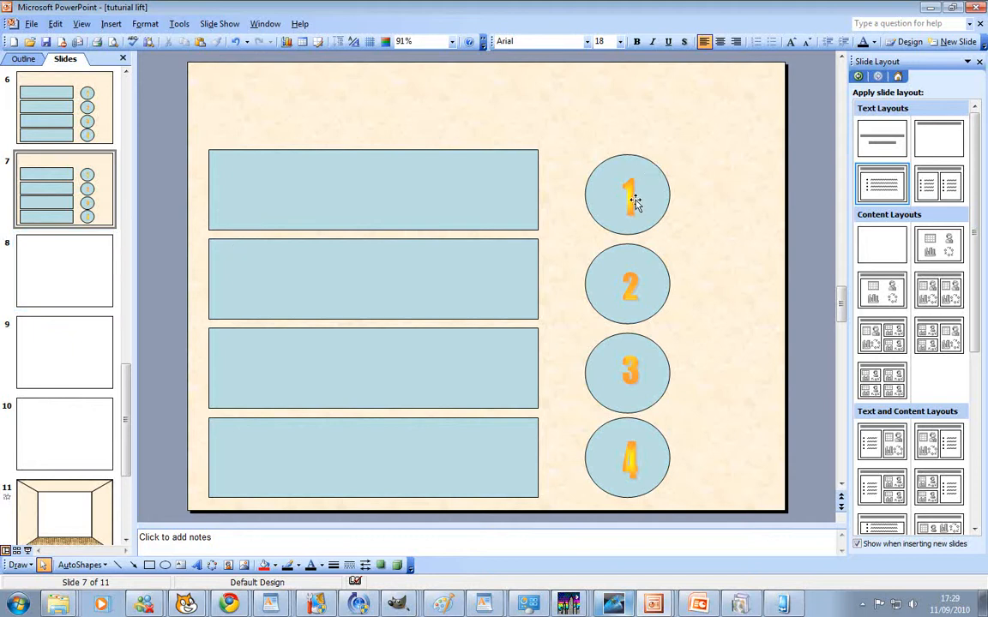
Step: Fill the number 1 circle red on slide 7, then go back to slide 6
{"action": "left_click", "coordinate": [627, 195]}
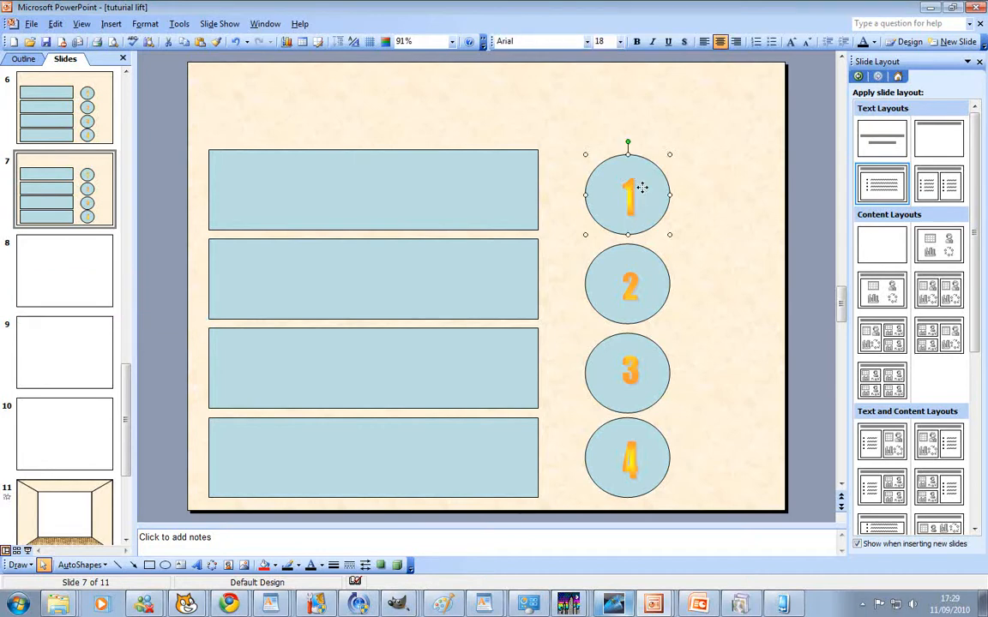
{"action": "right_click", "coordinate": [631, 199]}
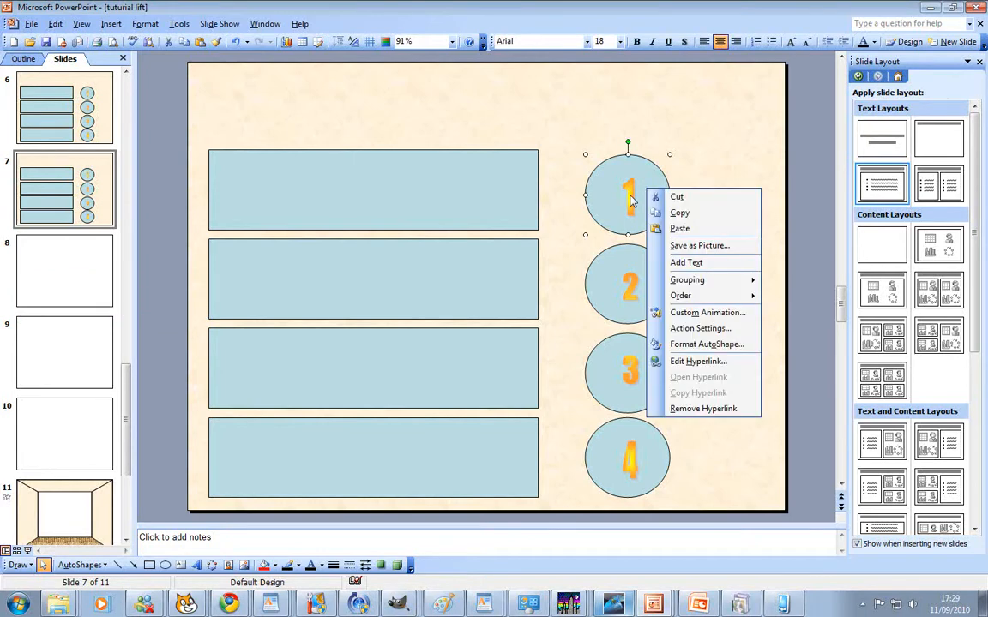
{"action": "mouse_move", "coordinate": [638, 199]}
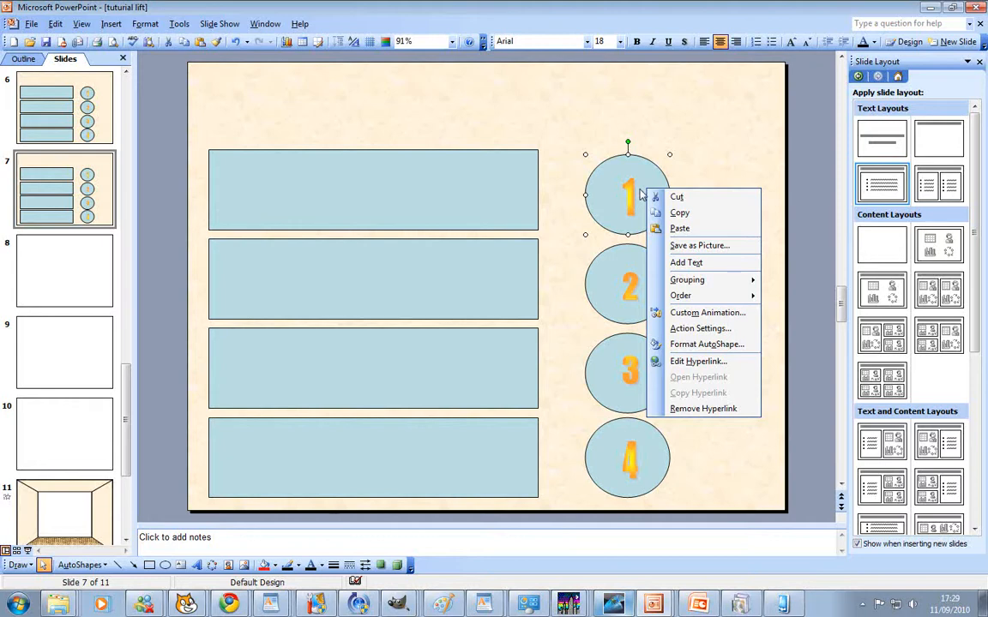
{"action": "mouse_move", "coordinate": [685, 263]}
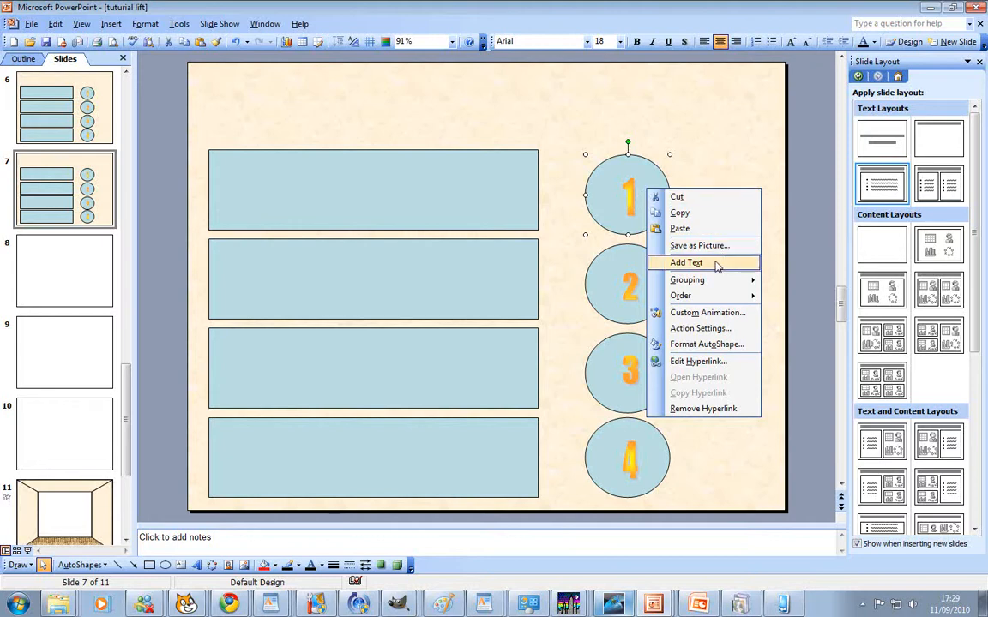
{"action": "mouse_move", "coordinate": [700, 329]}
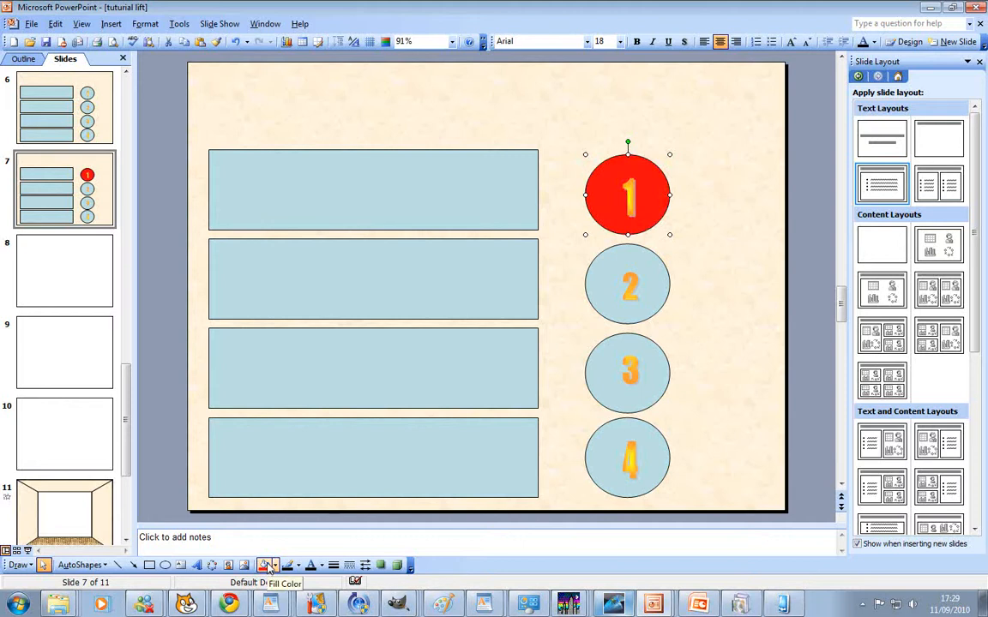
{"action": "mouse_move", "coordinate": [658, 292]}
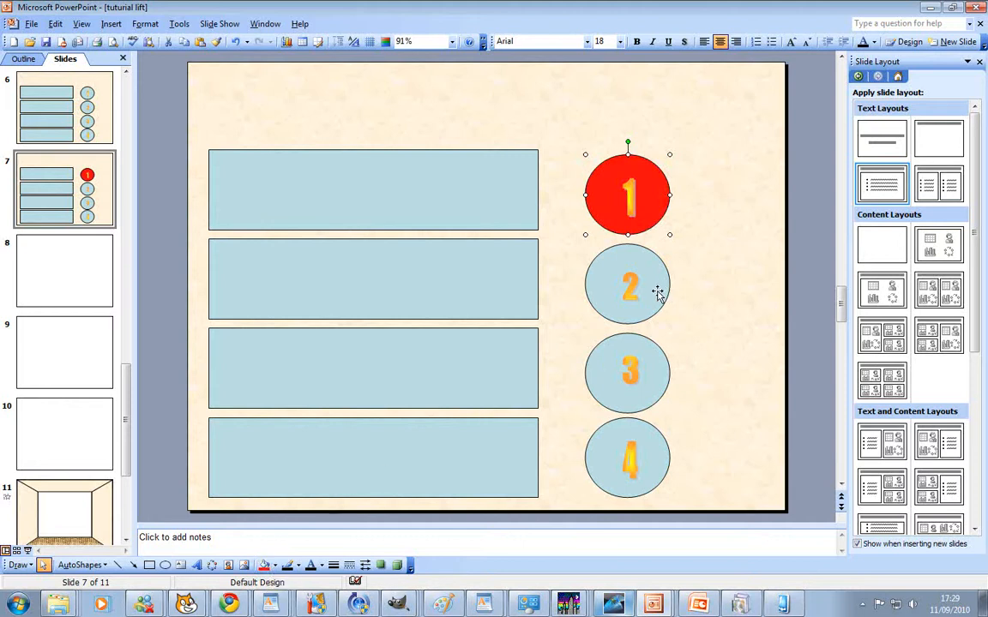
{"action": "left_click", "coordinate": [65, 271]}
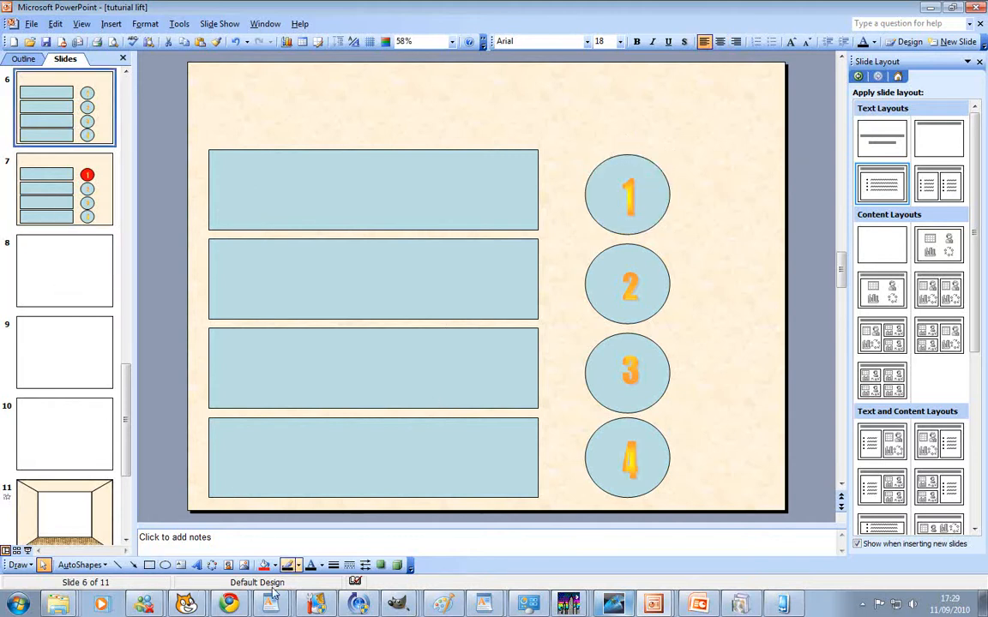
Step: Draw a new oval over button 1 and format it with No Fill as a thin ring
{"action": "left_click", "coordinate": [164, 564]}
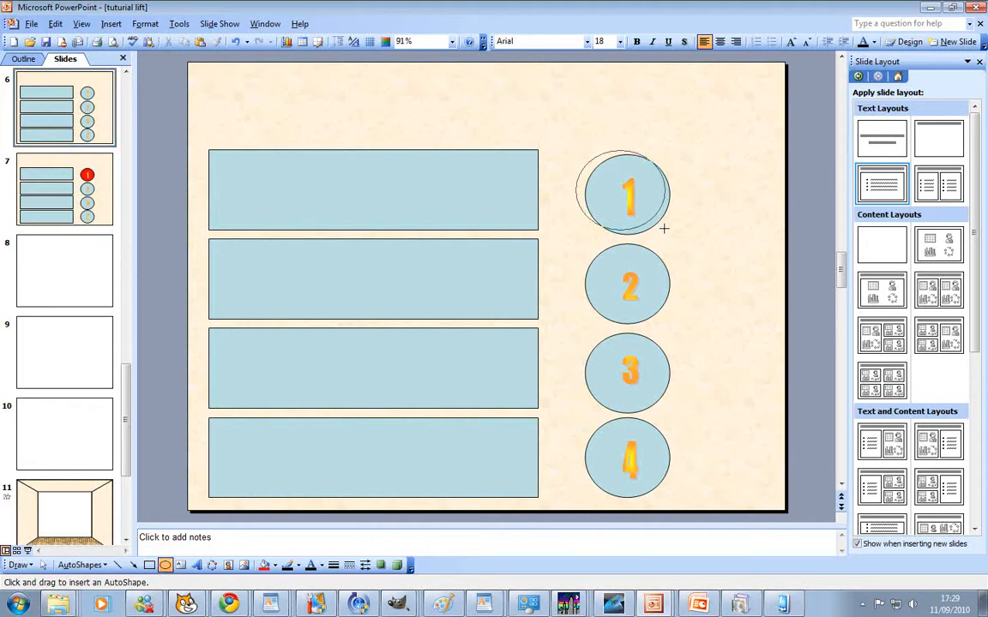
{"action": "left_click", "coordinate": [628, 192]}
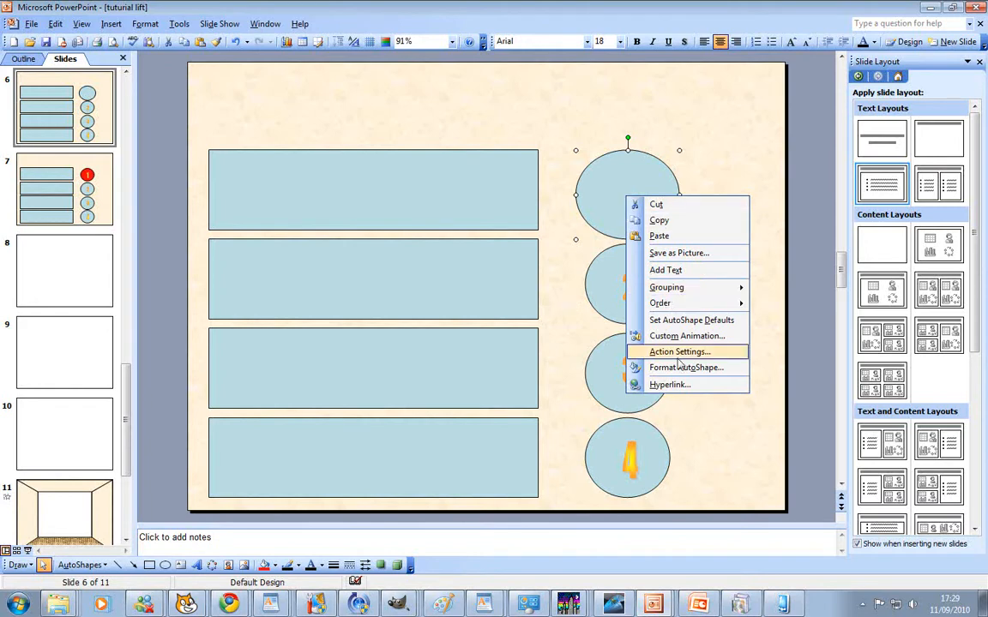
{"action": "left_click", "coordinate": [686, 367]}
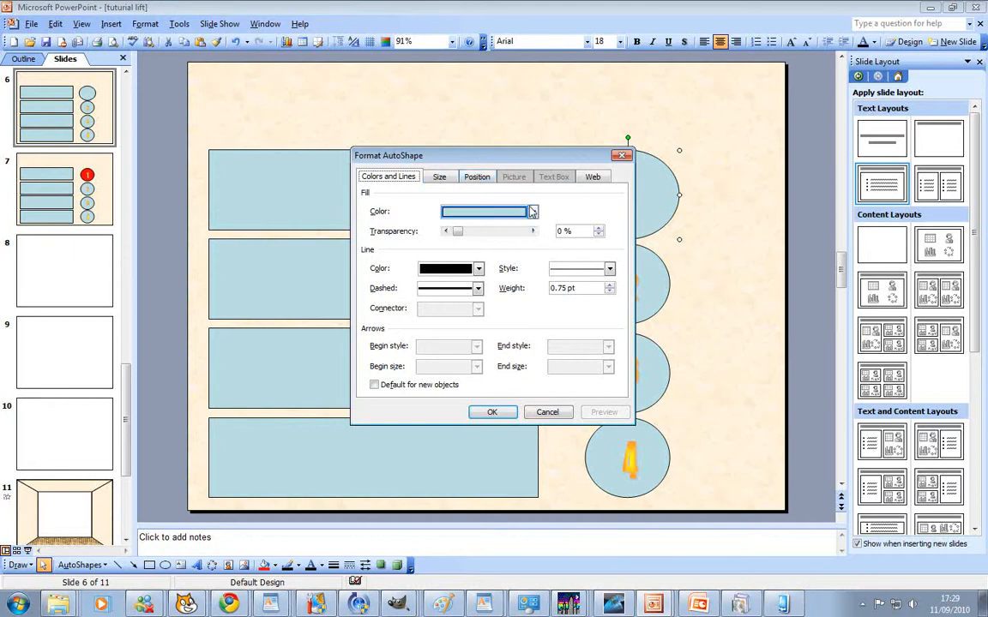
{"action": "left_click", "coordinate": [531, 212]}
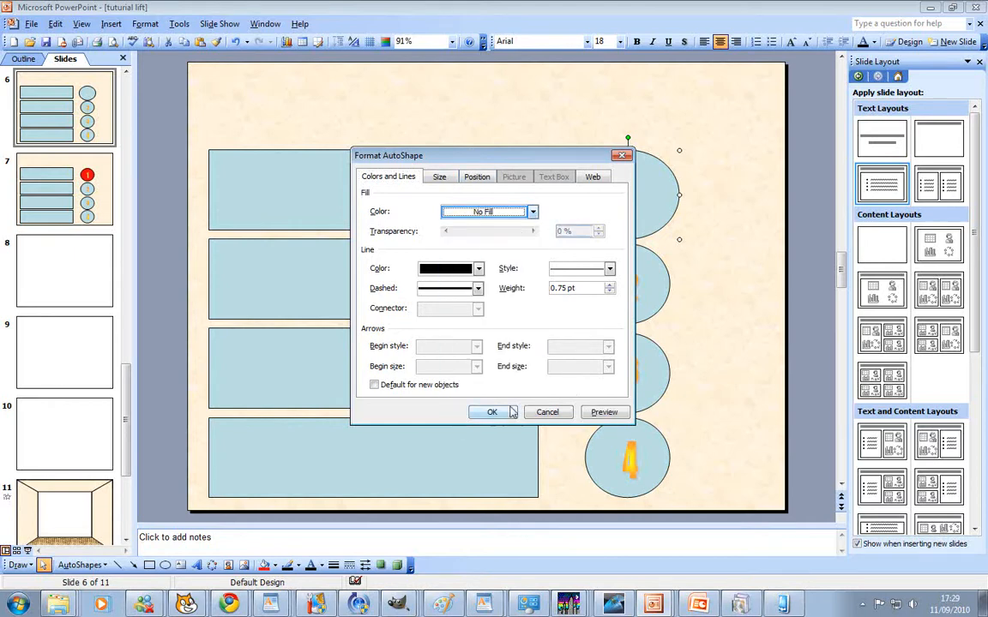
{"action": "left_click", "coordinate": [491, 411]}
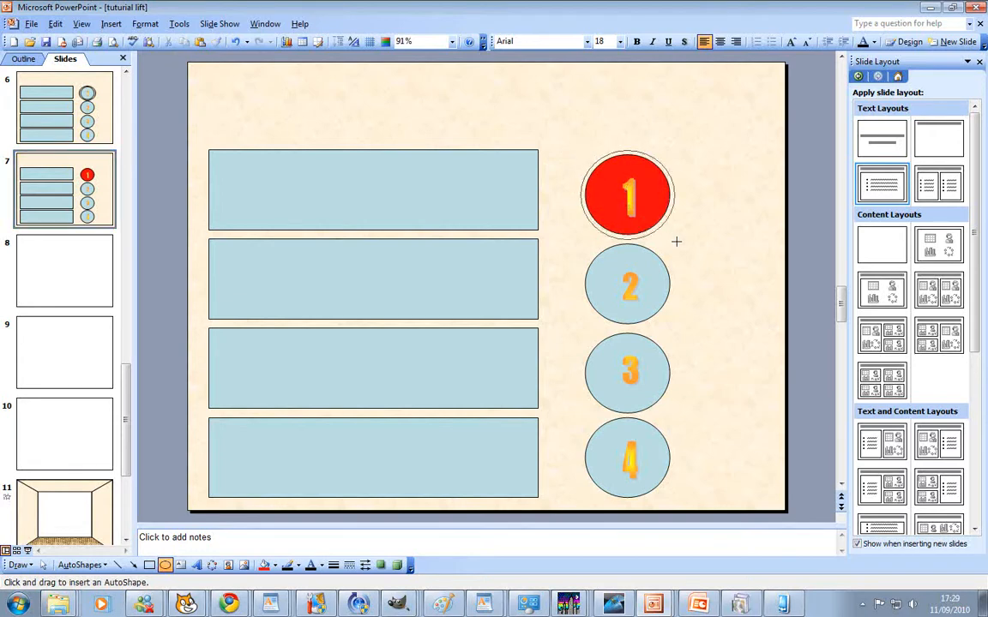
Step: Give the ring no fill, a green outline colour and a thicker line weight
{"action": "right_click", "coordinate": [628, 195]}
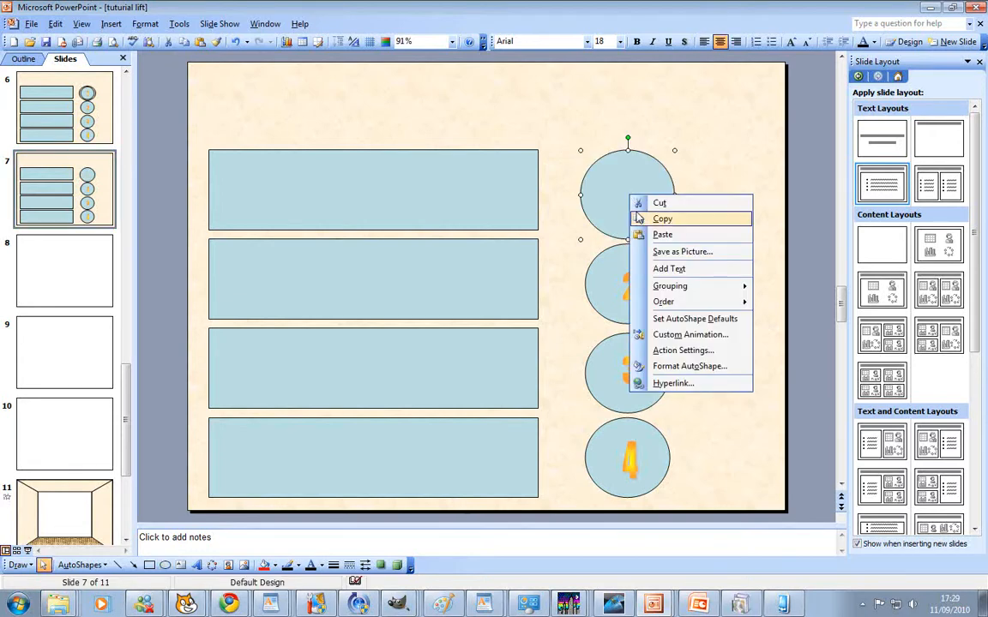
{"action": "left_click", "coordinate": [690, 367]}
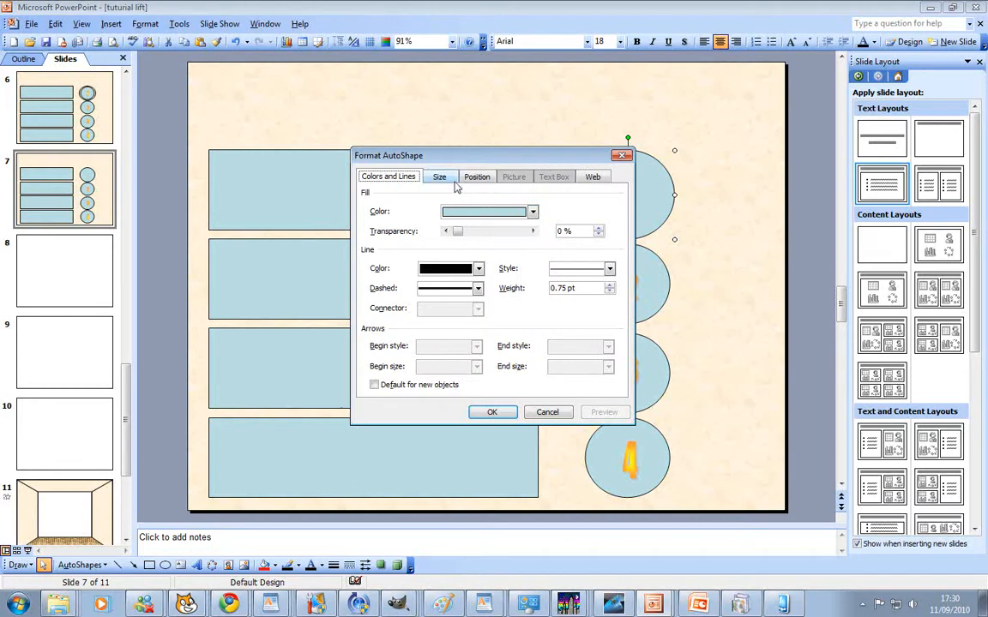
{"action": "left_click", "coordinate": [532, 213]}
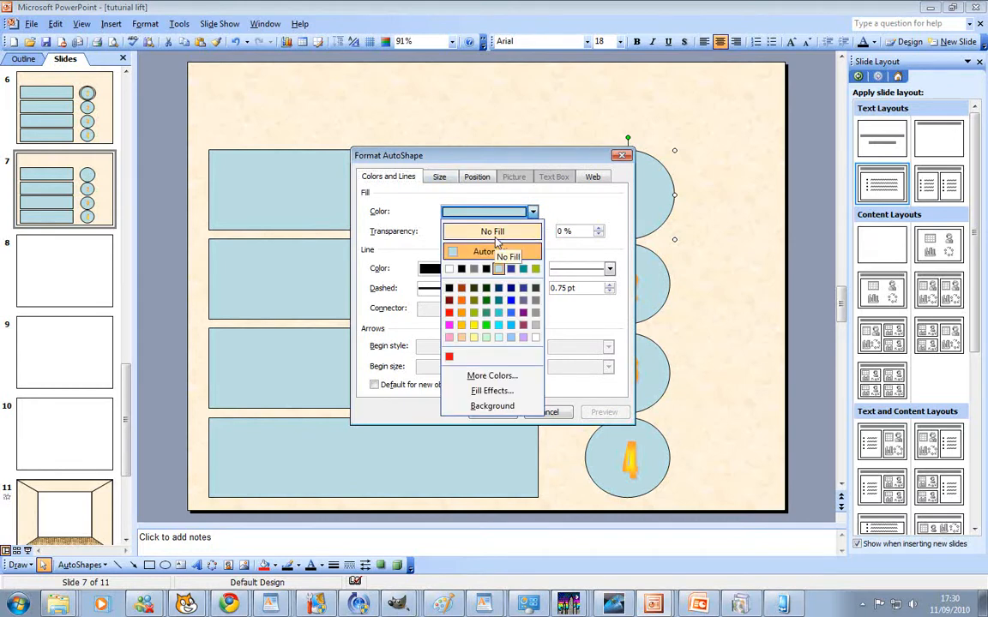
{"action": "left_click", "coordinate": [492, 231]}
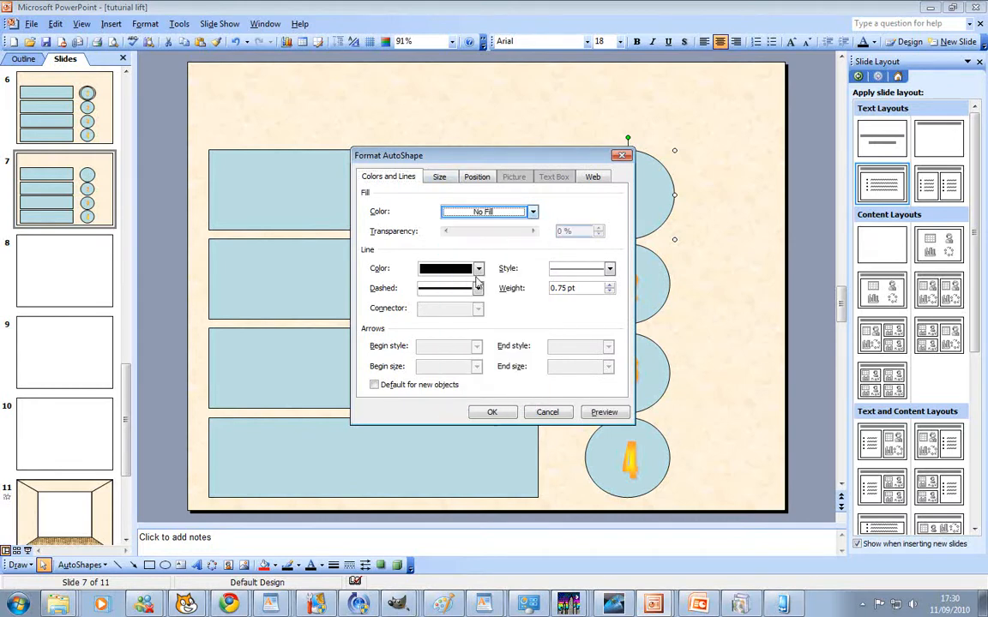
{"action": "left_click", "coordinate": [477, 267]}
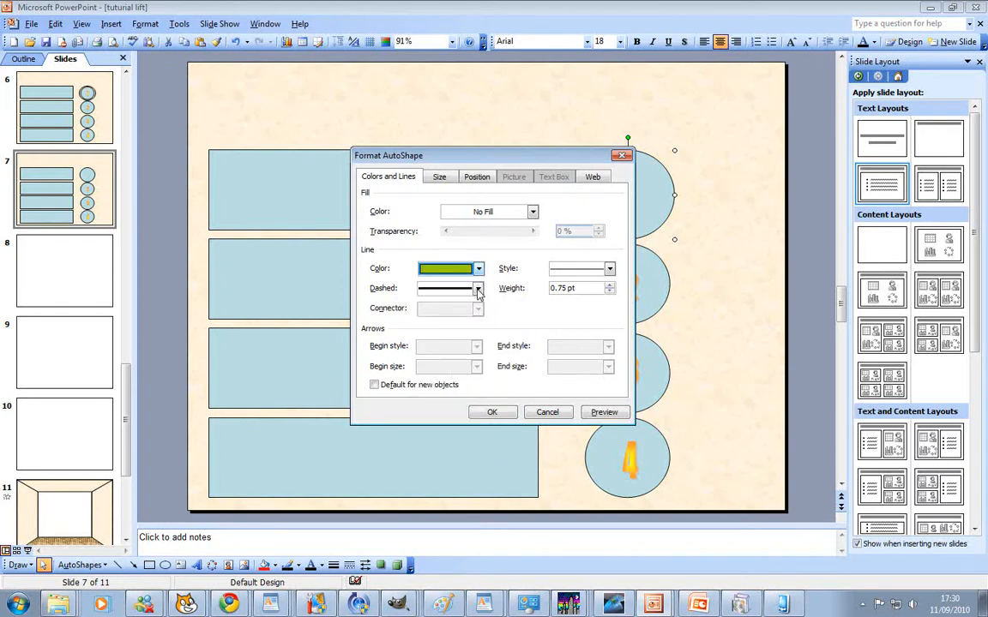
{"action": "left_click", "coordinate": [609, 291]}
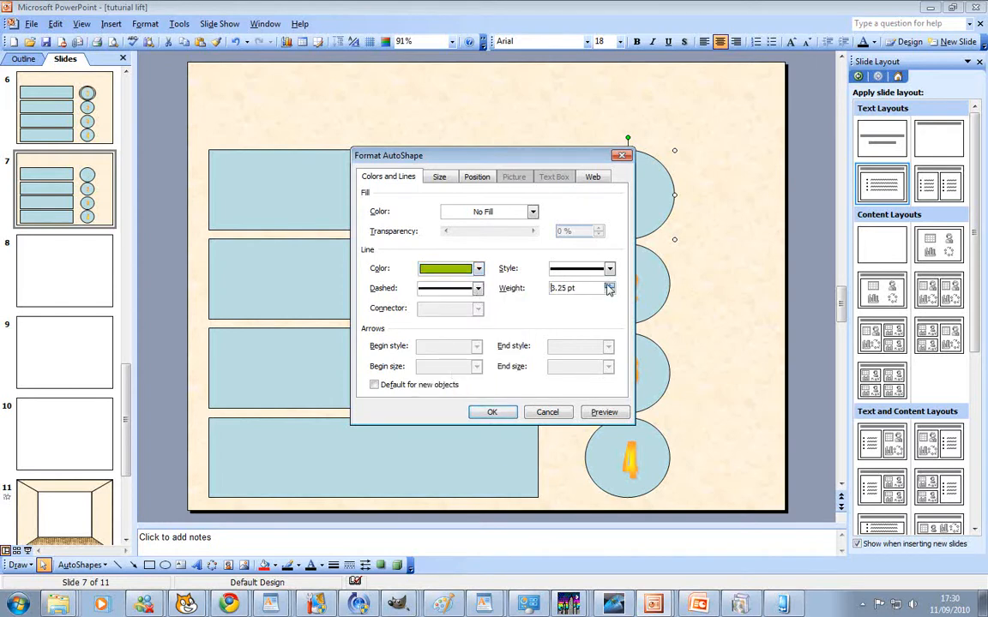
{"action": "left_click", "coordinate": [492, 411]}
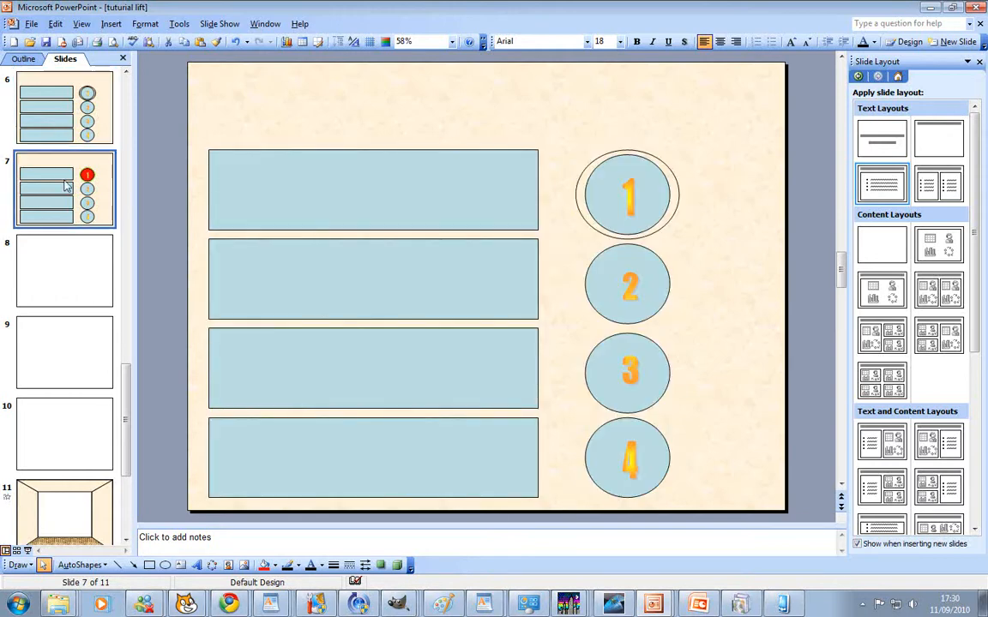
Step: Remove the green ring so red button 1 stands alone on slide 7
{"action": "left_click", "coordinate": [627, 195]}
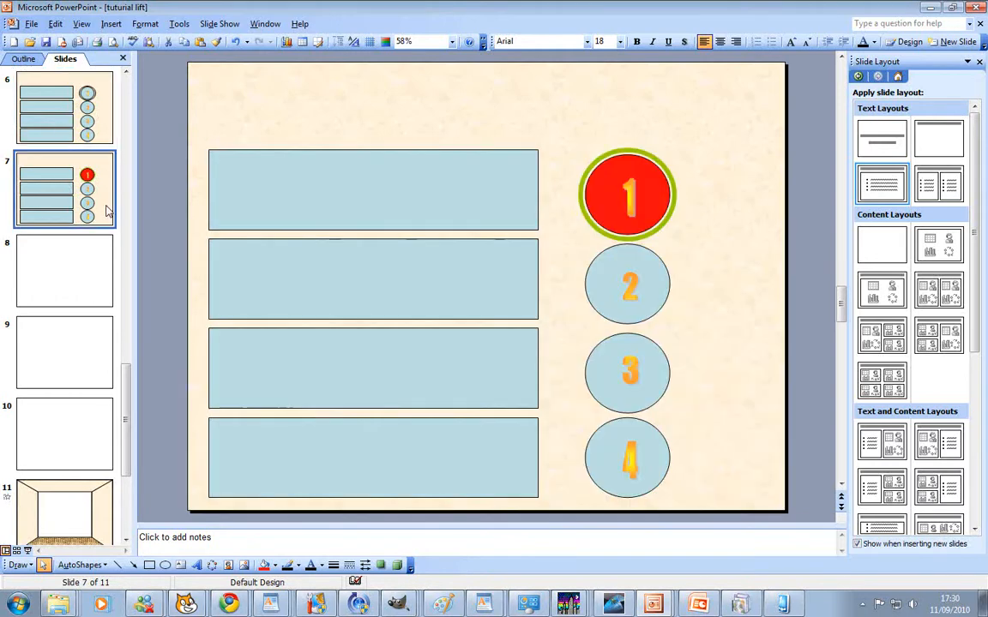
{"action": "left_click", "coordinate": [65, 107]}
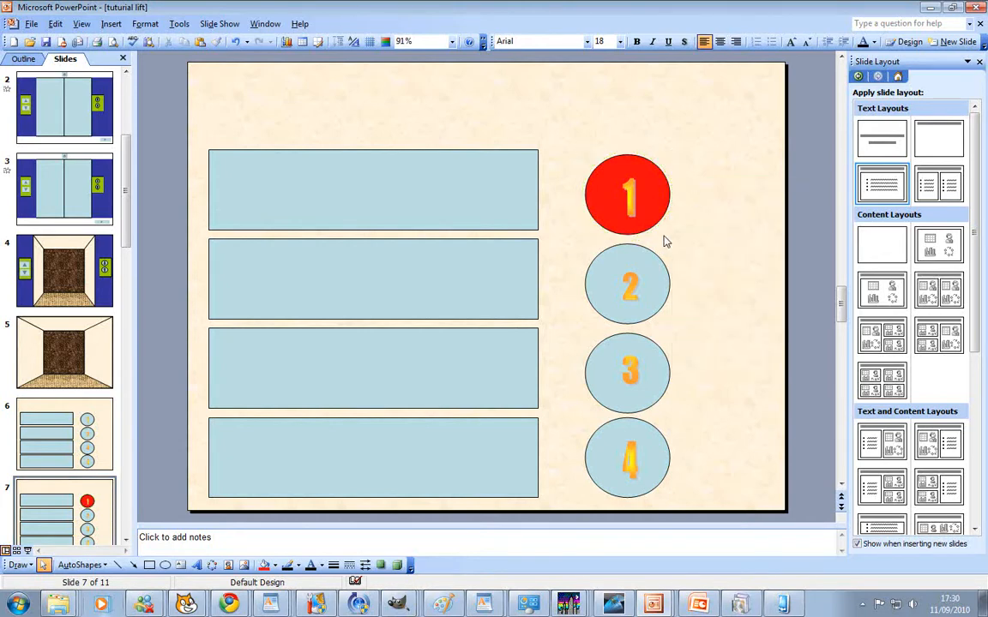
{"action": "scroll", "scroll_direction": "down", "scroll_amount": 3}
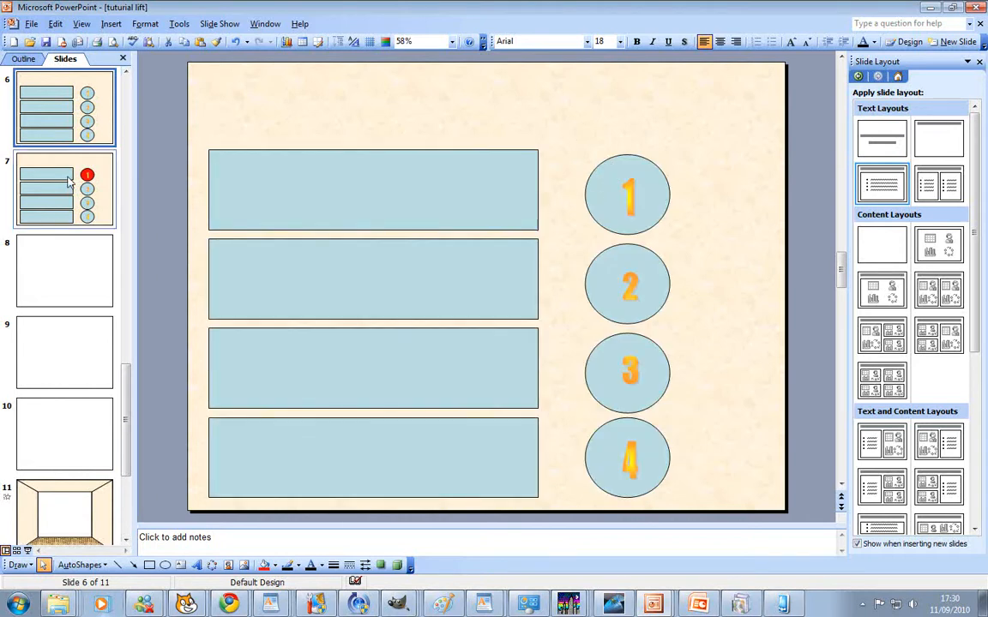
{"action": "left_click", "coordinate": [65, 188]}
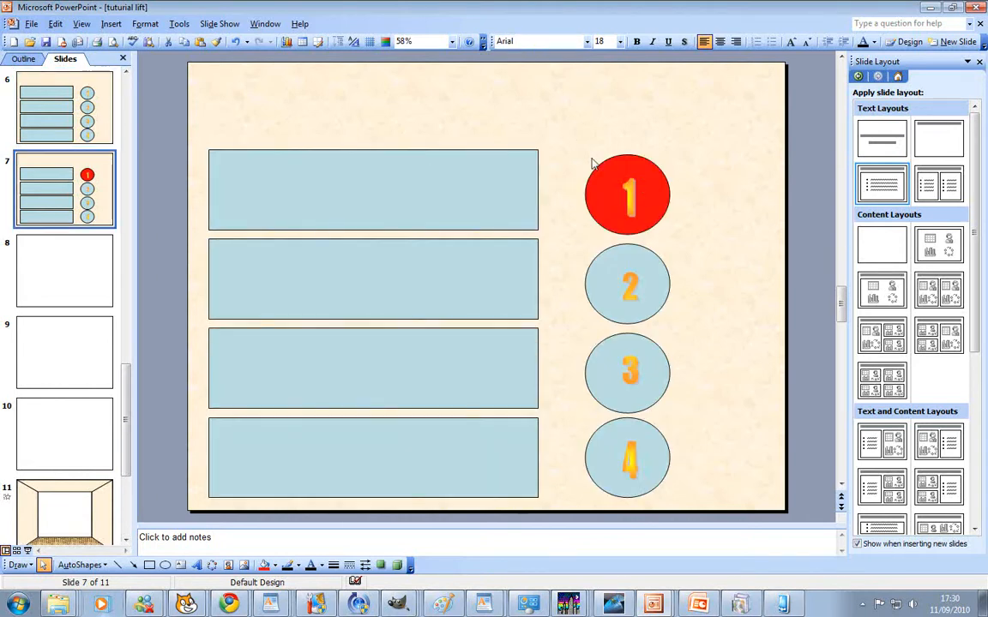
{"action": "left_click", "coordinate": [628, 194]}
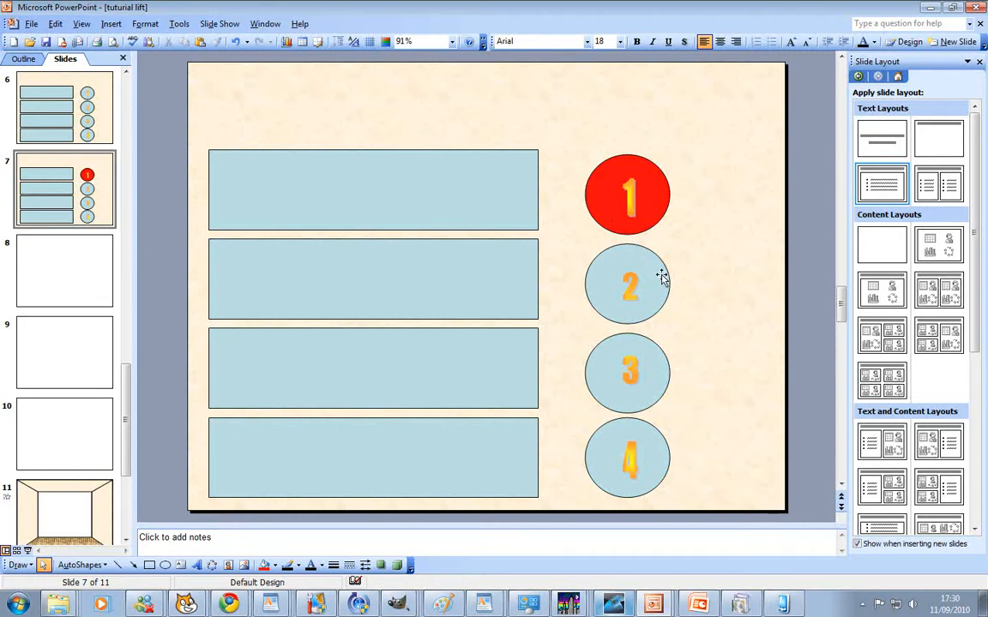
{"action": "mouse_move", "coordinate": [699, 247]}
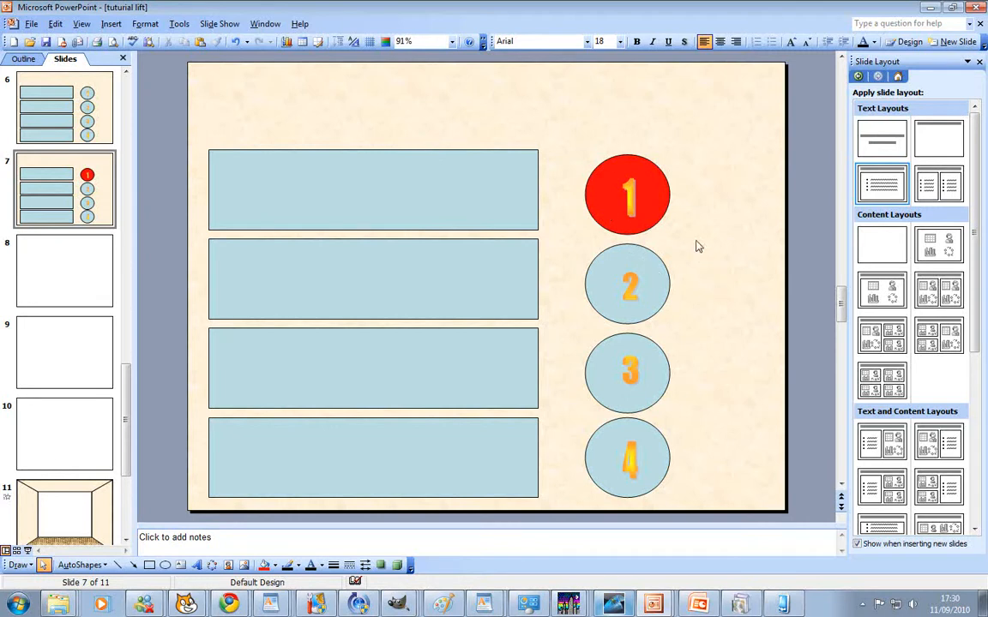